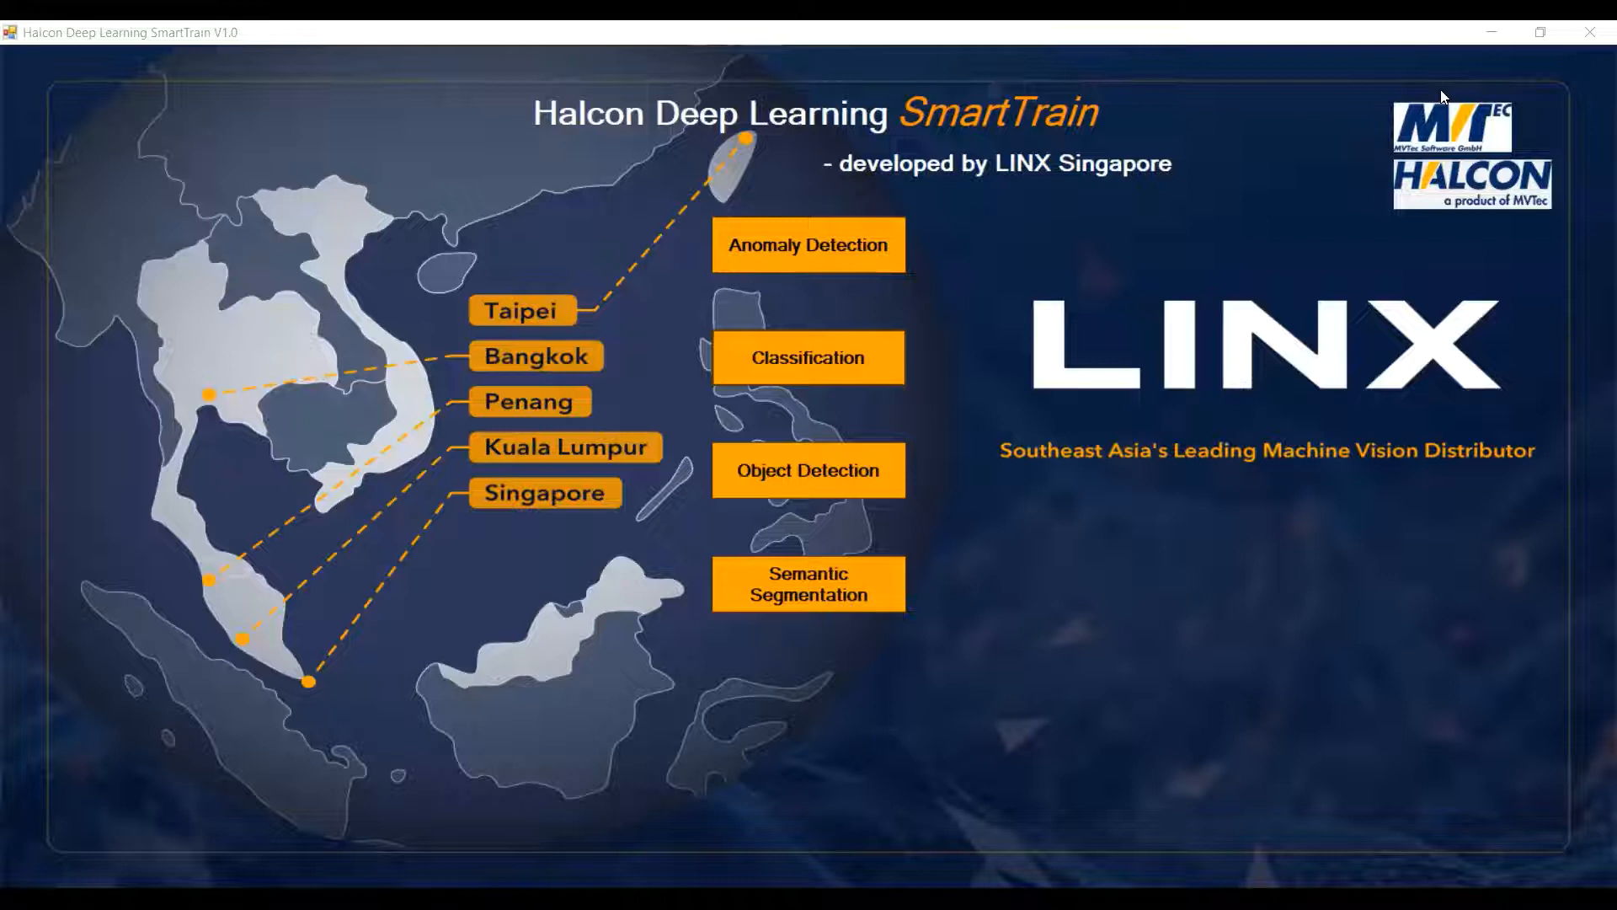
{"action": "mouse_move", "coordinate": [1459, 165]}
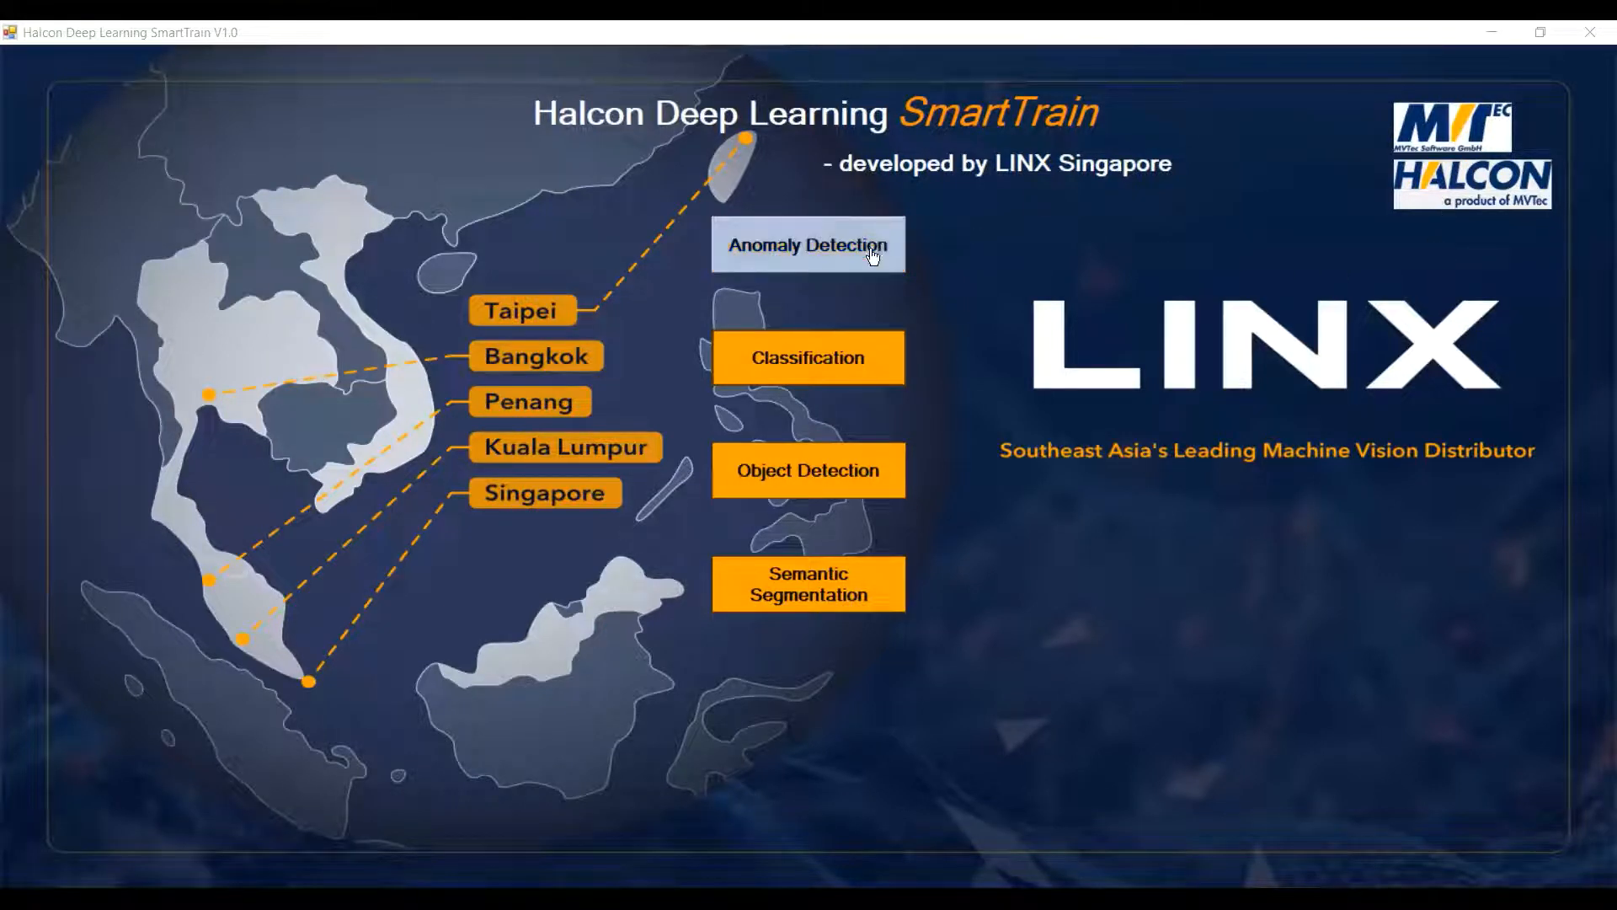
{"action": "mouse_move", "coordinate": [852, 376]}
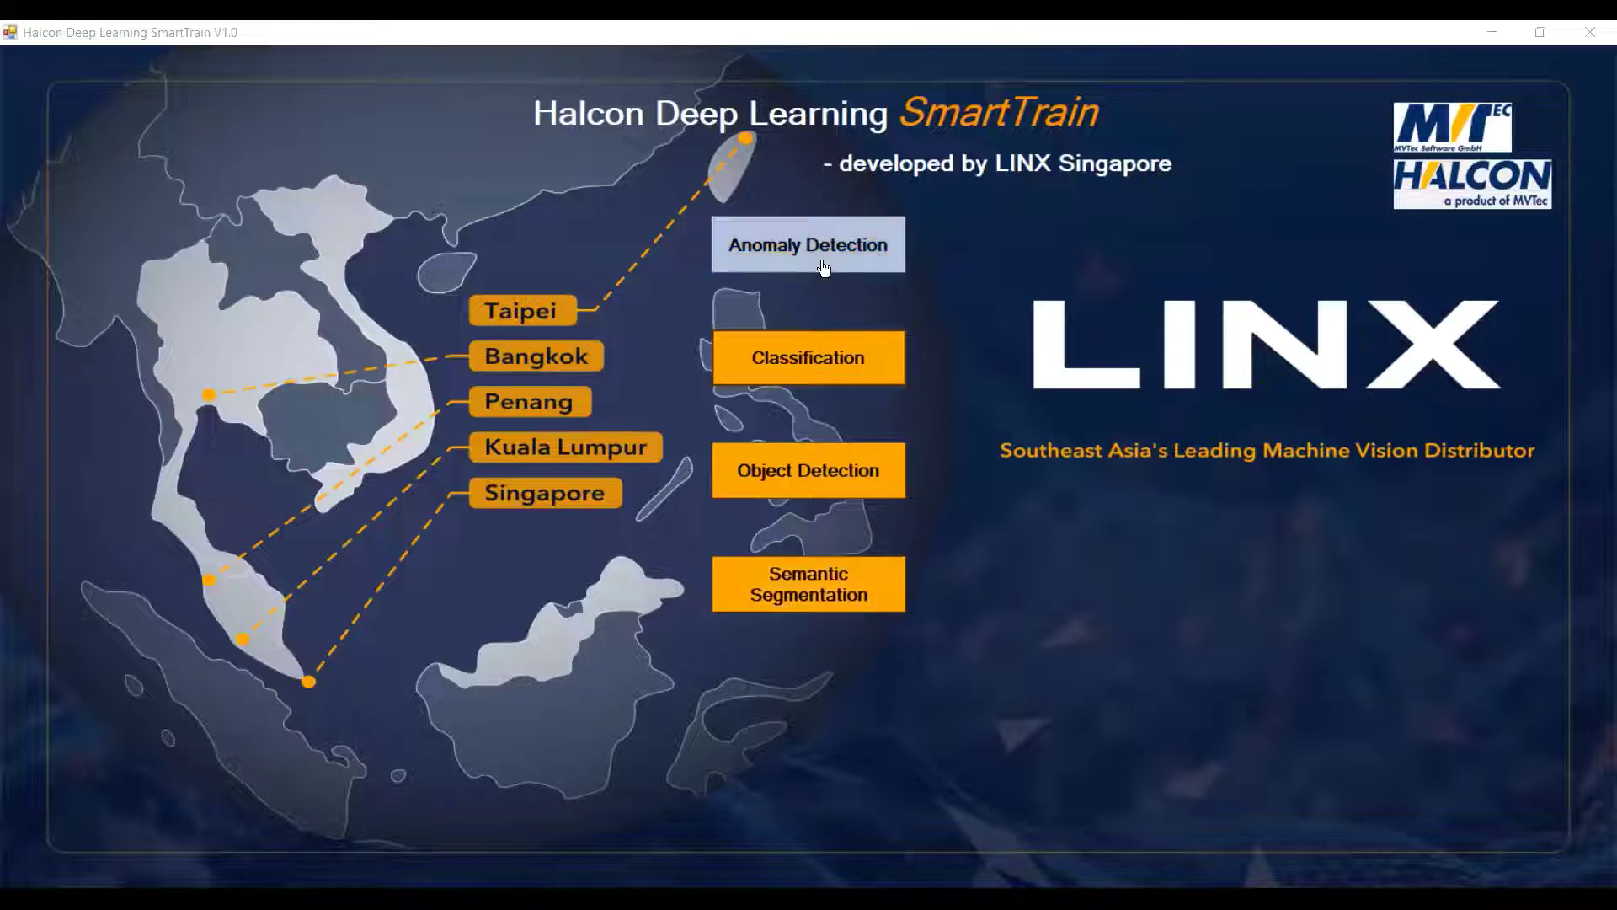
Step: Start an Anomaly Detection project from the SmartTrain home screen
{"action": "left_click", "coordinate": [808, 245]}
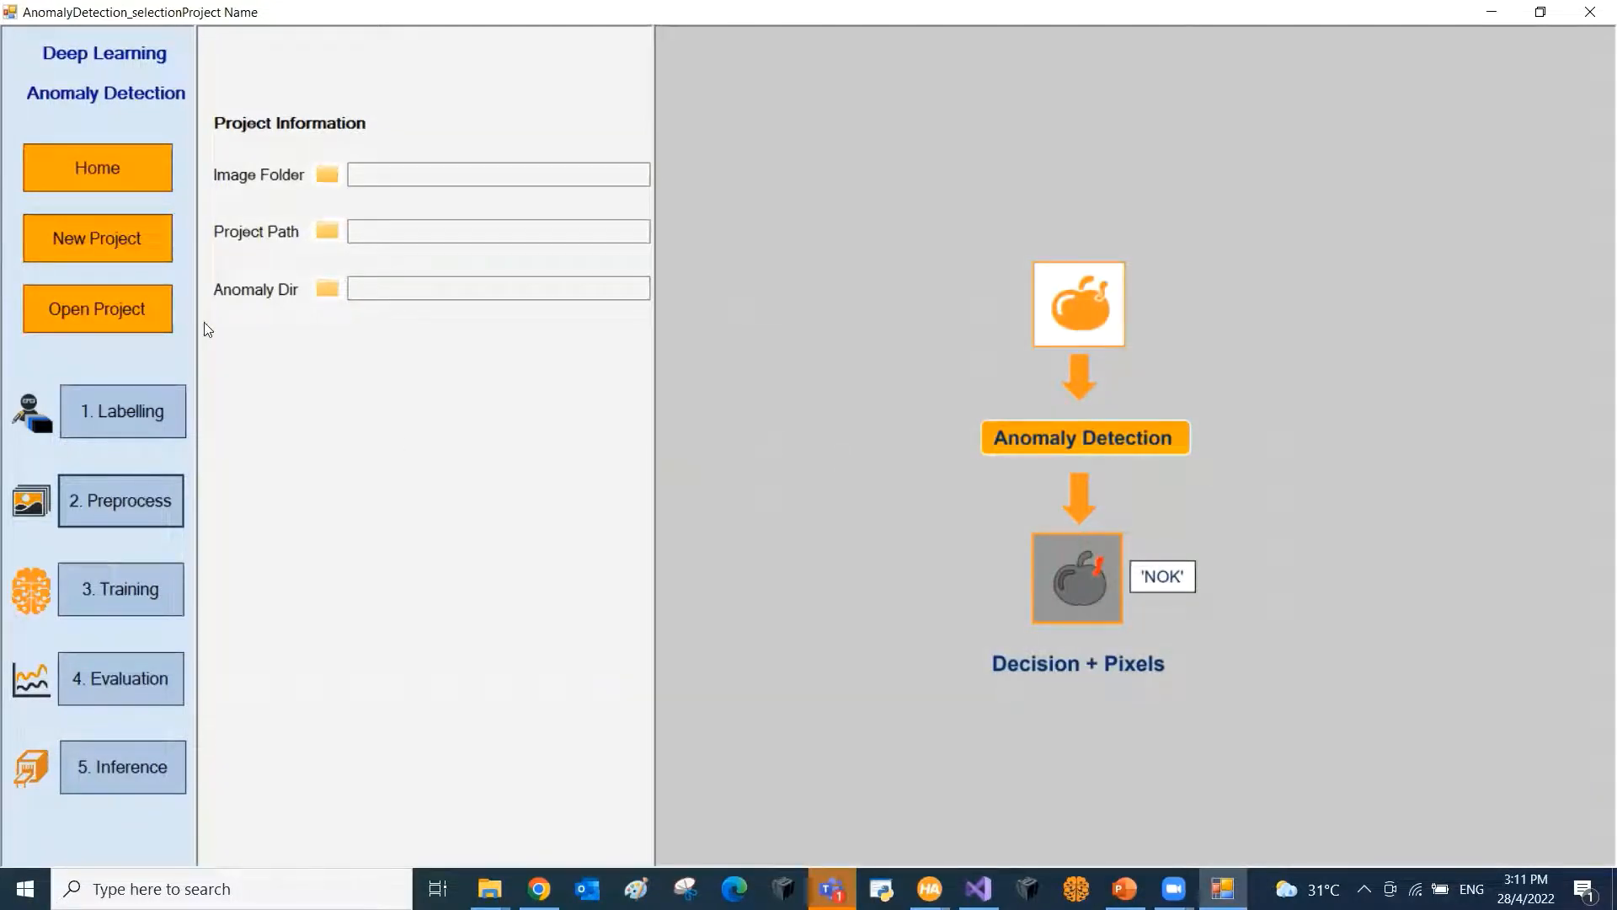
Step: Create the 'Anomaly Detection Demo' project with the default path and bottles image folder
{"action": "left_click", "coordinate": [97, 239]}
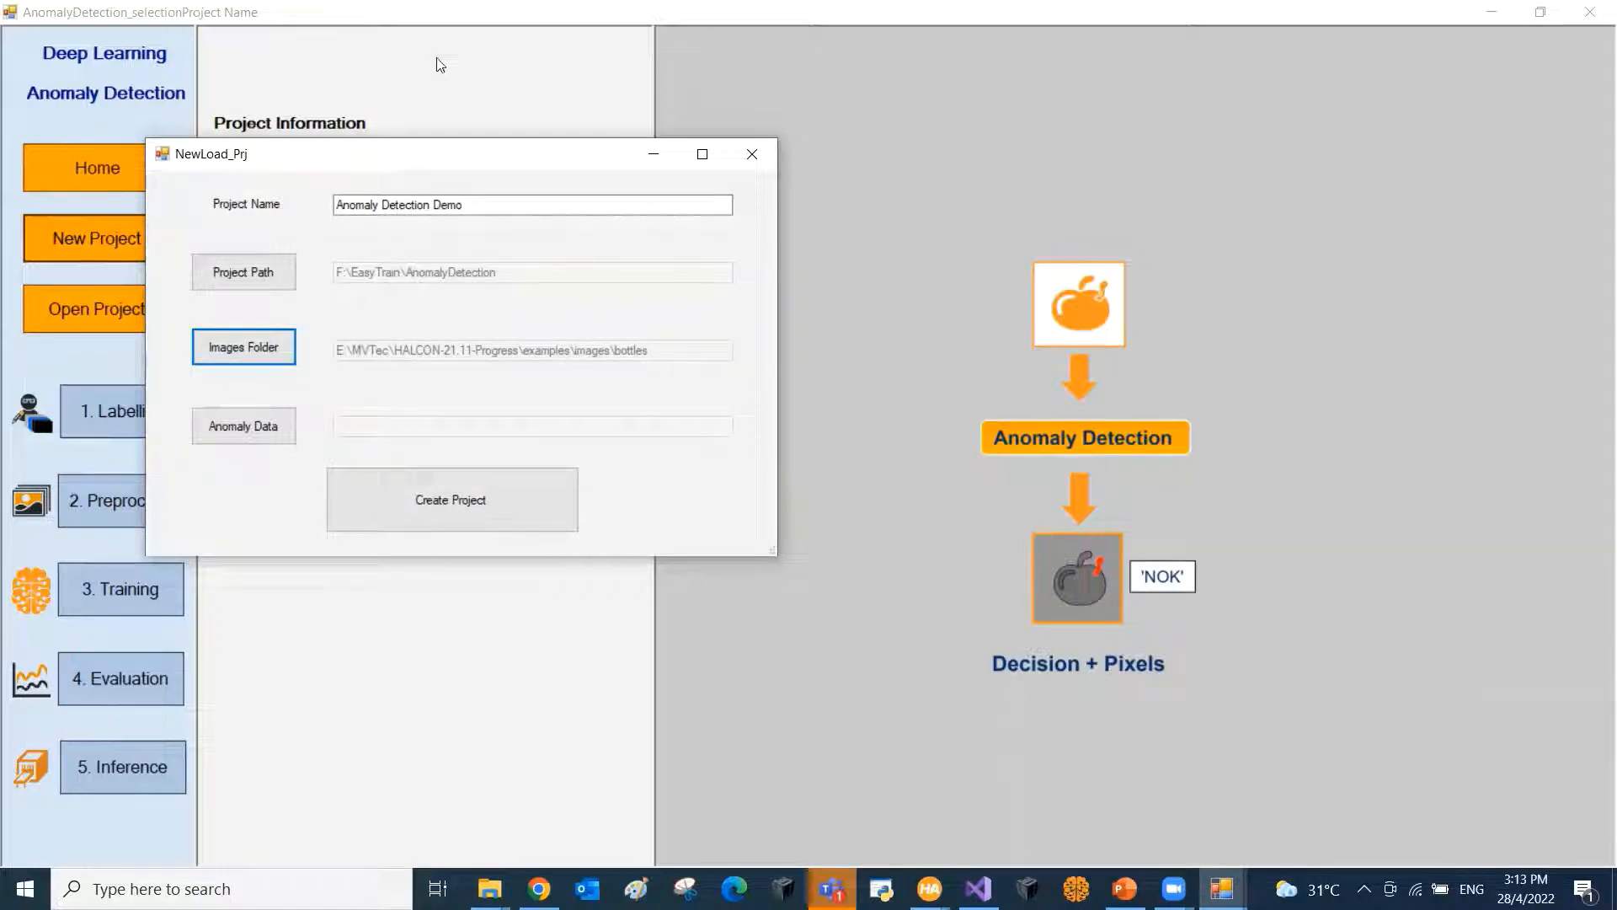
{"action": "left_click", "coordinate": [450, 499]}
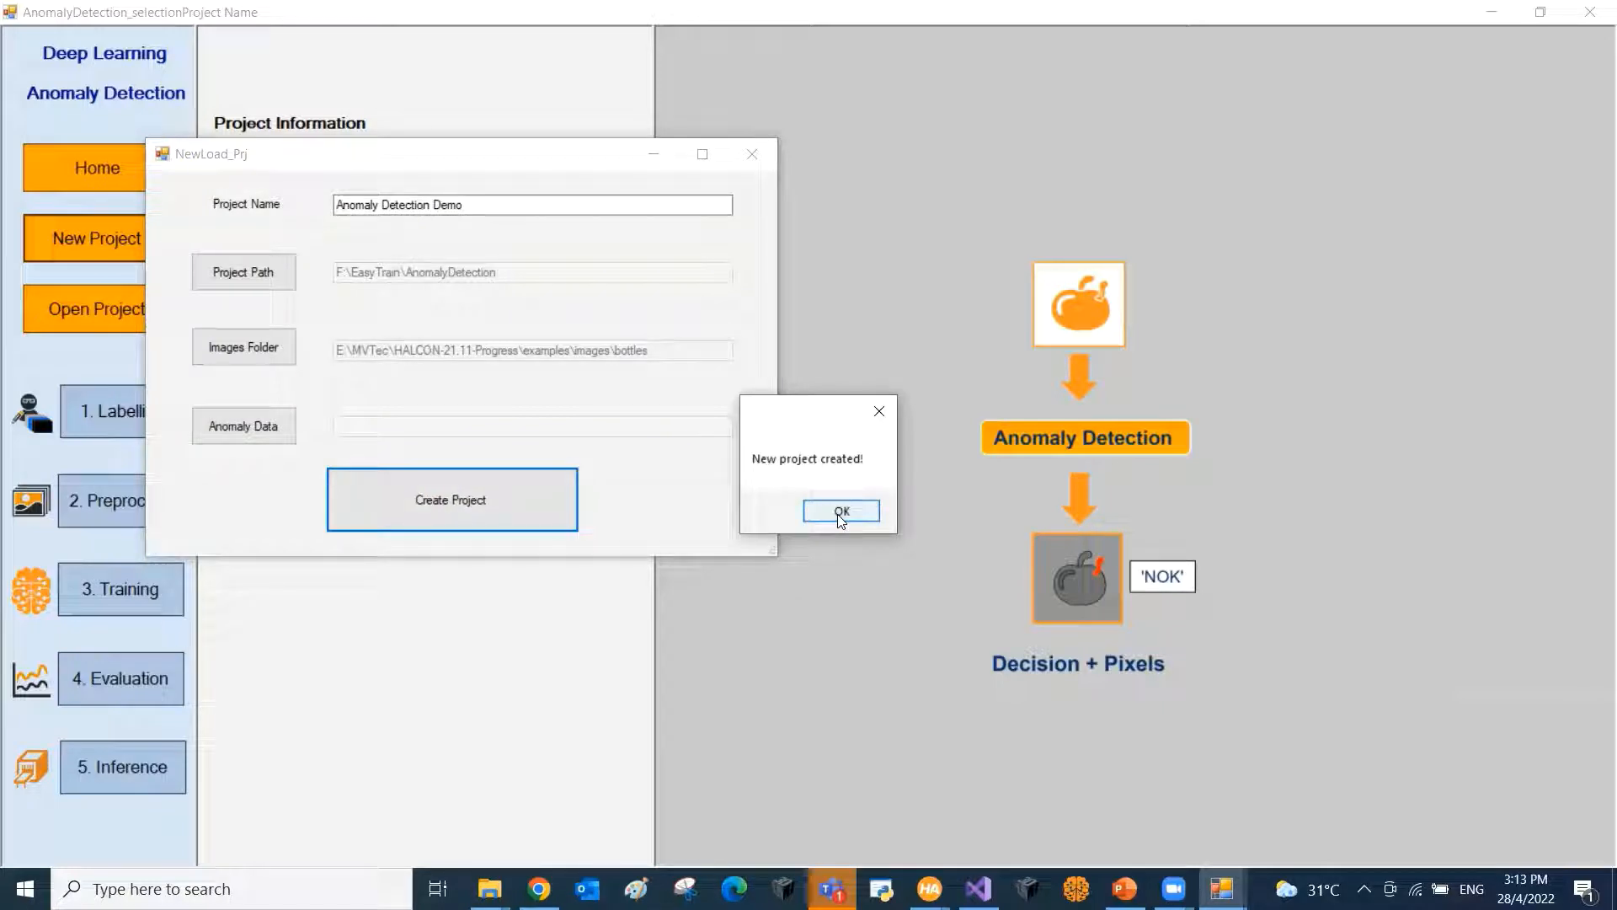
{"action": "left_click", "coordinate": [841, 510]}
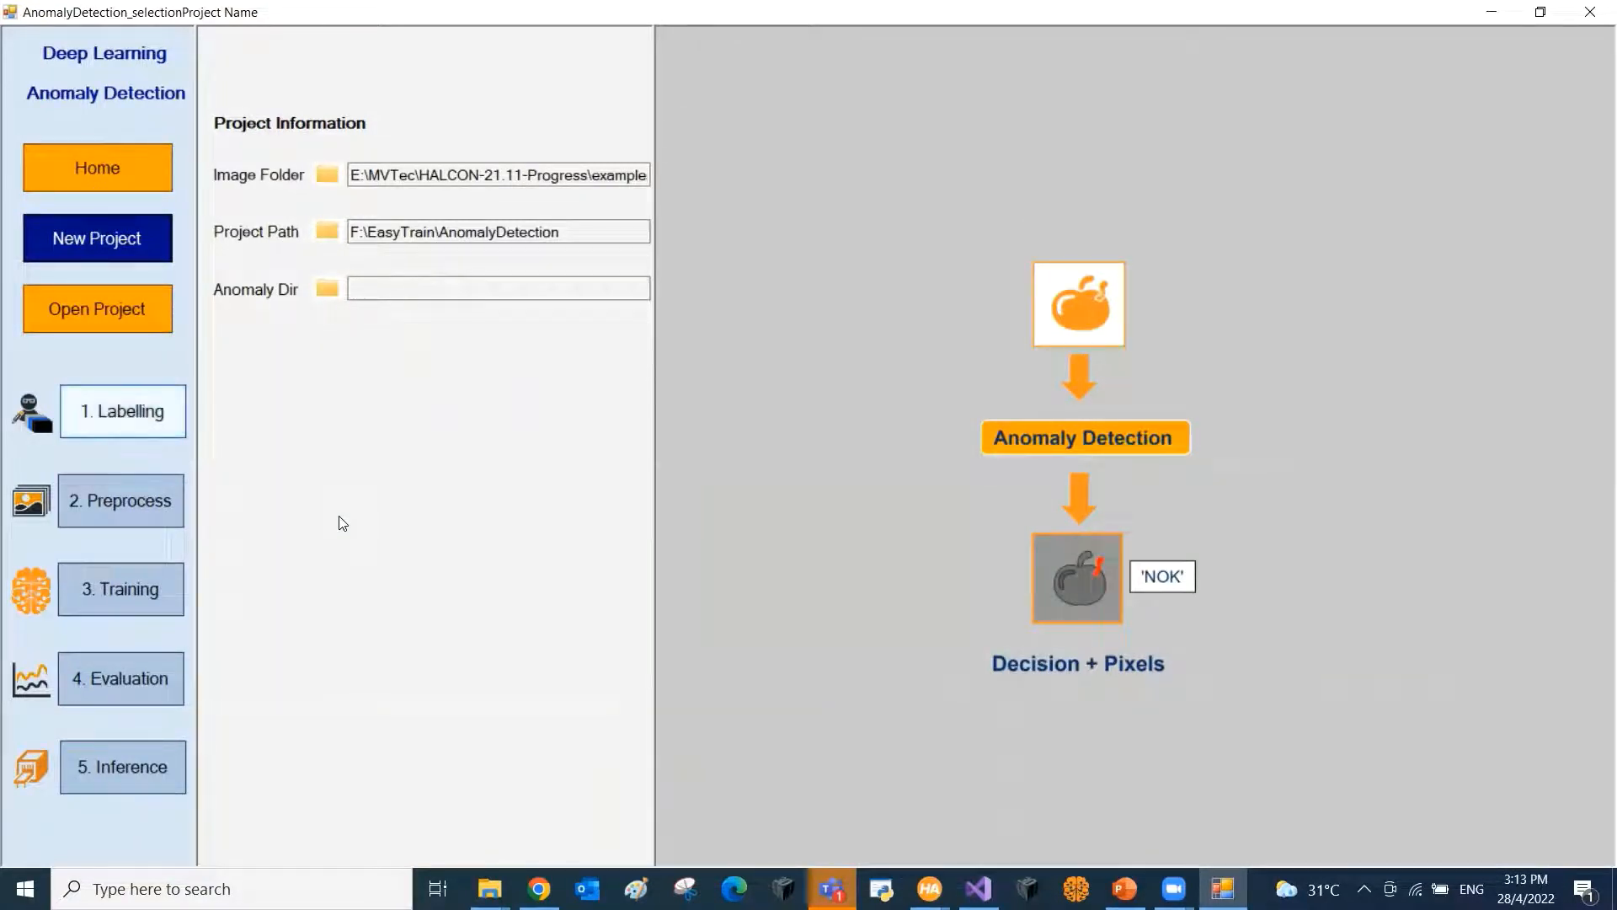
{"action": "mouse_move", "coordinate": [150, 424]}
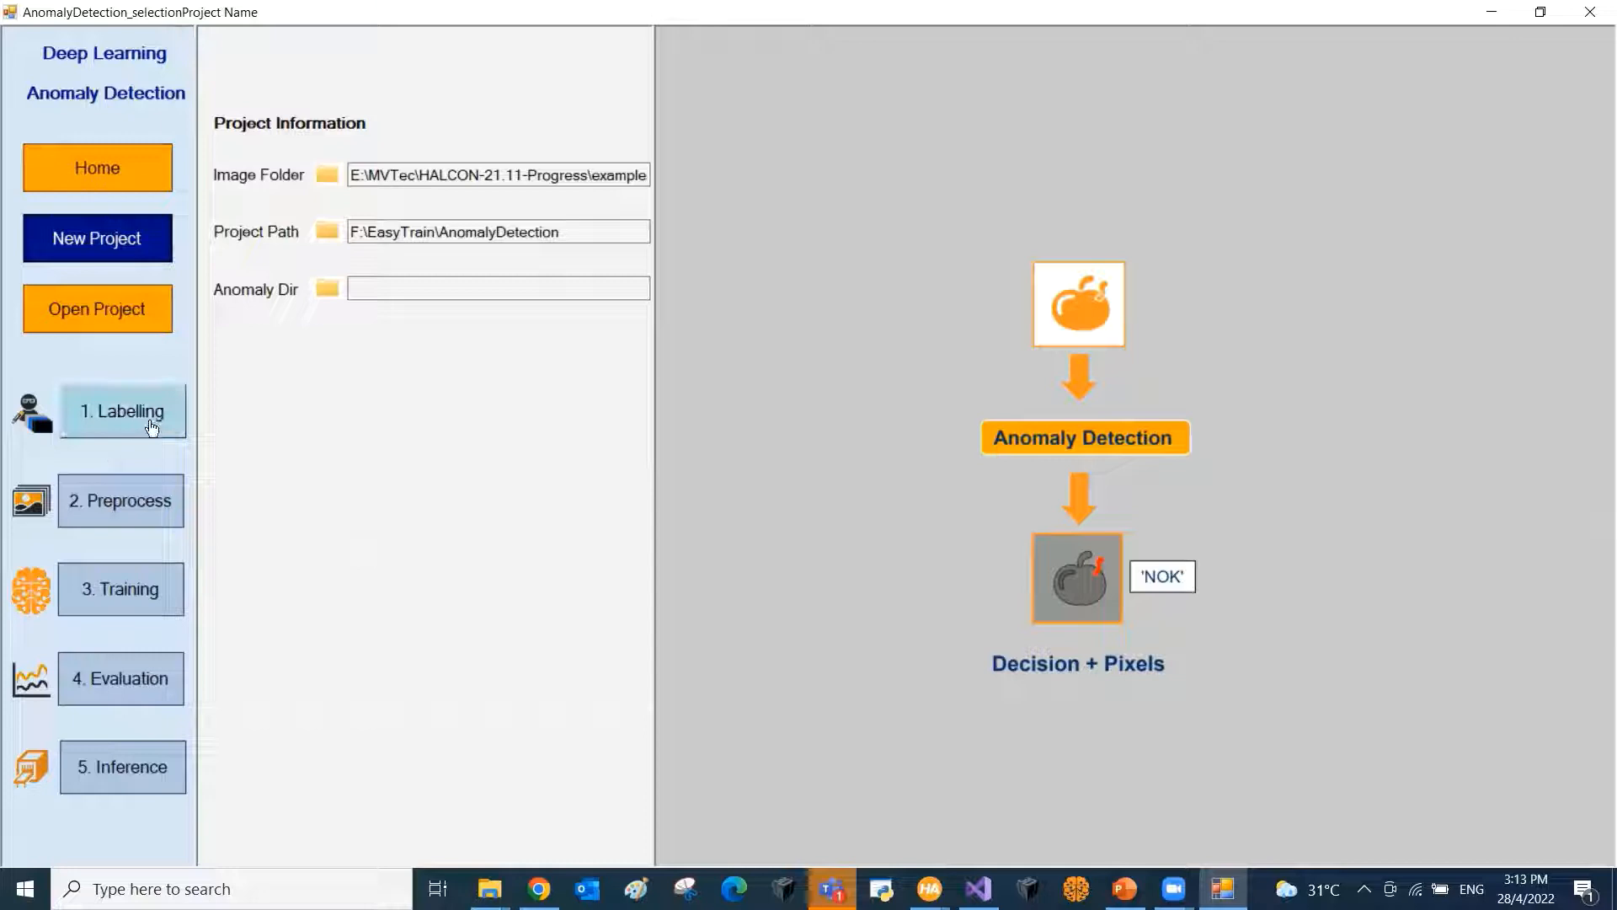
{"action": "mouse_move", "coordinate": [165, 511]}
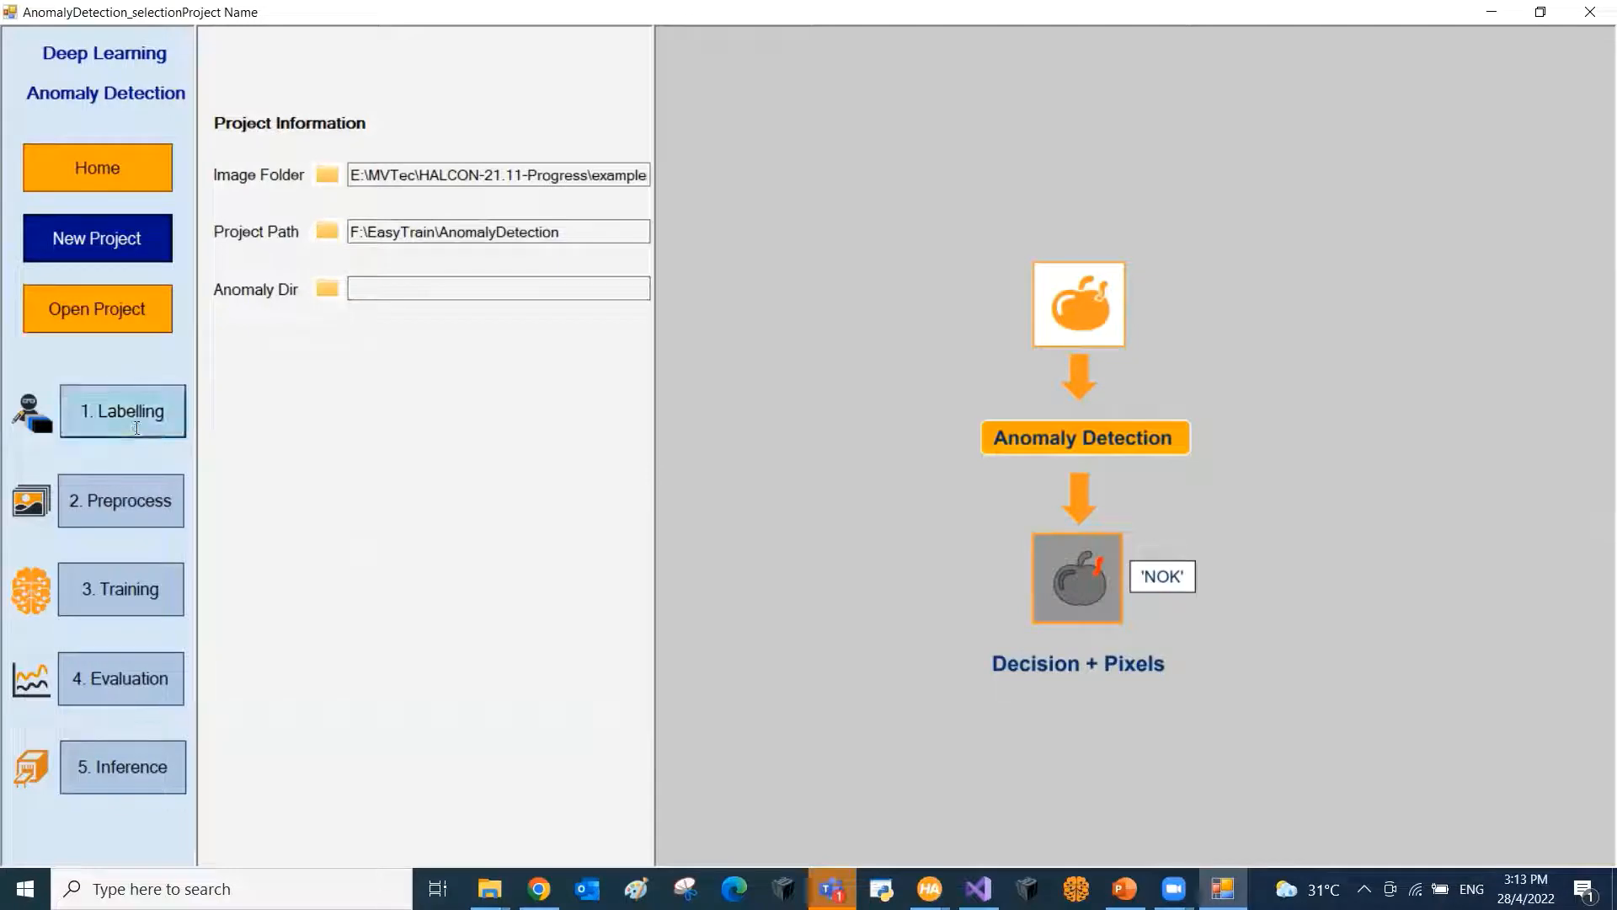
Step: Finish labelling the 70 bottle images and save the labels as the AD label file
{"action": "left_click", "coordinate": [122, 409]}
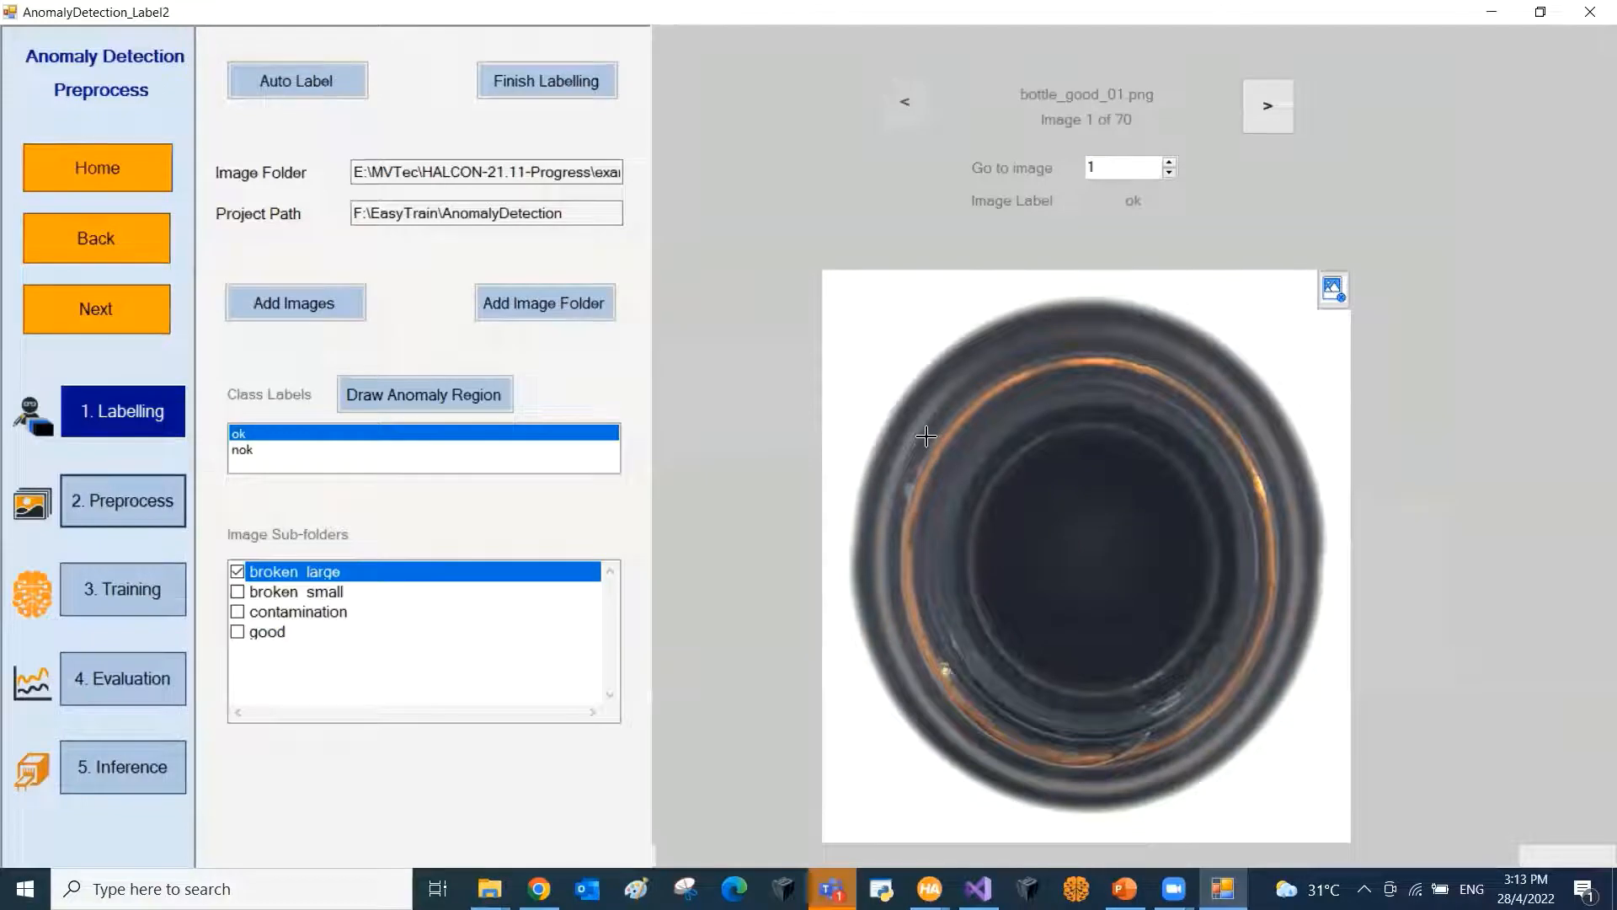
{"action": "mouse_move", "coordinate": [903, 413]}
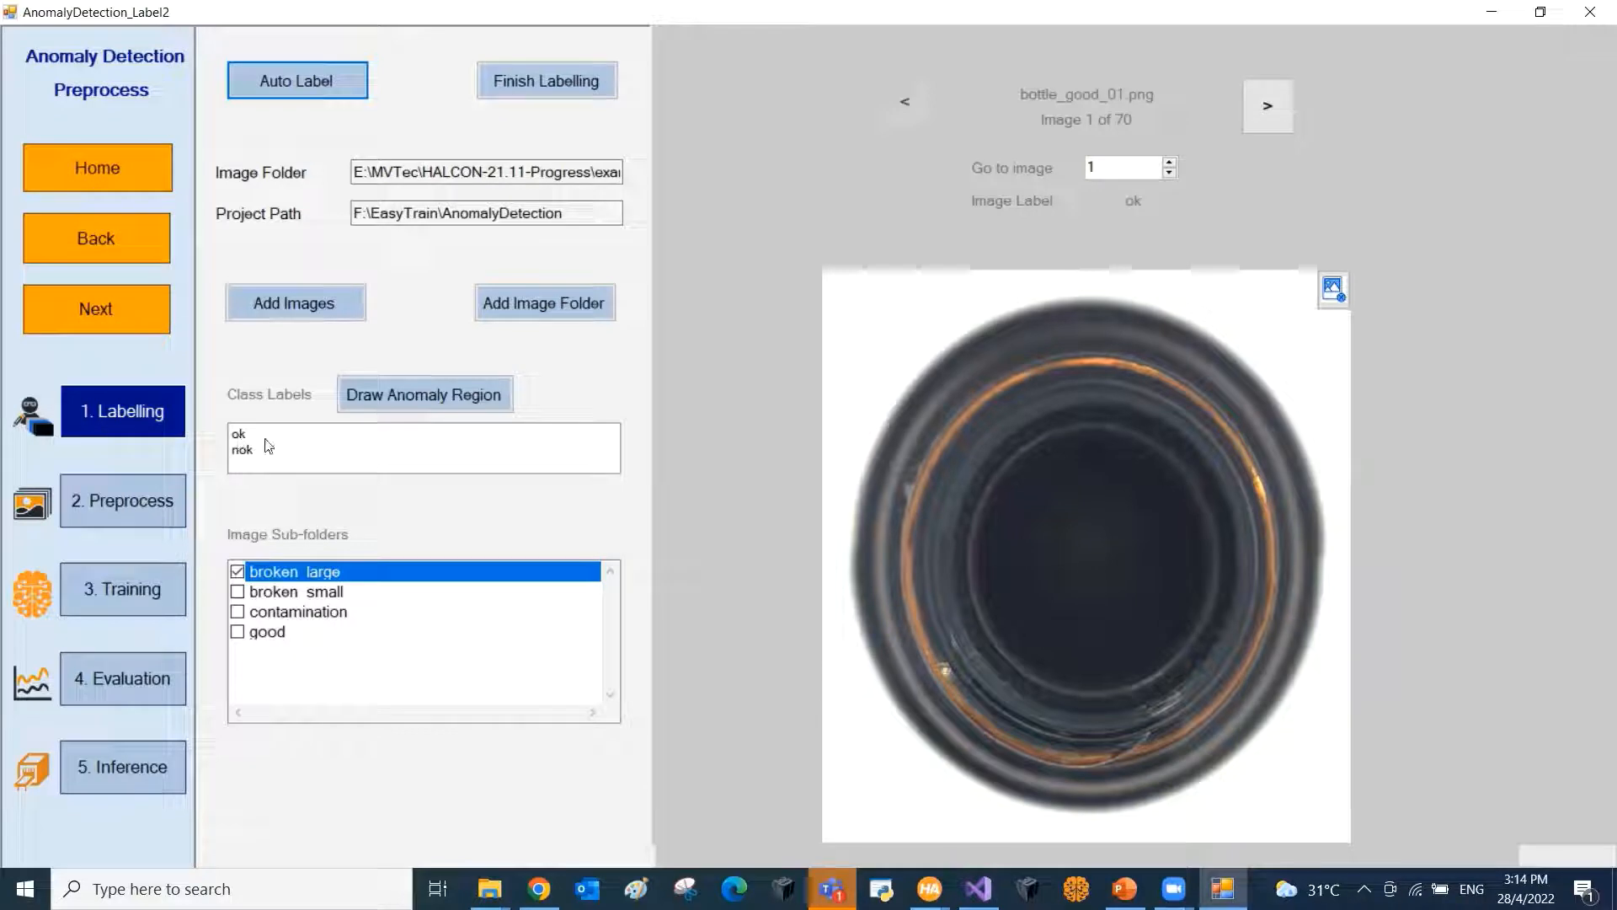
{"action": "mouse_move", "coordinate": [234, 455]}
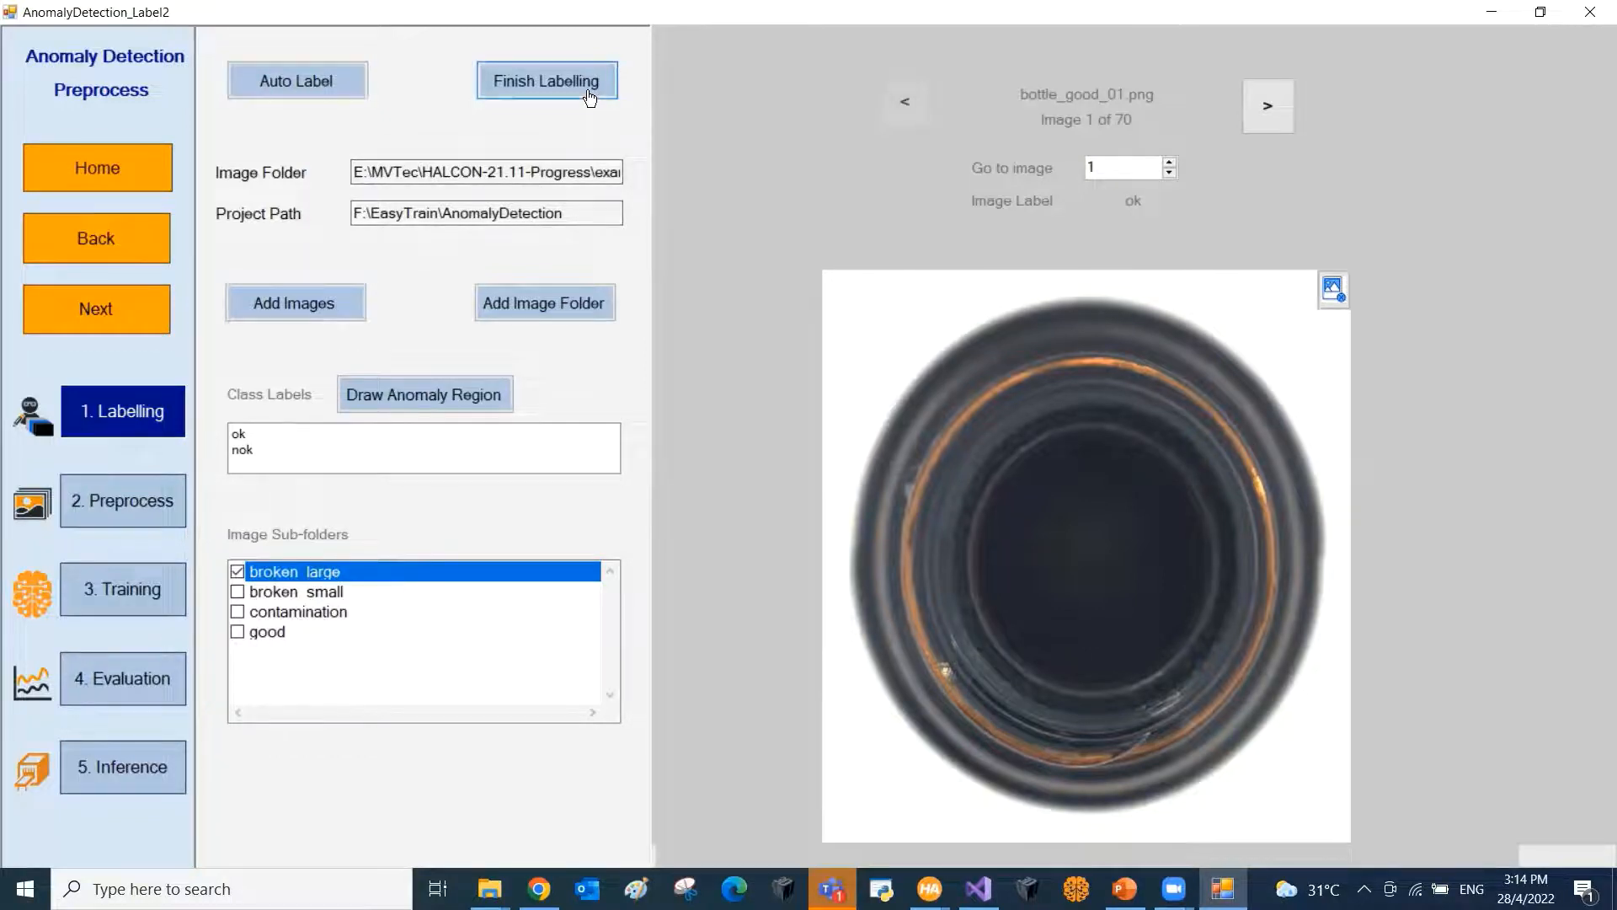
{"action": "left_click", "coordinate": [546, 79]}
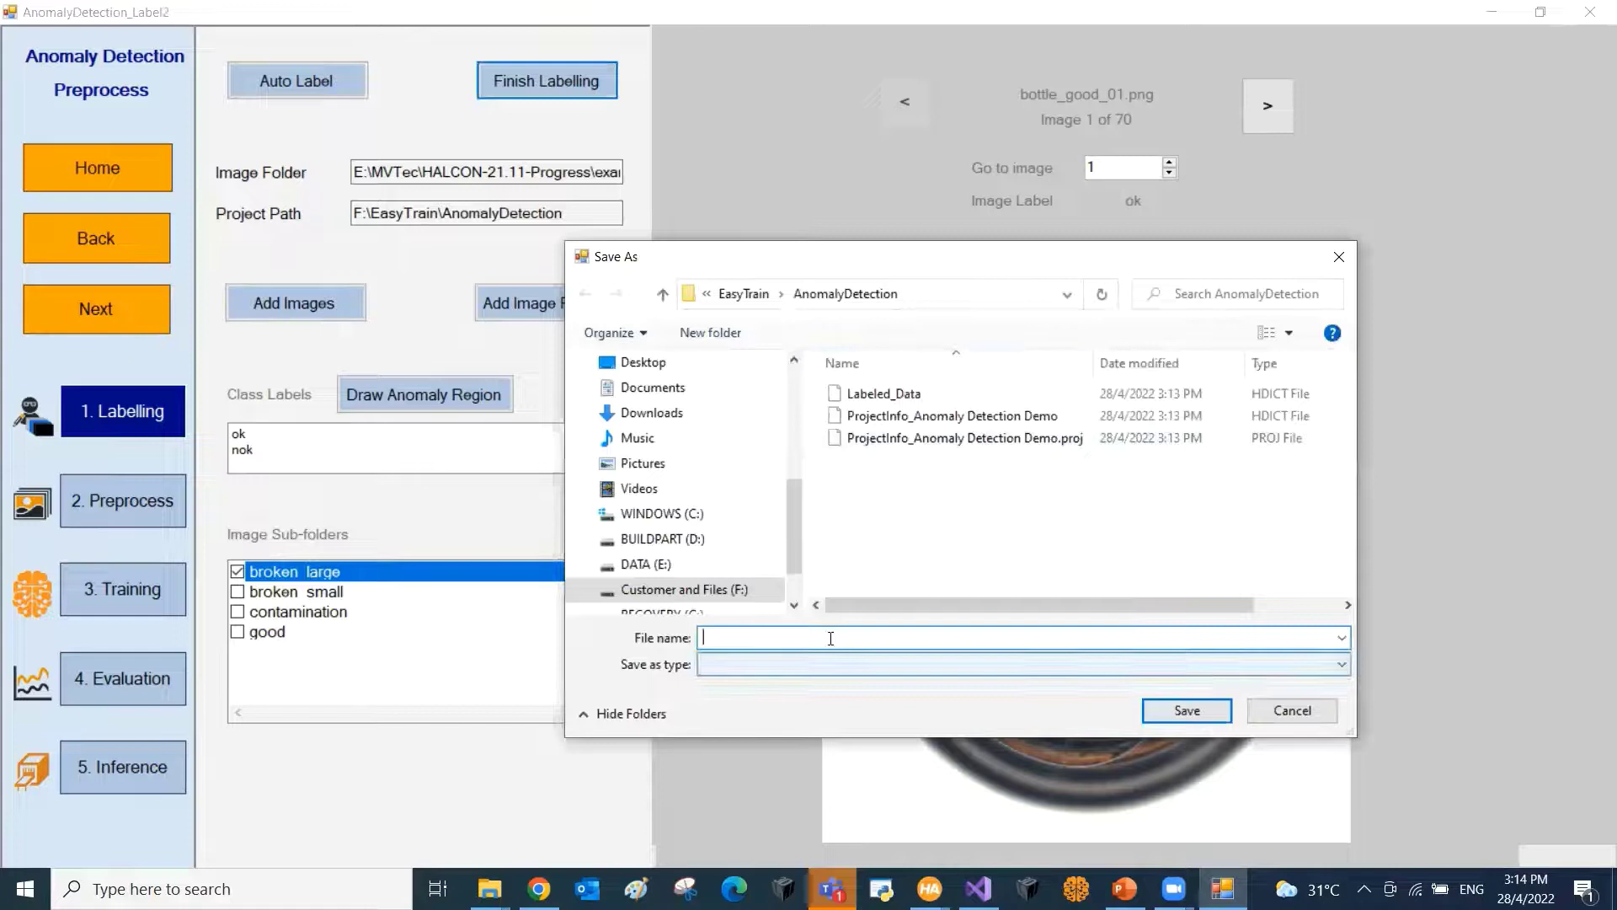
{"action": "type", "text": "AD"}
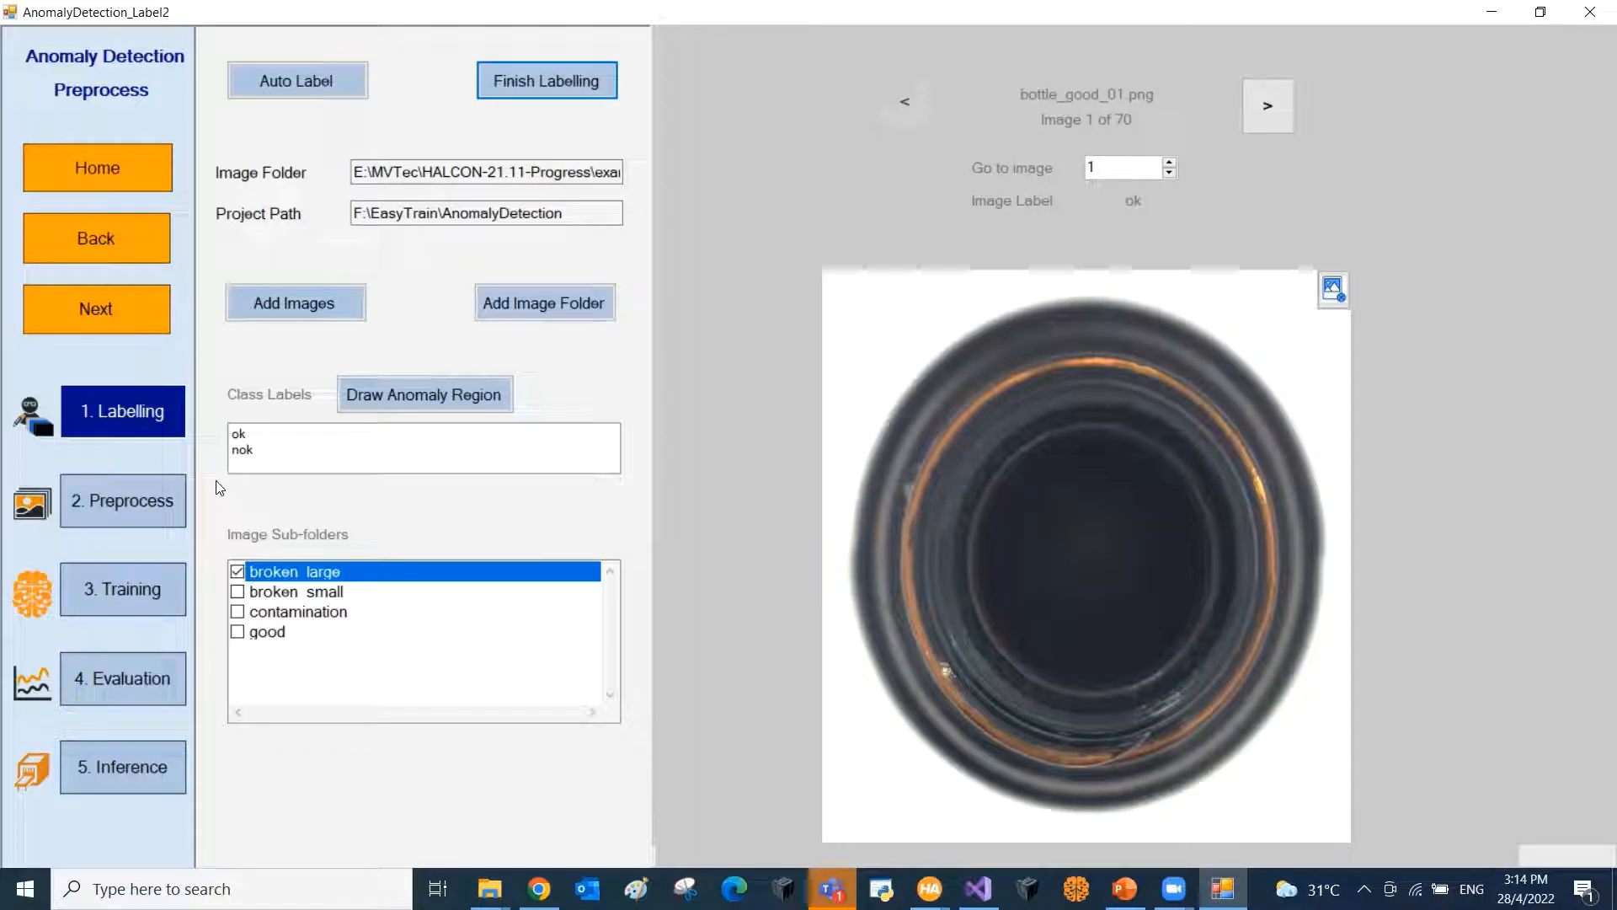
{"action": "mouse_move", "coordinate": [137, 518]}
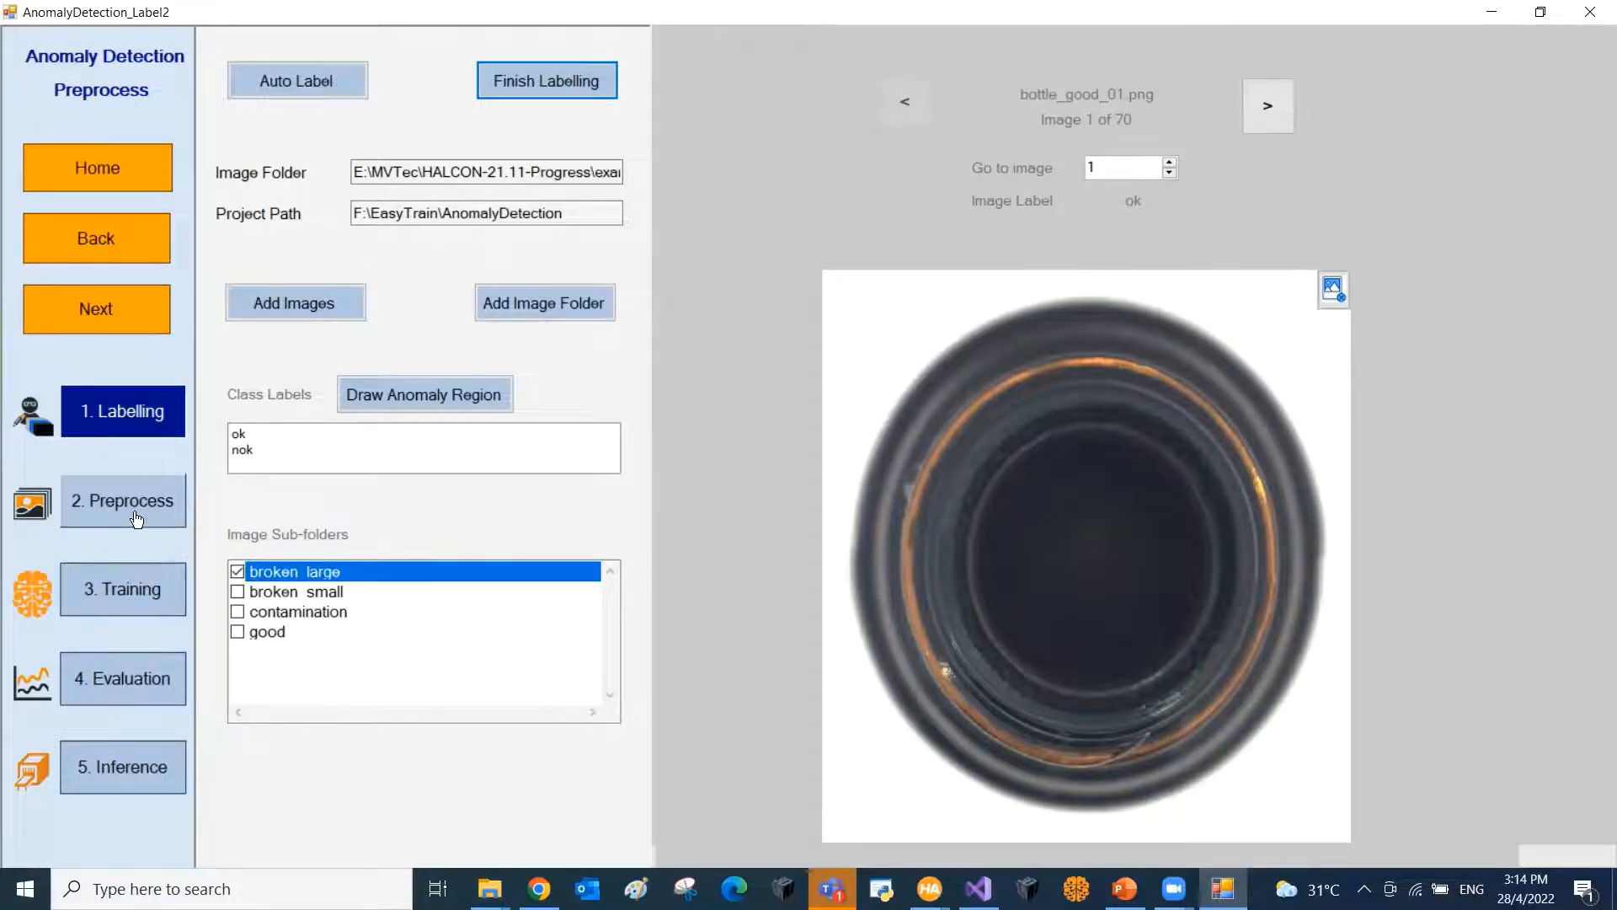
Step: Preprocess the images from AD label.hdict at 512×320 with complexity 15
{"action": "left_click", "coordinate": [123, 500]}
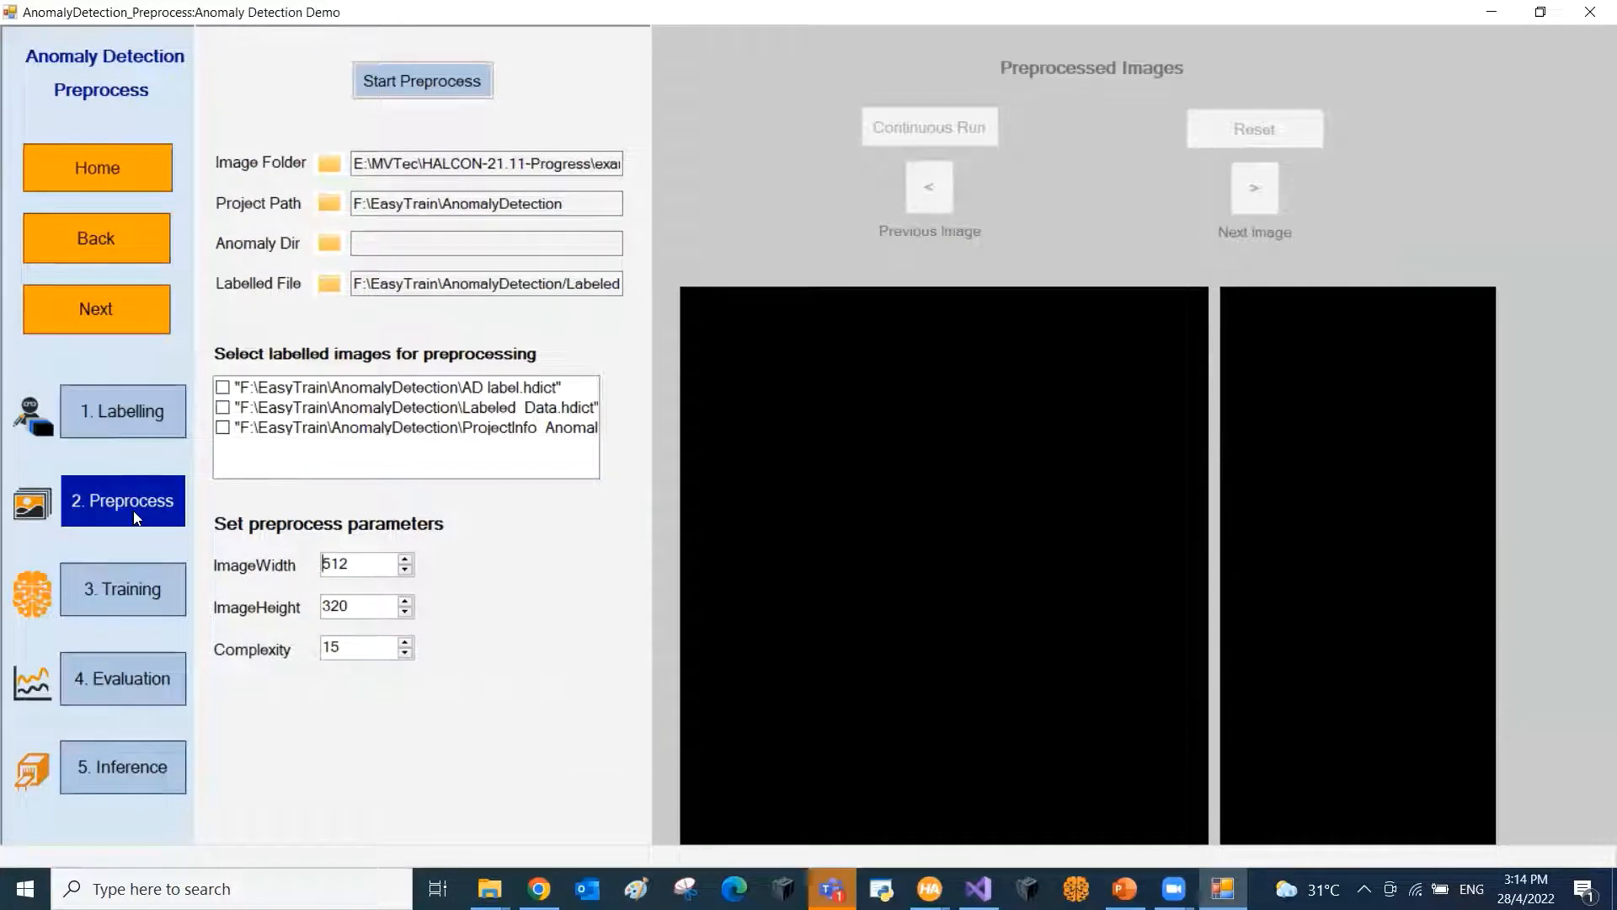
{"action": "mouse_move", "coordinate": [347, 519]}
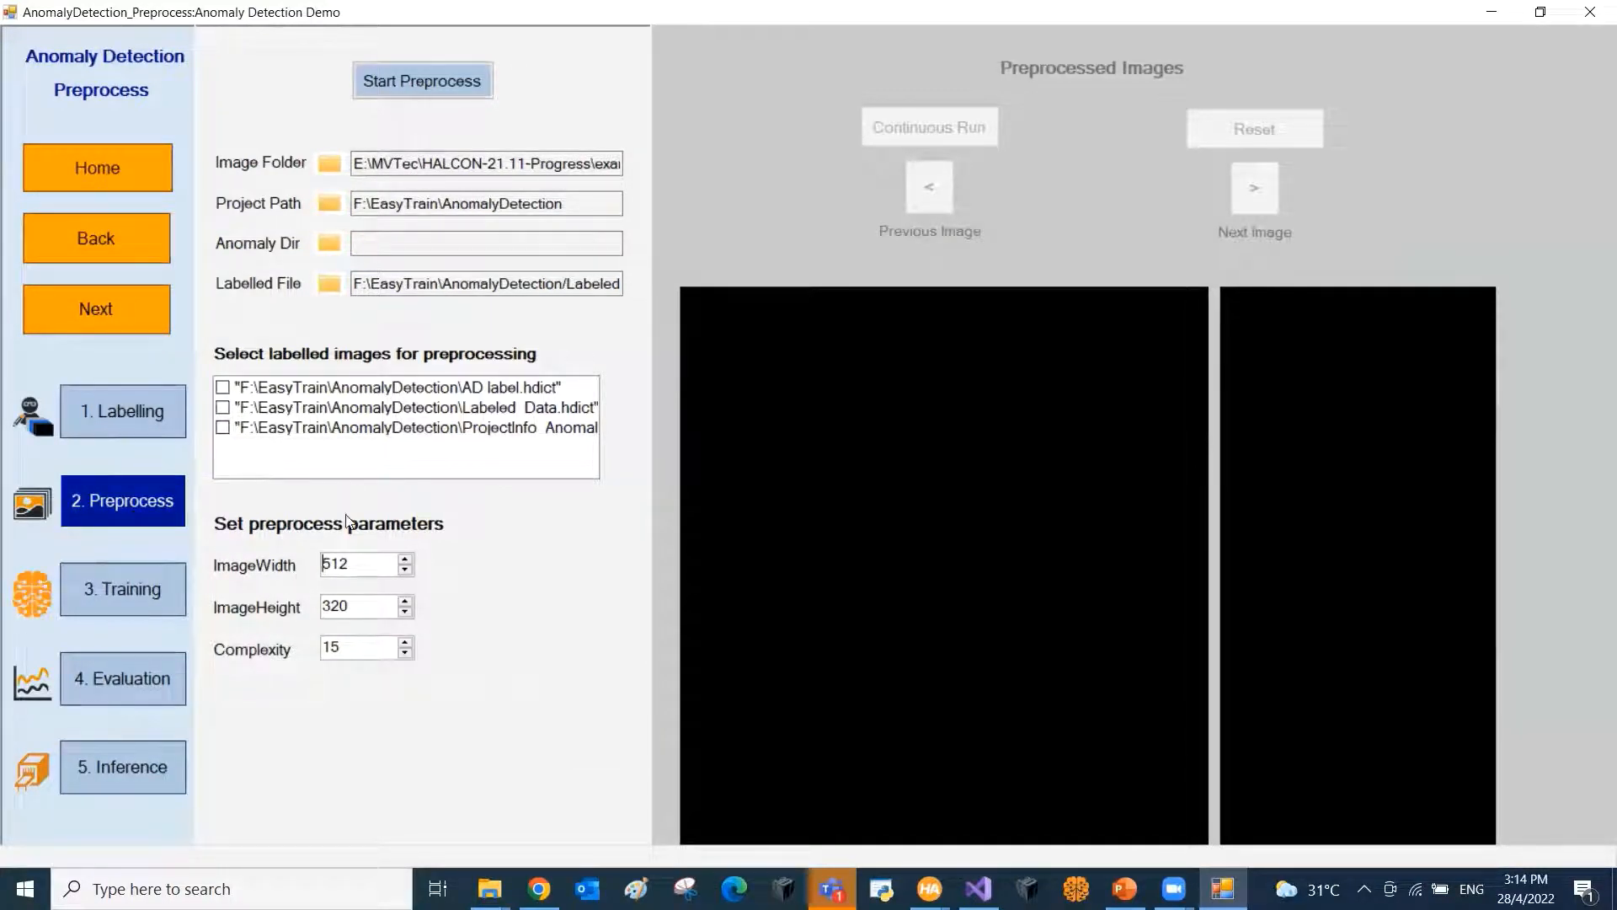
{"action": "mouse_move", "coordinate": [464, 537]}
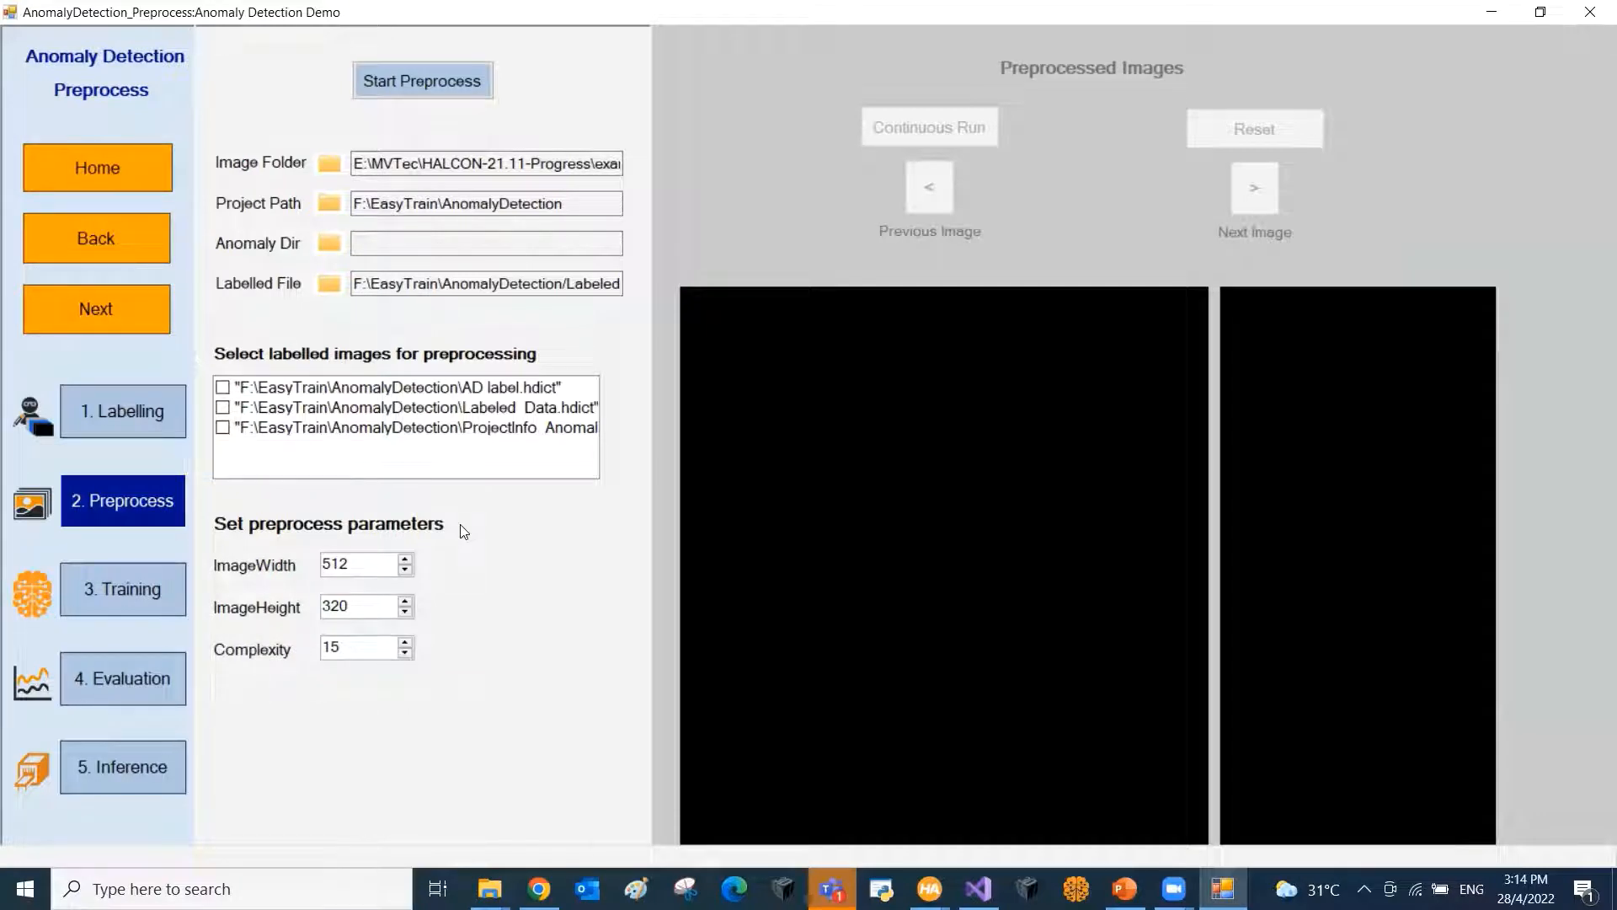
{"action": "left_click", "coordinate": [355, 565]}
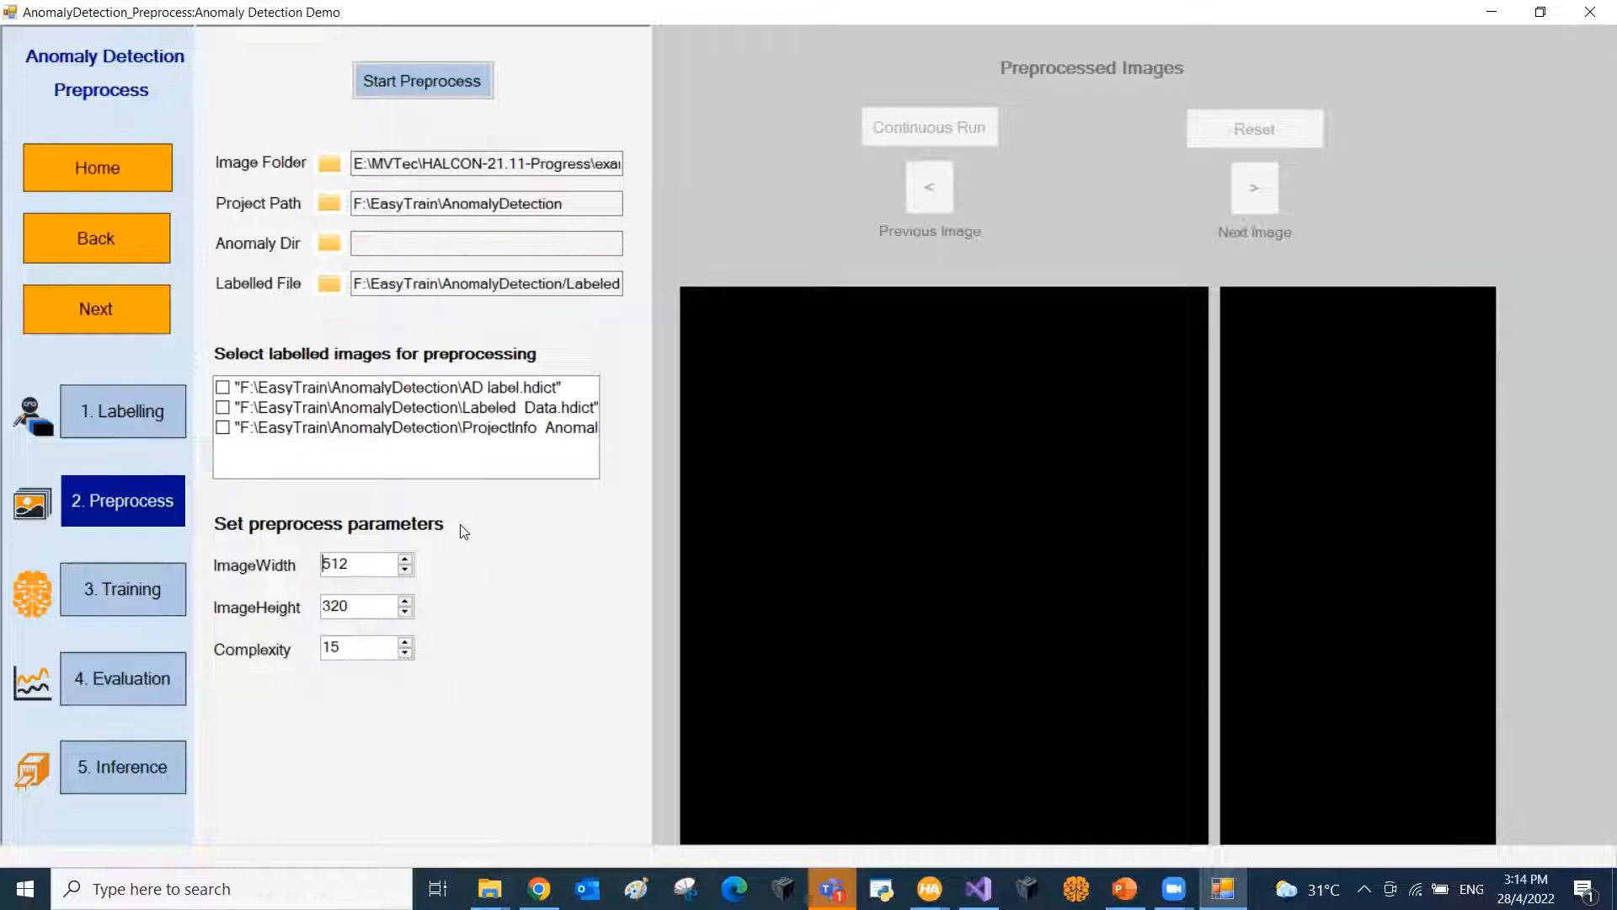
{"action": "left_click", "coordinate": [224, 387]}
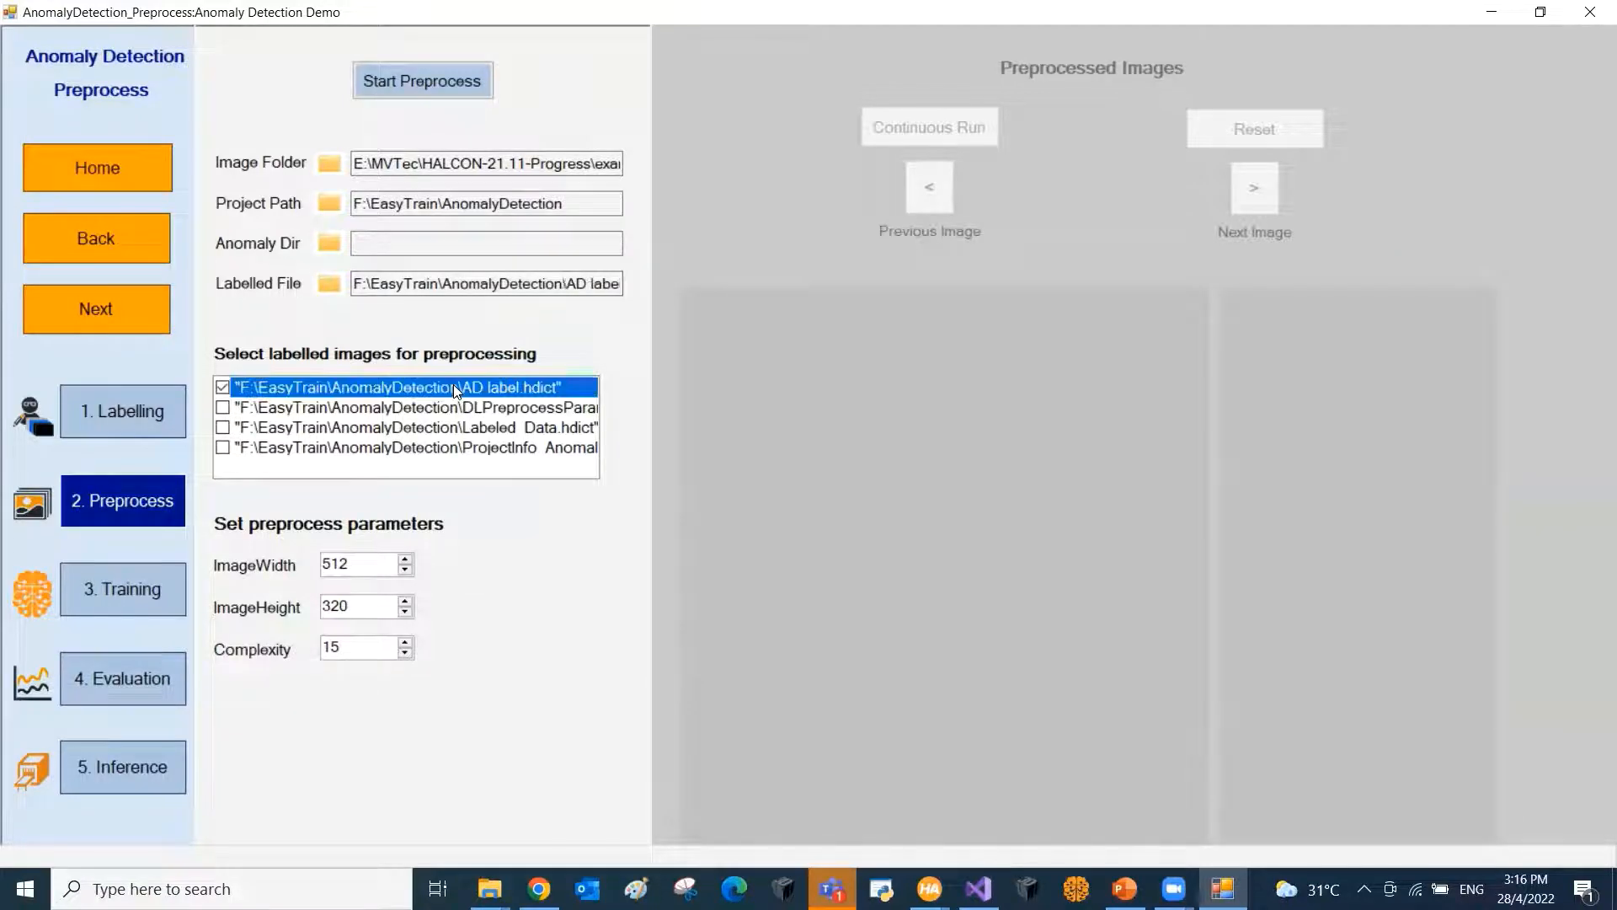
{"action": "left_click", "coordinate": [421, 81]}
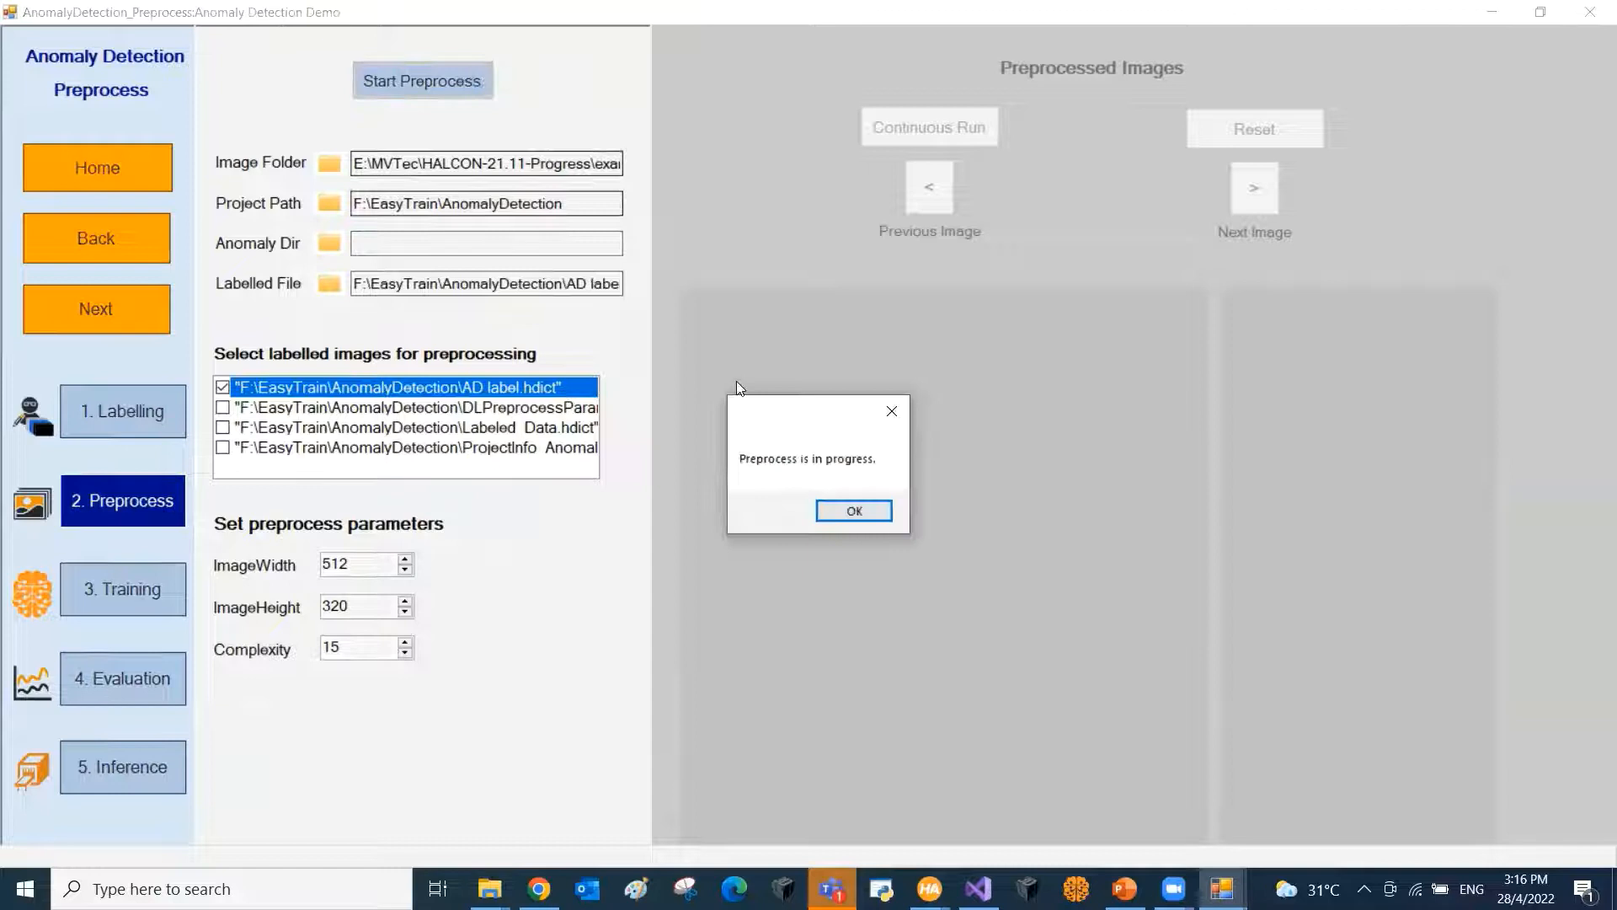
{"action": "left_click", "coordinate": [853, 511]}
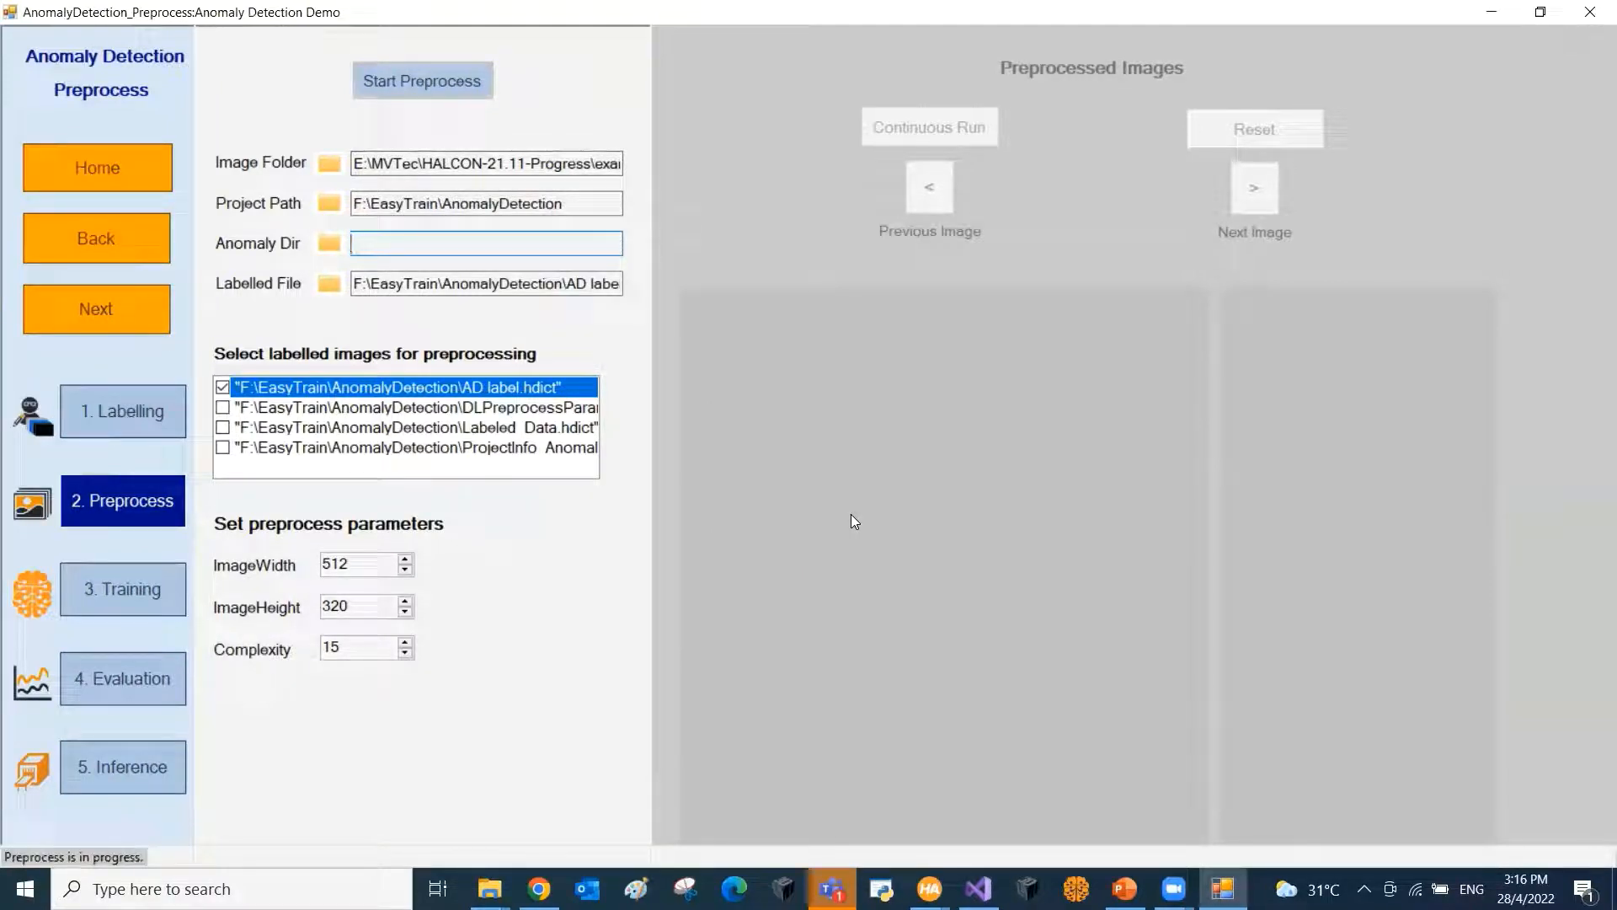
{"action": "left_click", "coordinate": [421, 81]}
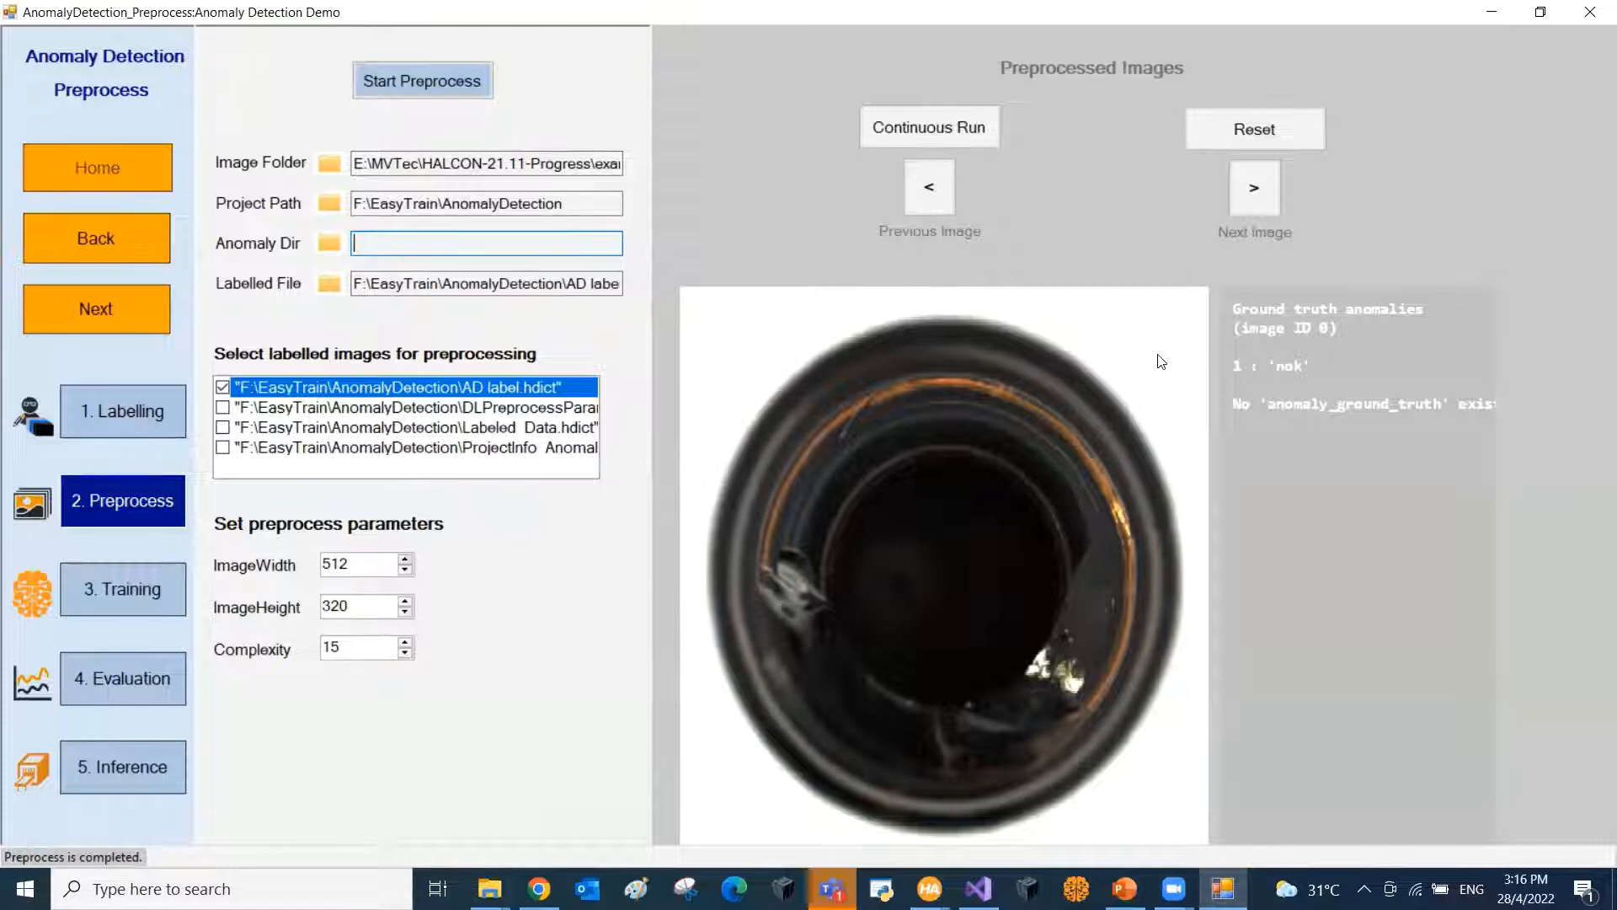
Step: Browse the preprocessed images with Continuous Run, stopping at image 5 of 100
{"action": "left_click", "coordinate": [930, 128]}
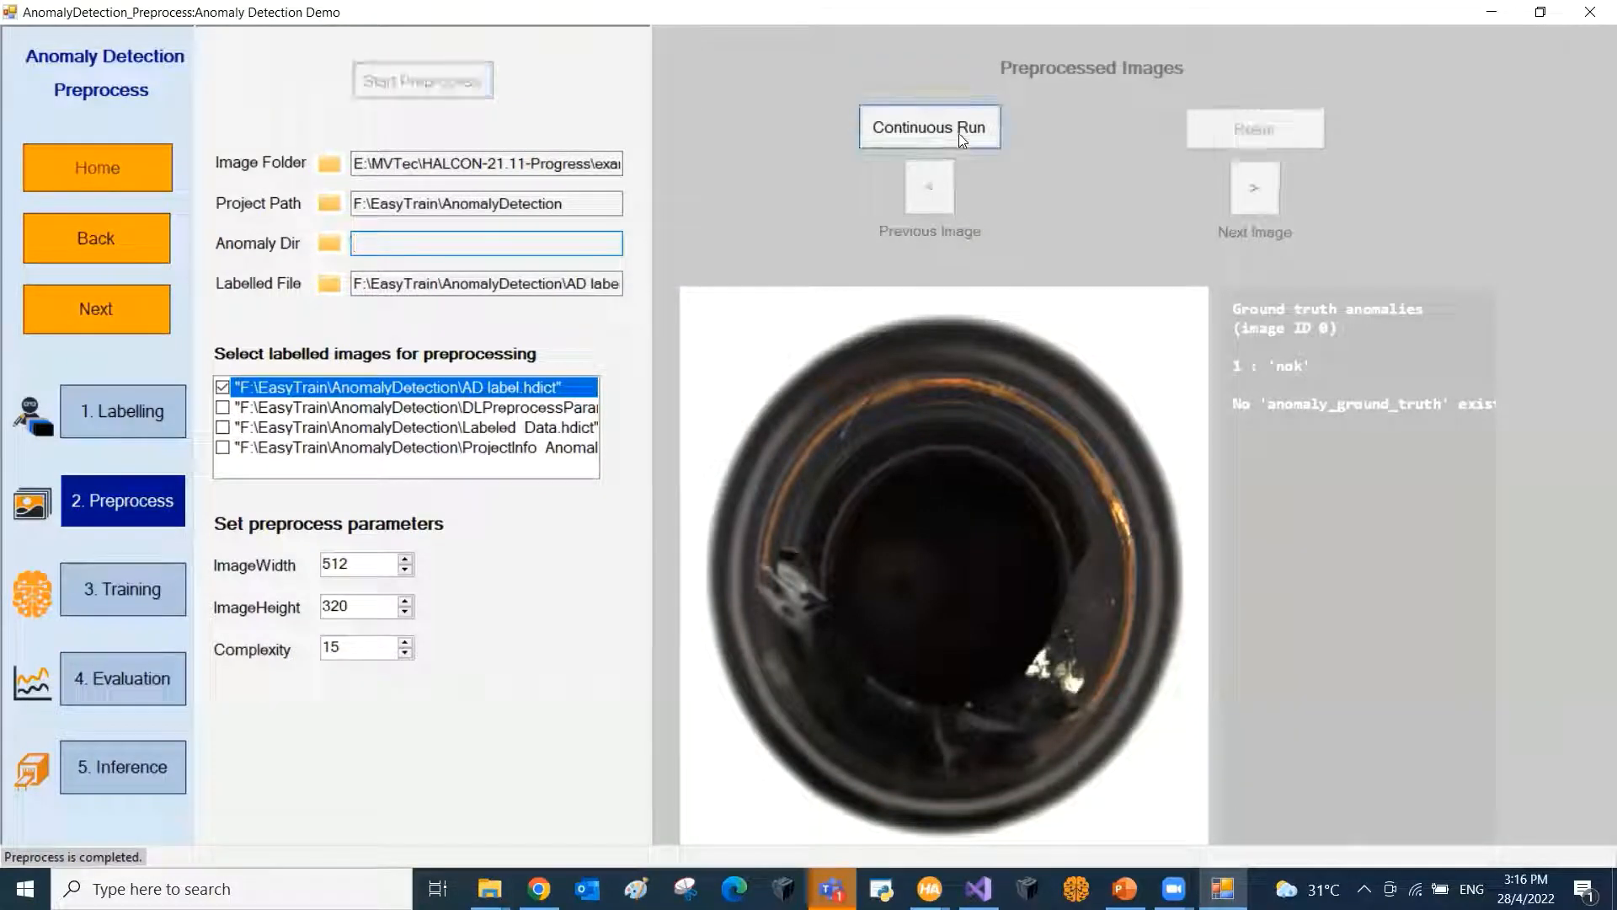
{"action": "left_click", "coordinate": [930, 128]}
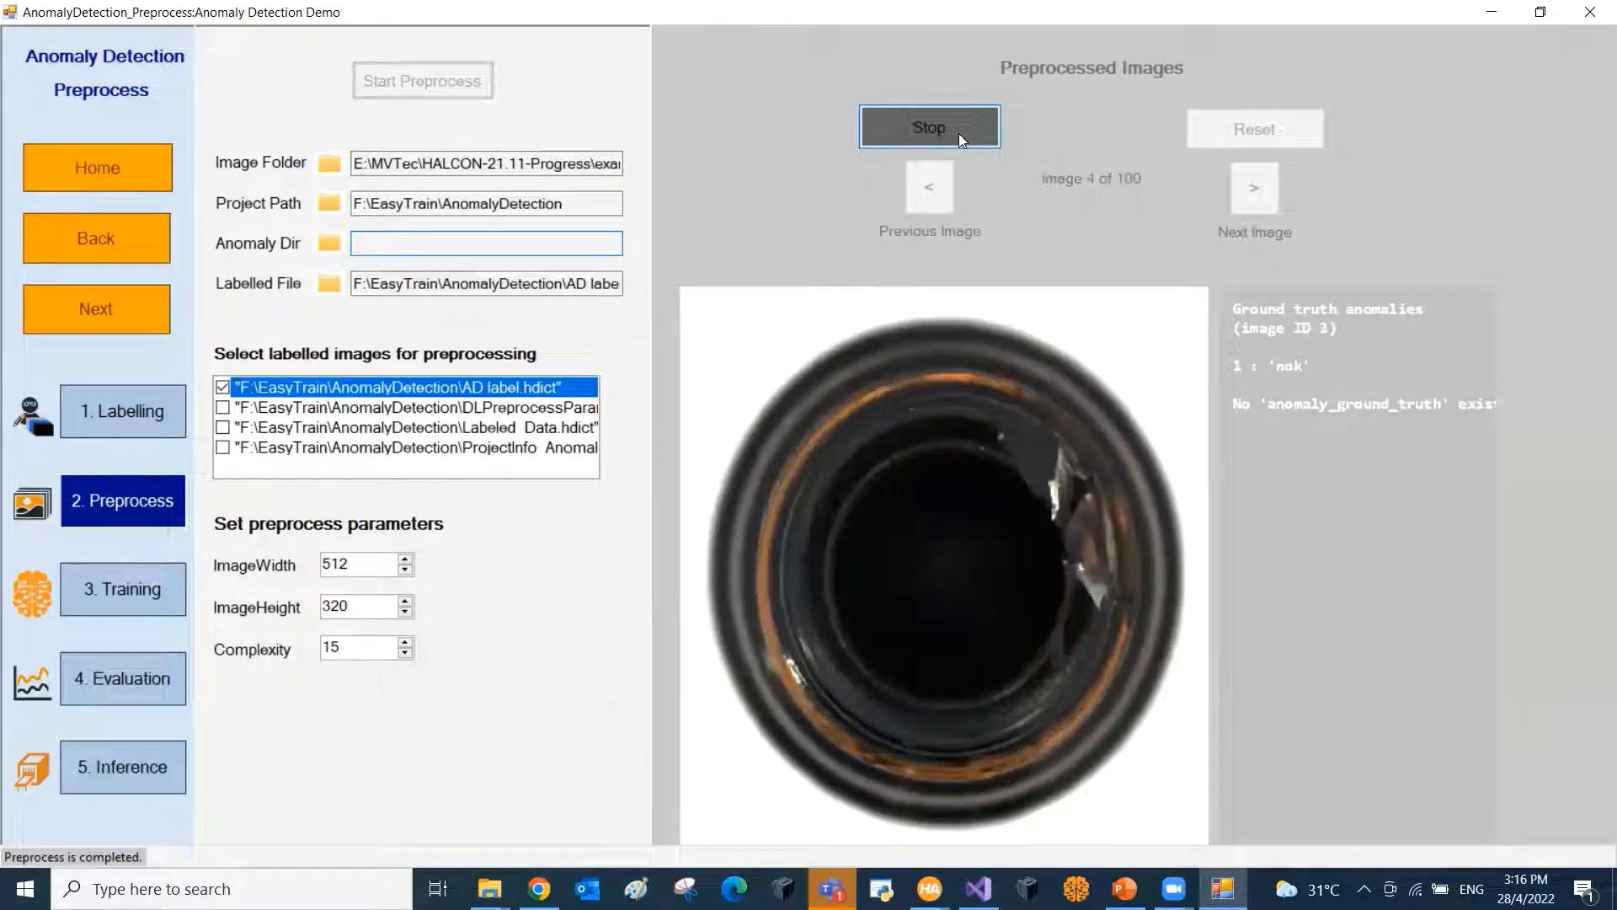
{"action": "left_click", "coordinate": [930, 128]}
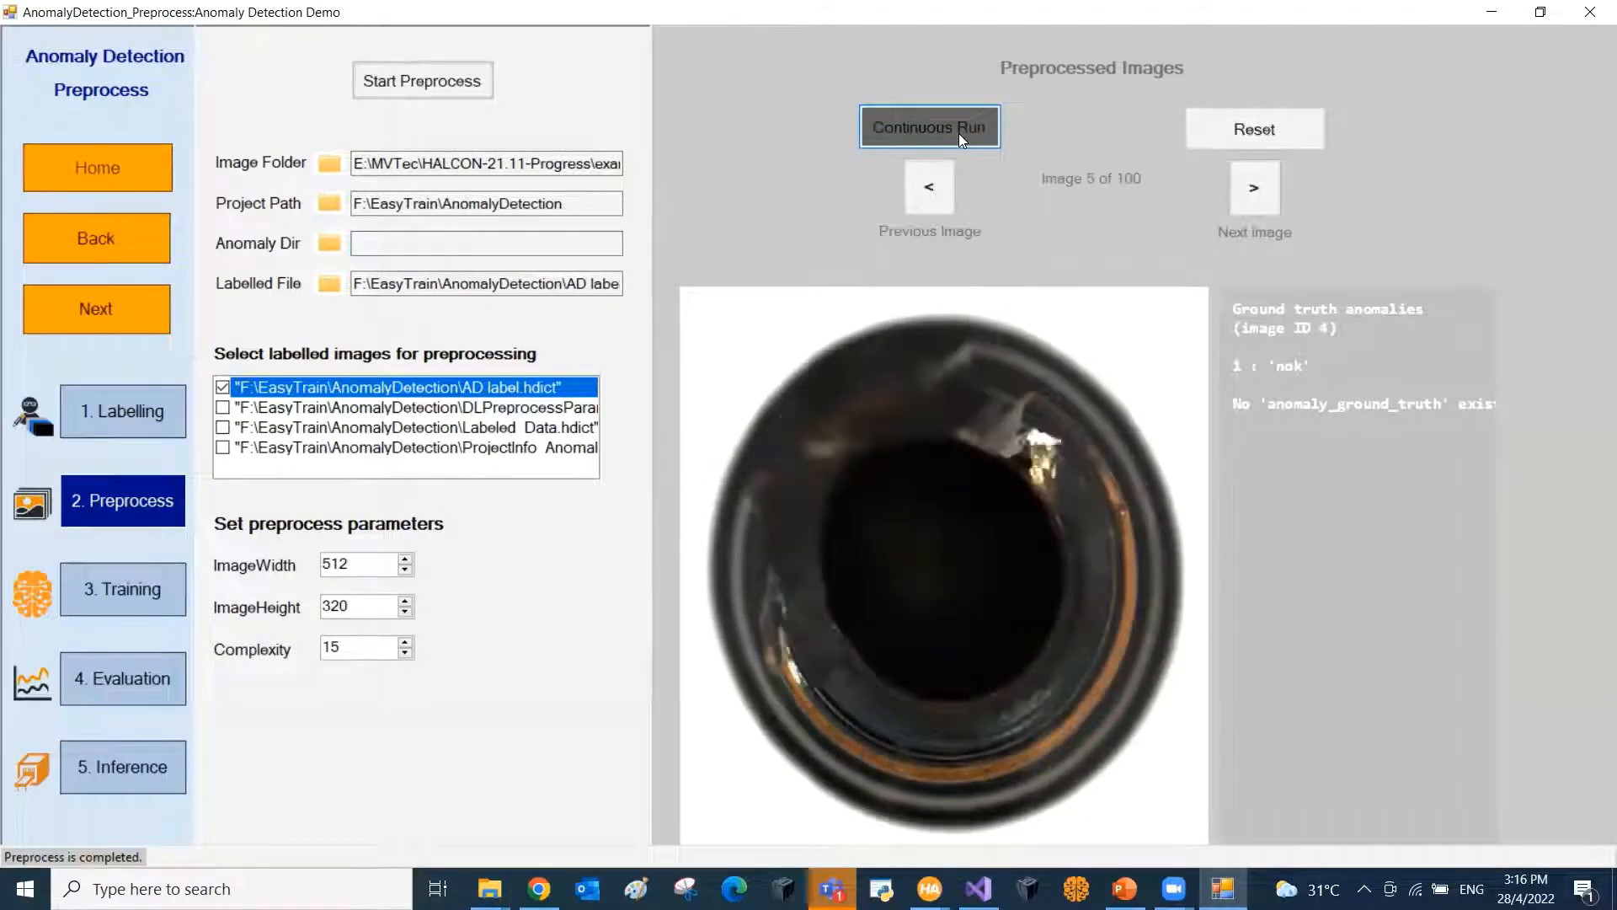
{"action": "left_click", "coordinate": [930, 128]}
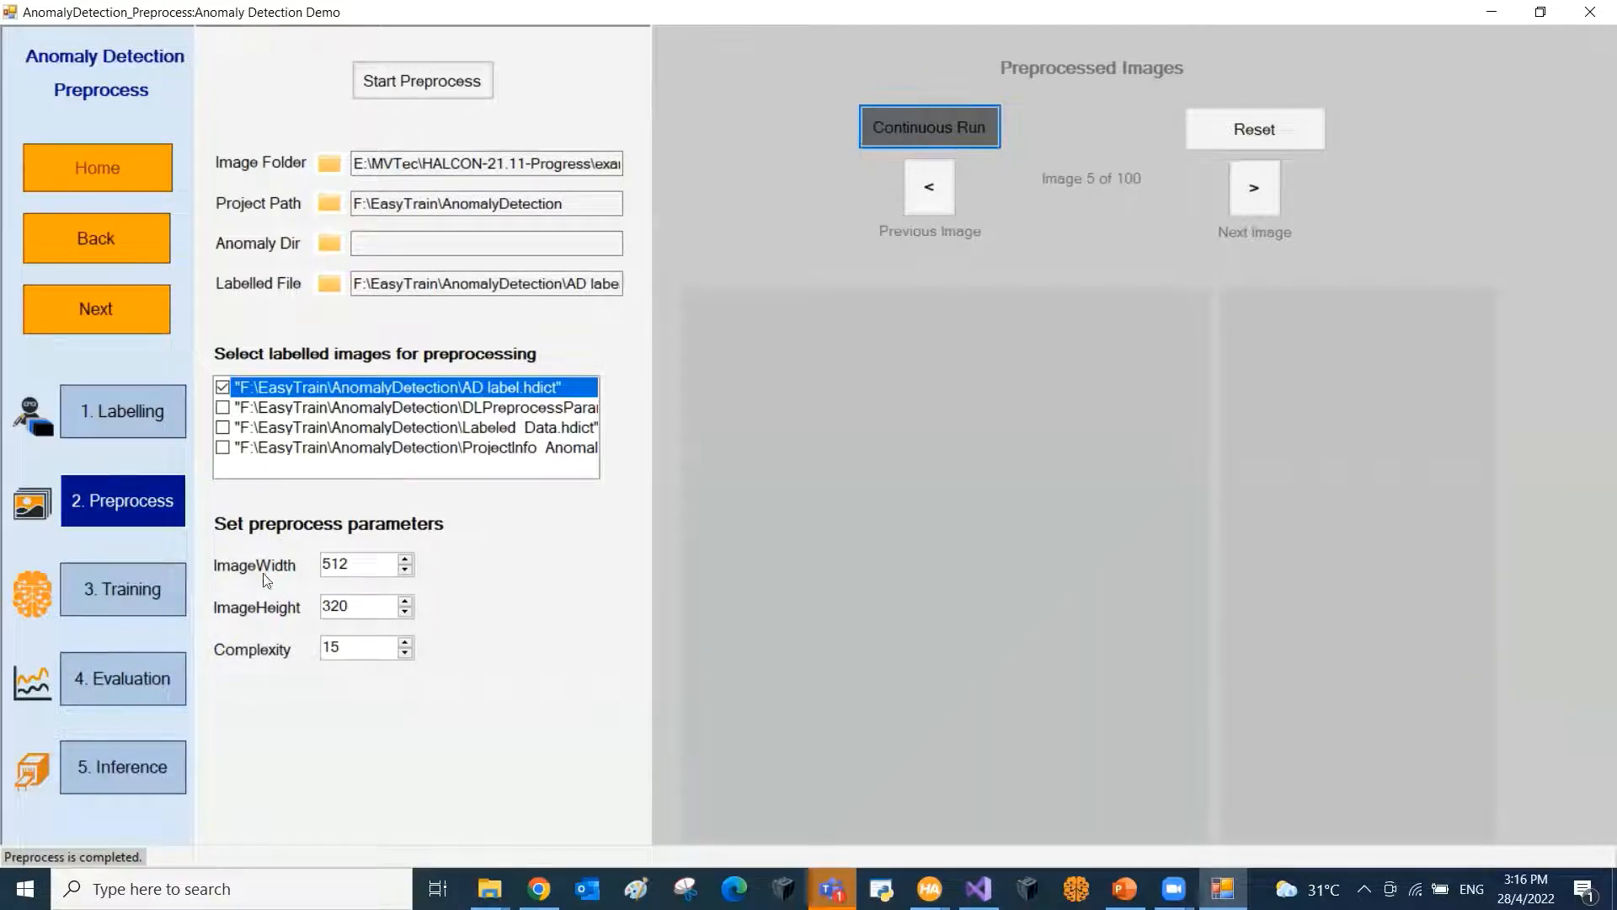
{"action": "mouse_move", "coordinate": [160, 600]}
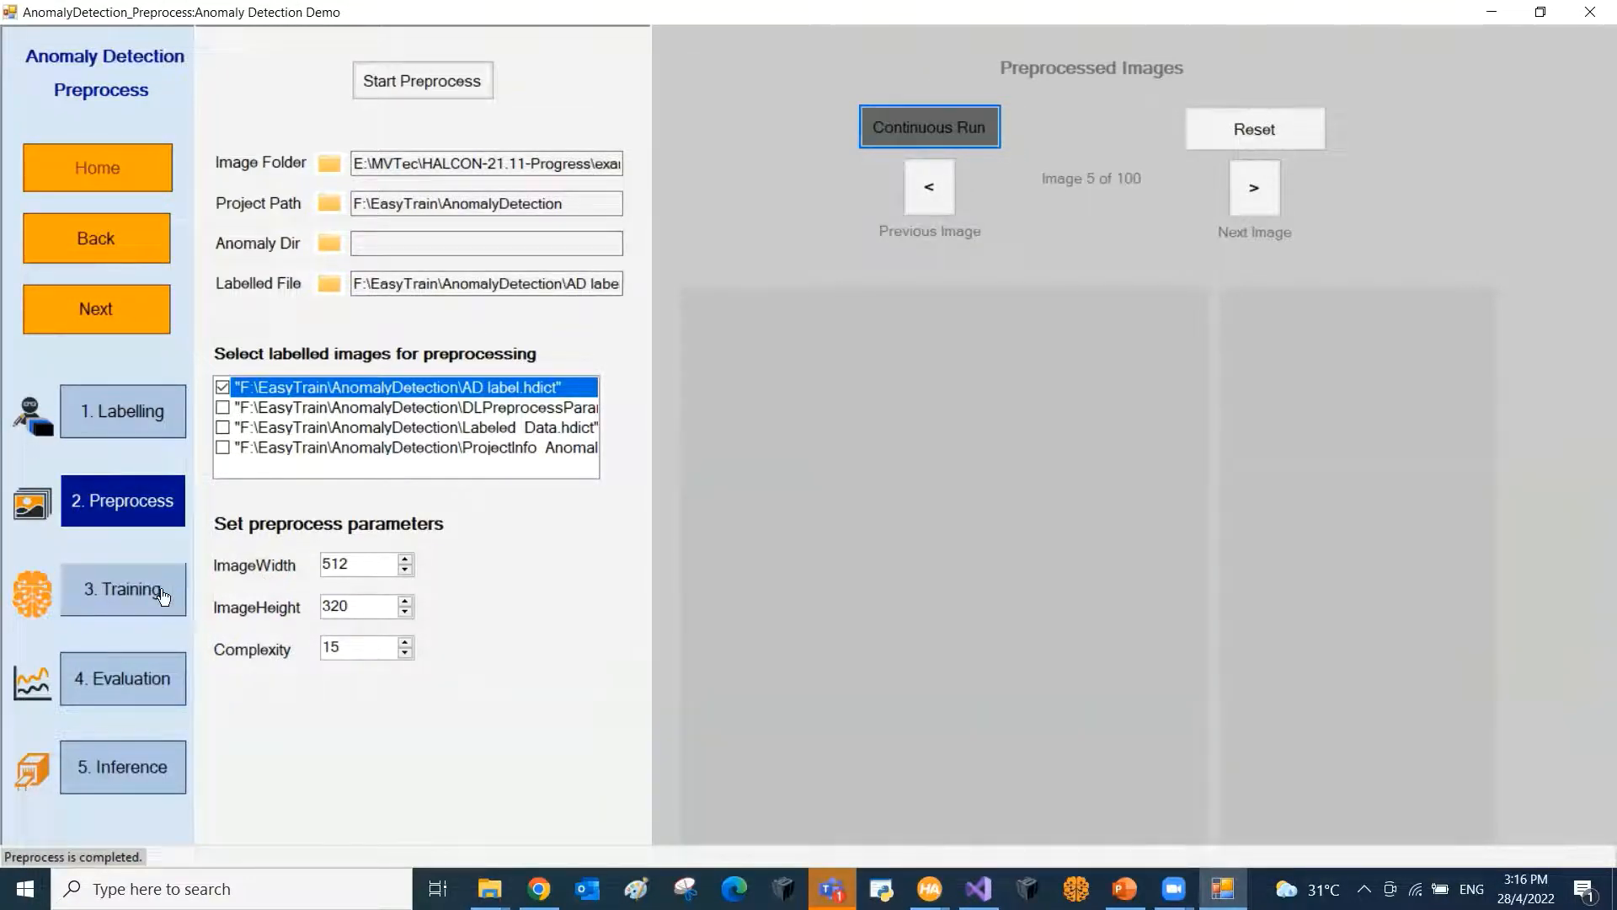
Step: Train the model for 2 epochs with error threshold 0.001 and domain ratio 0.25, then go to evaluation
{"action": "left_click", "coordinate": [122, 590]}
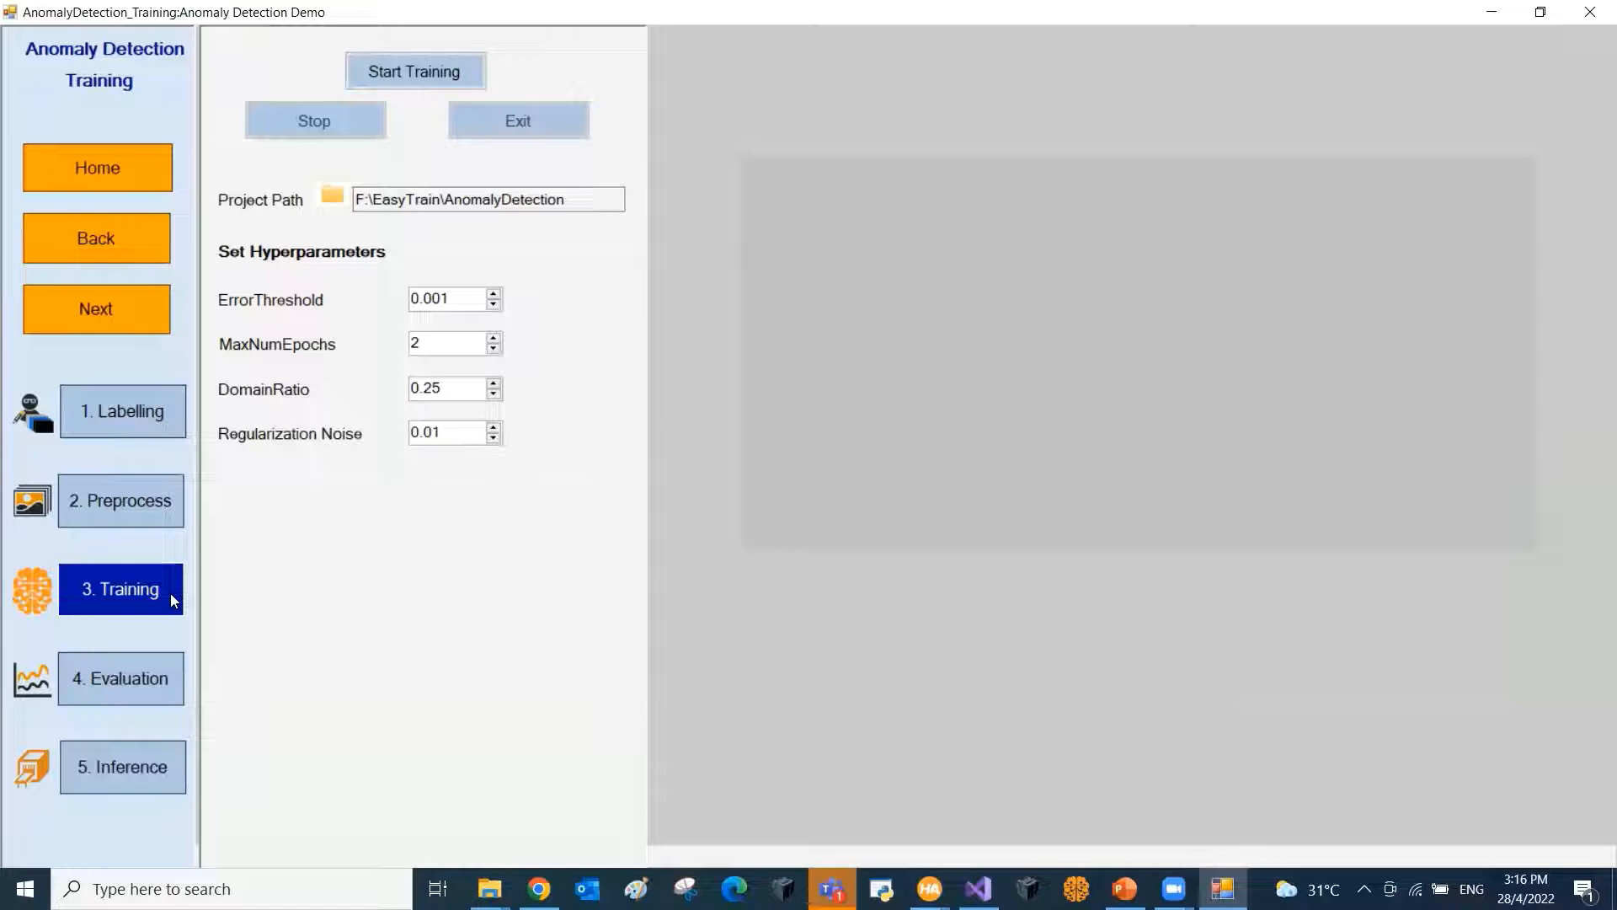
{"action": "mouse_move", "coordinate": [396, 452]}
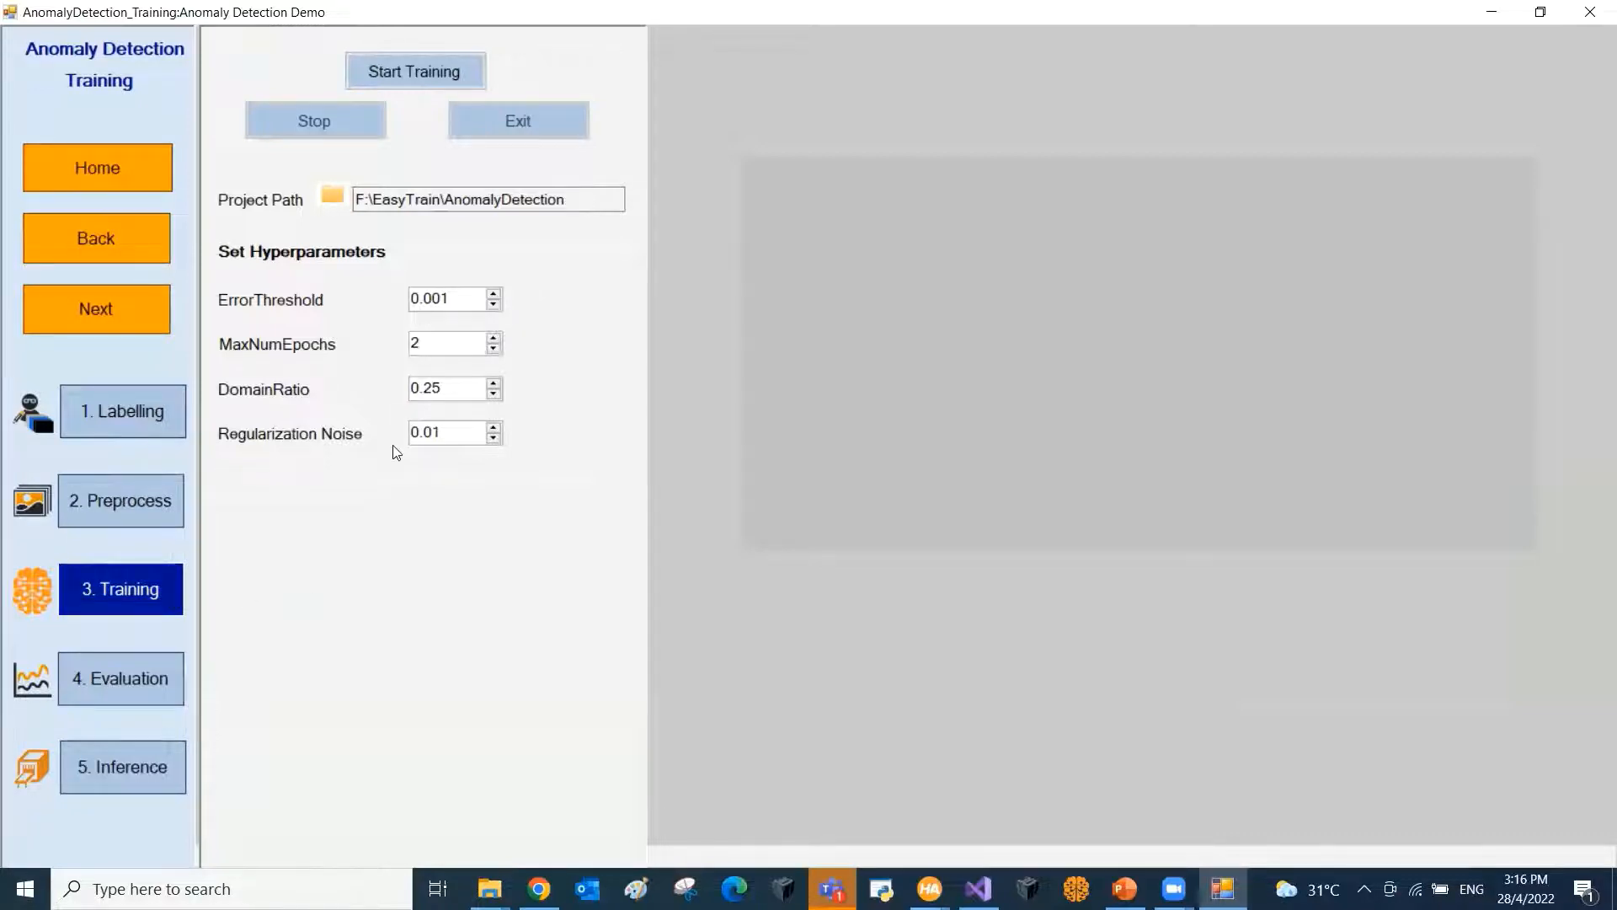
{"action": "mouse_move", "coordinate": [566, 496]}
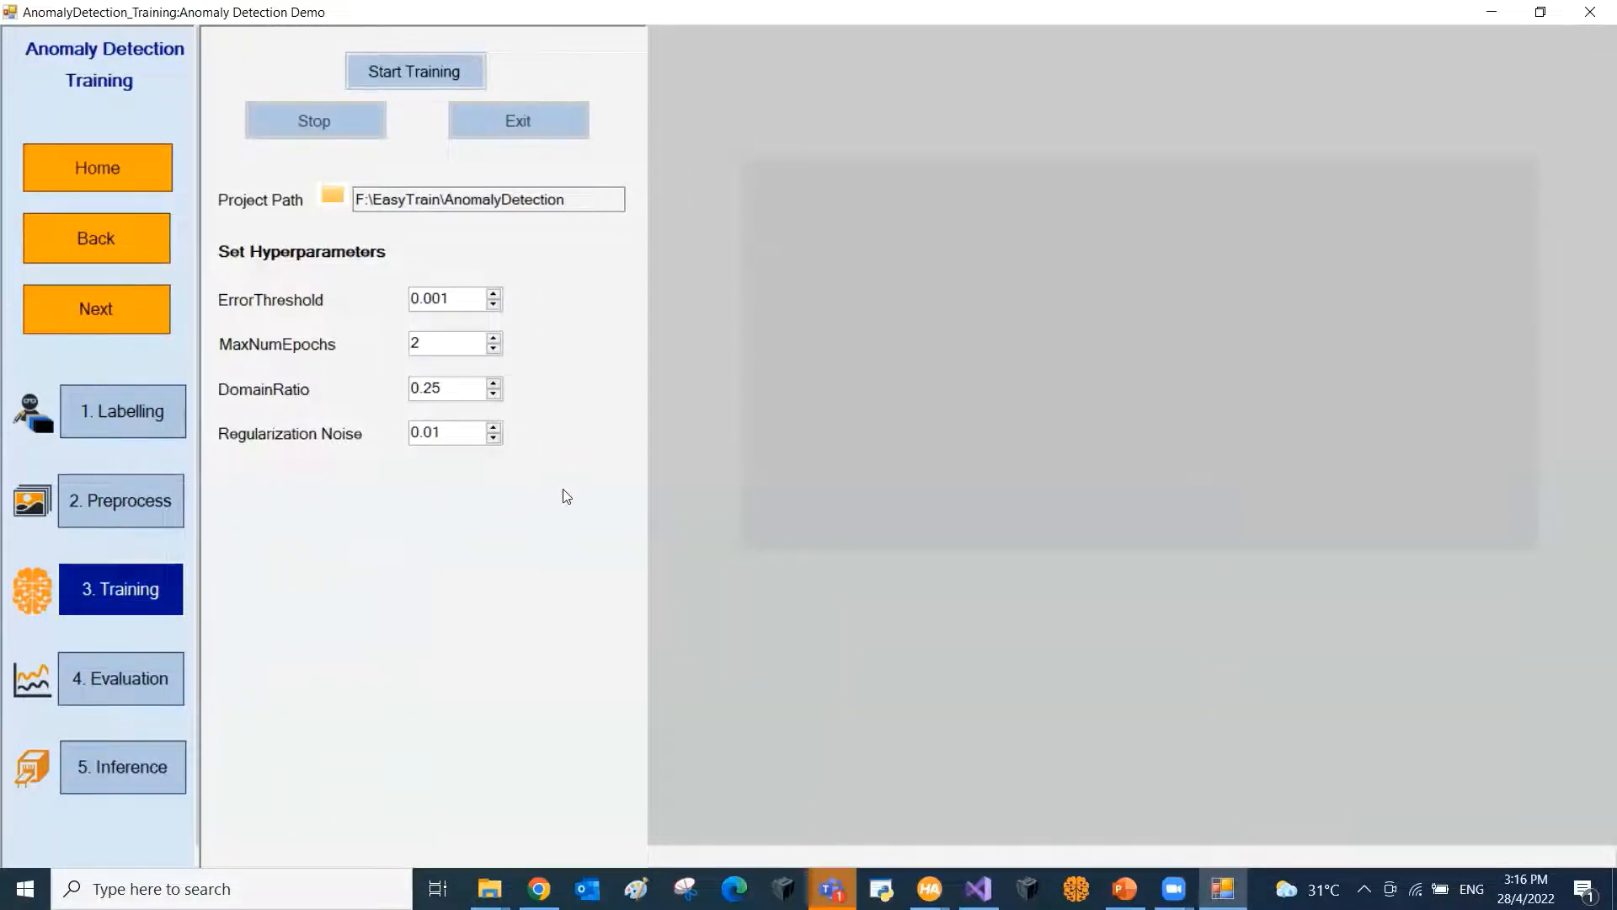
{"action": "mouse_move", "coordinate": [253, 279]}
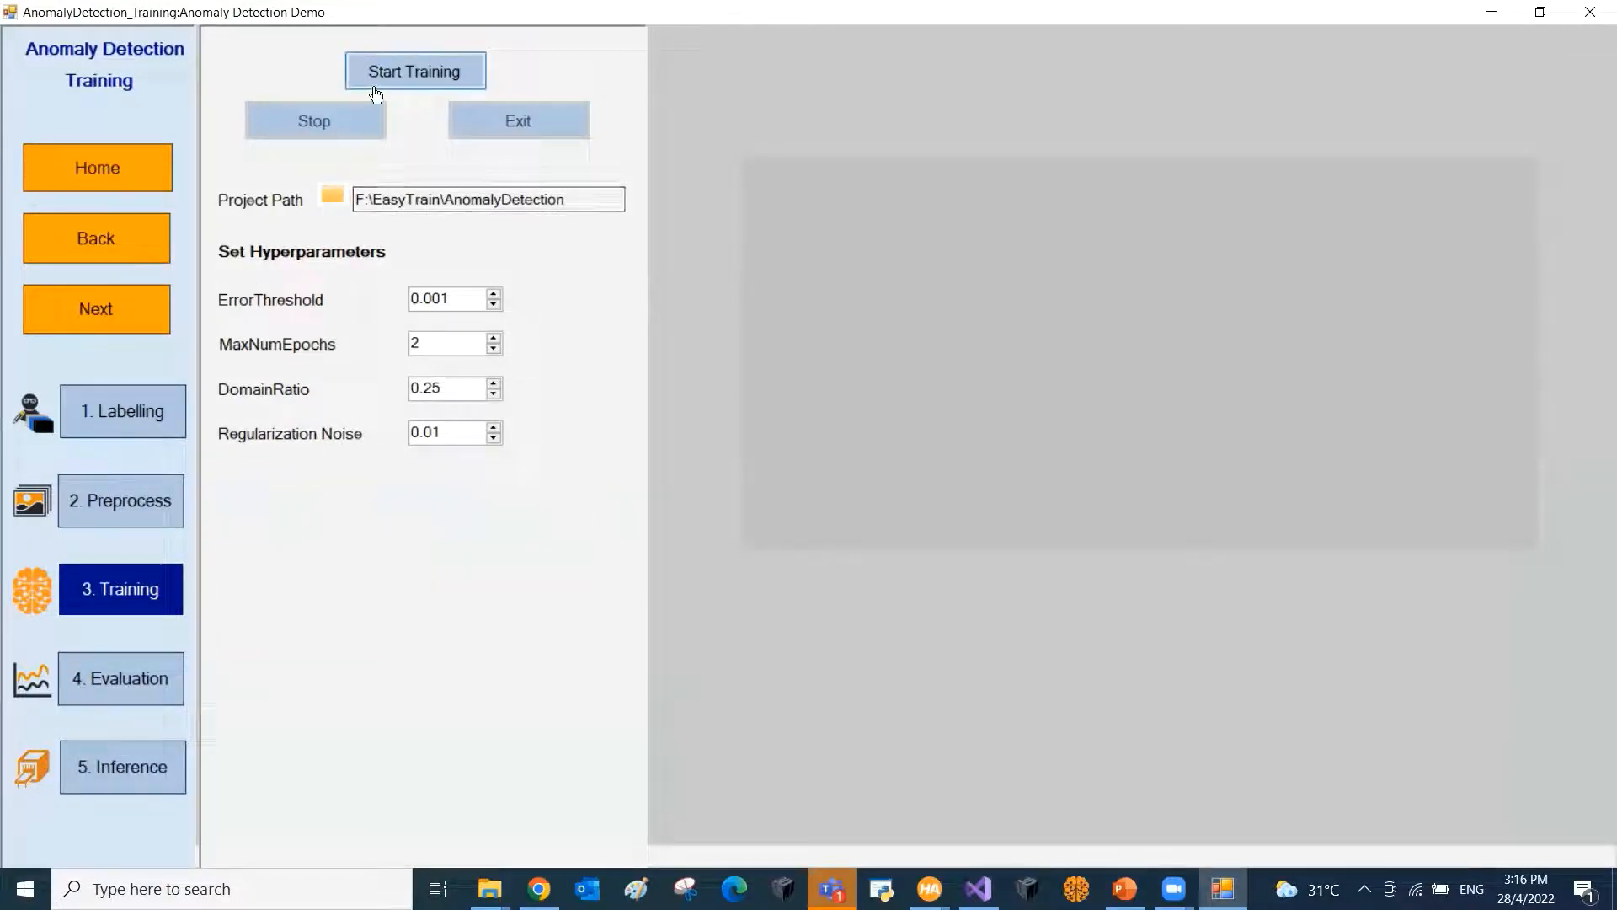
{"action": "left_click", "coordinate": [414, 70]}
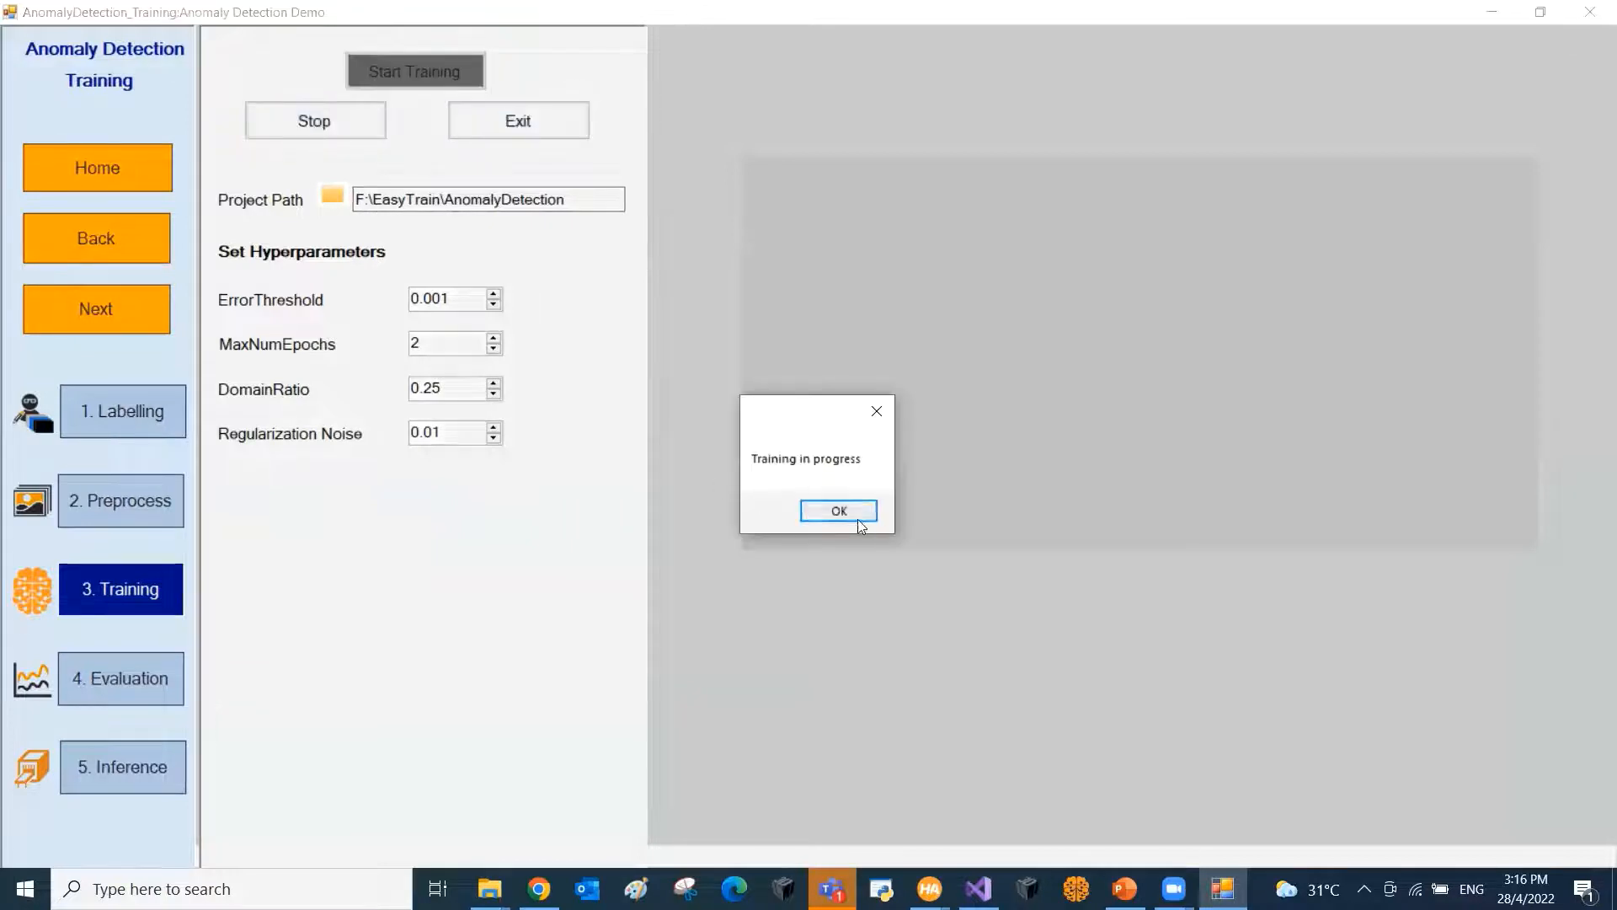
{"action": "left_click", "coordinate": [839, 511]}
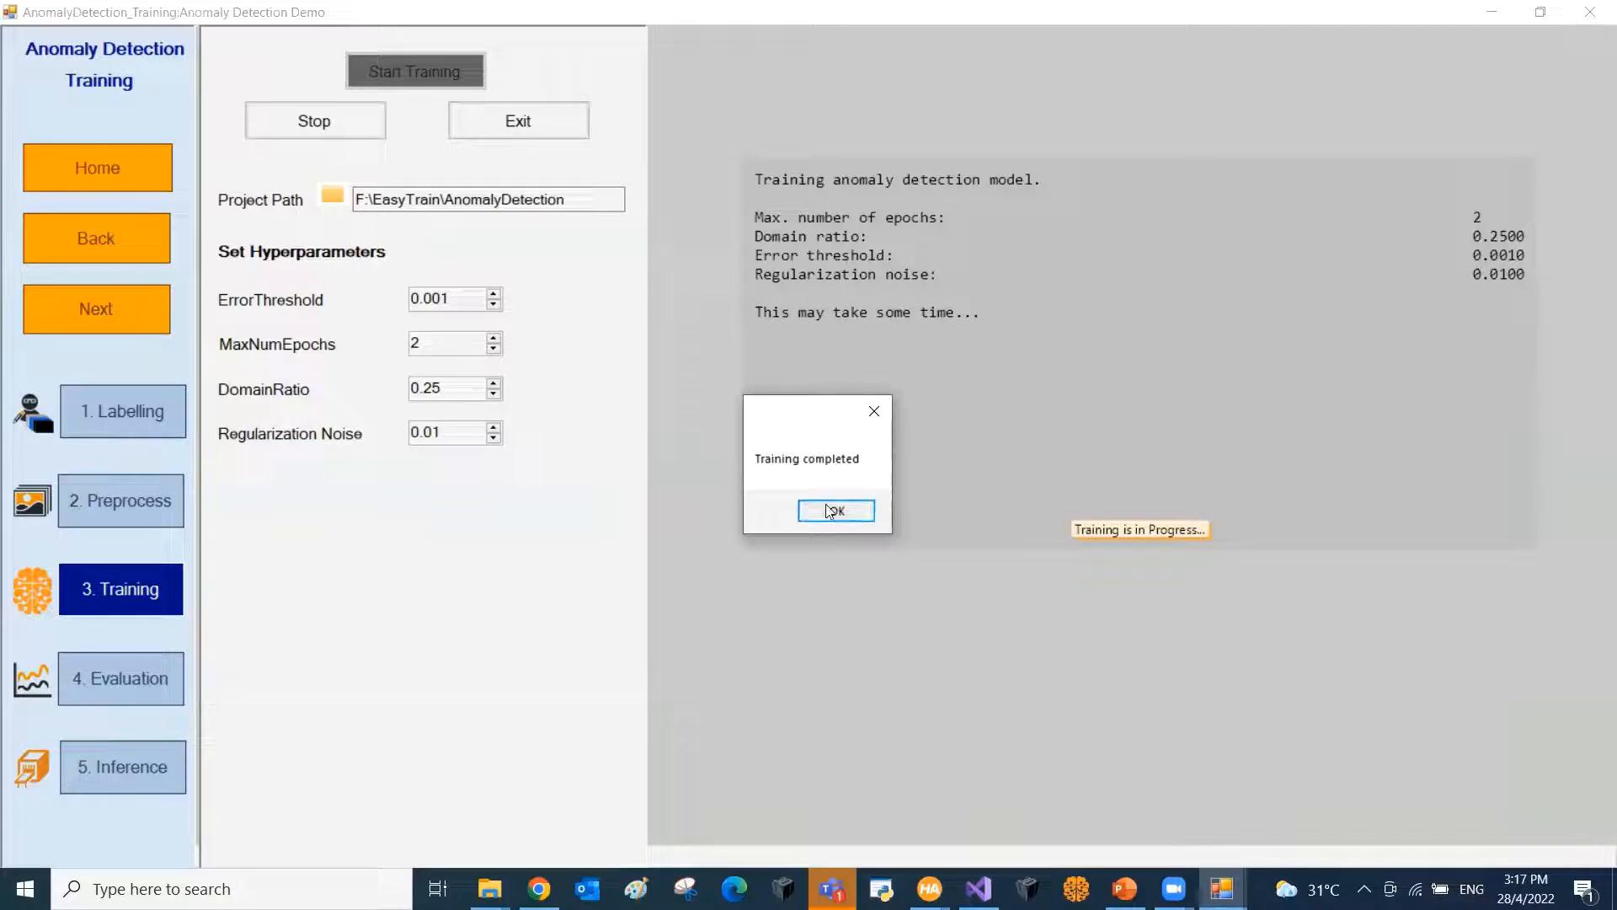
{"action": "left_click", "coordinate": [835, 511]}
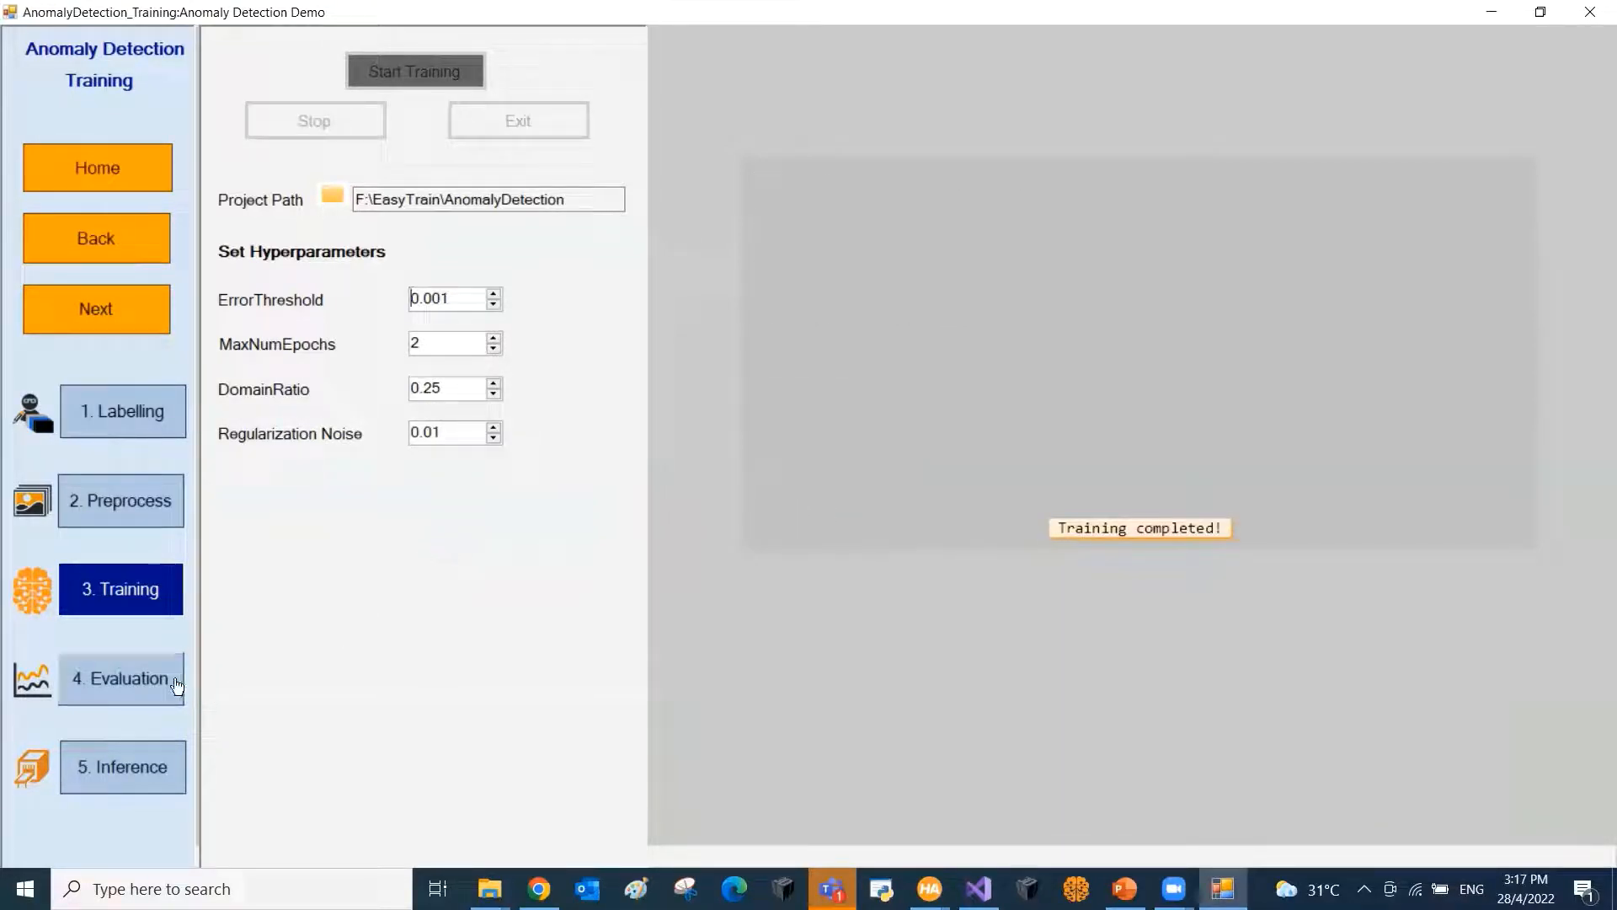
{"action": "mouse_move", "coordinate": [143, 693]}
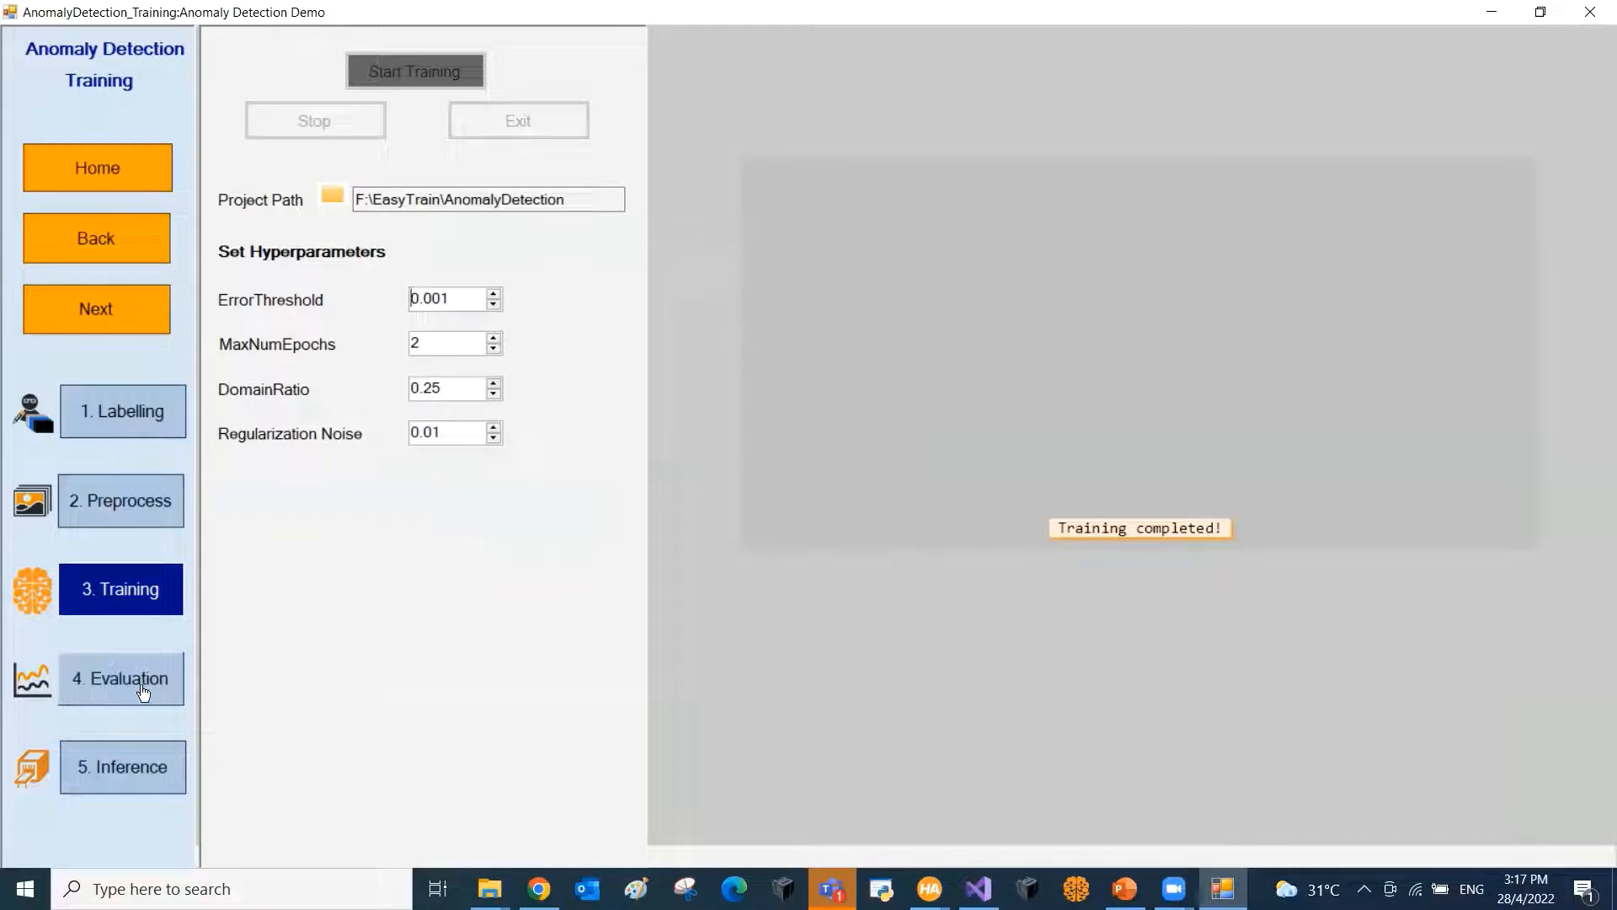
{"action": "left_click", "coordinate": [121, 679]}
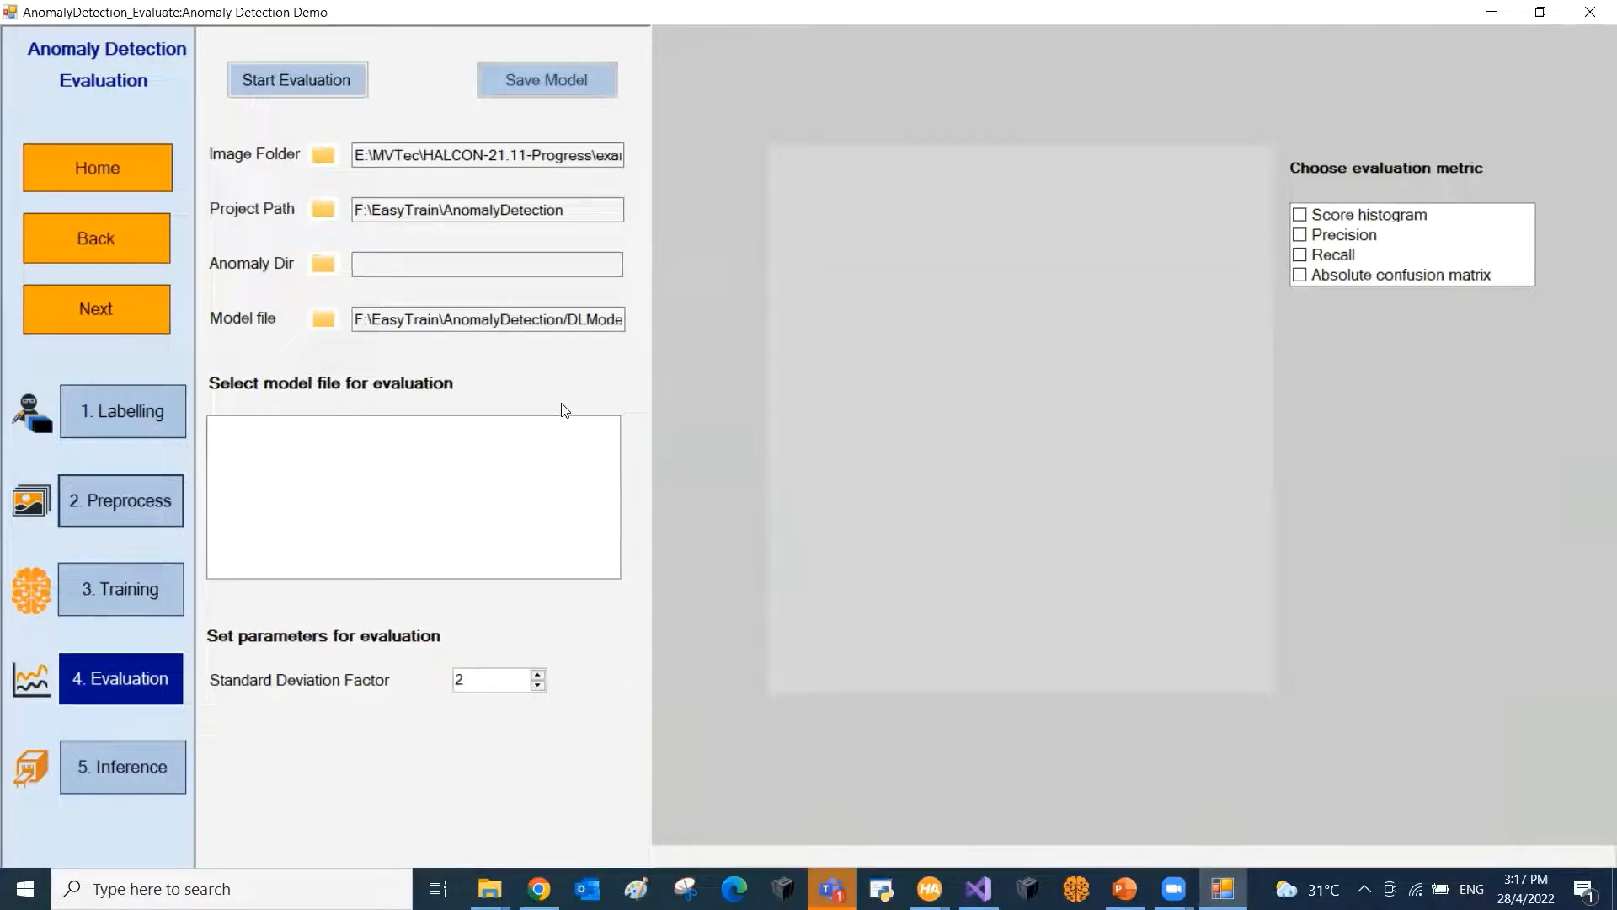
{"action": "mouse_move", "coordinate": [306, 236]}
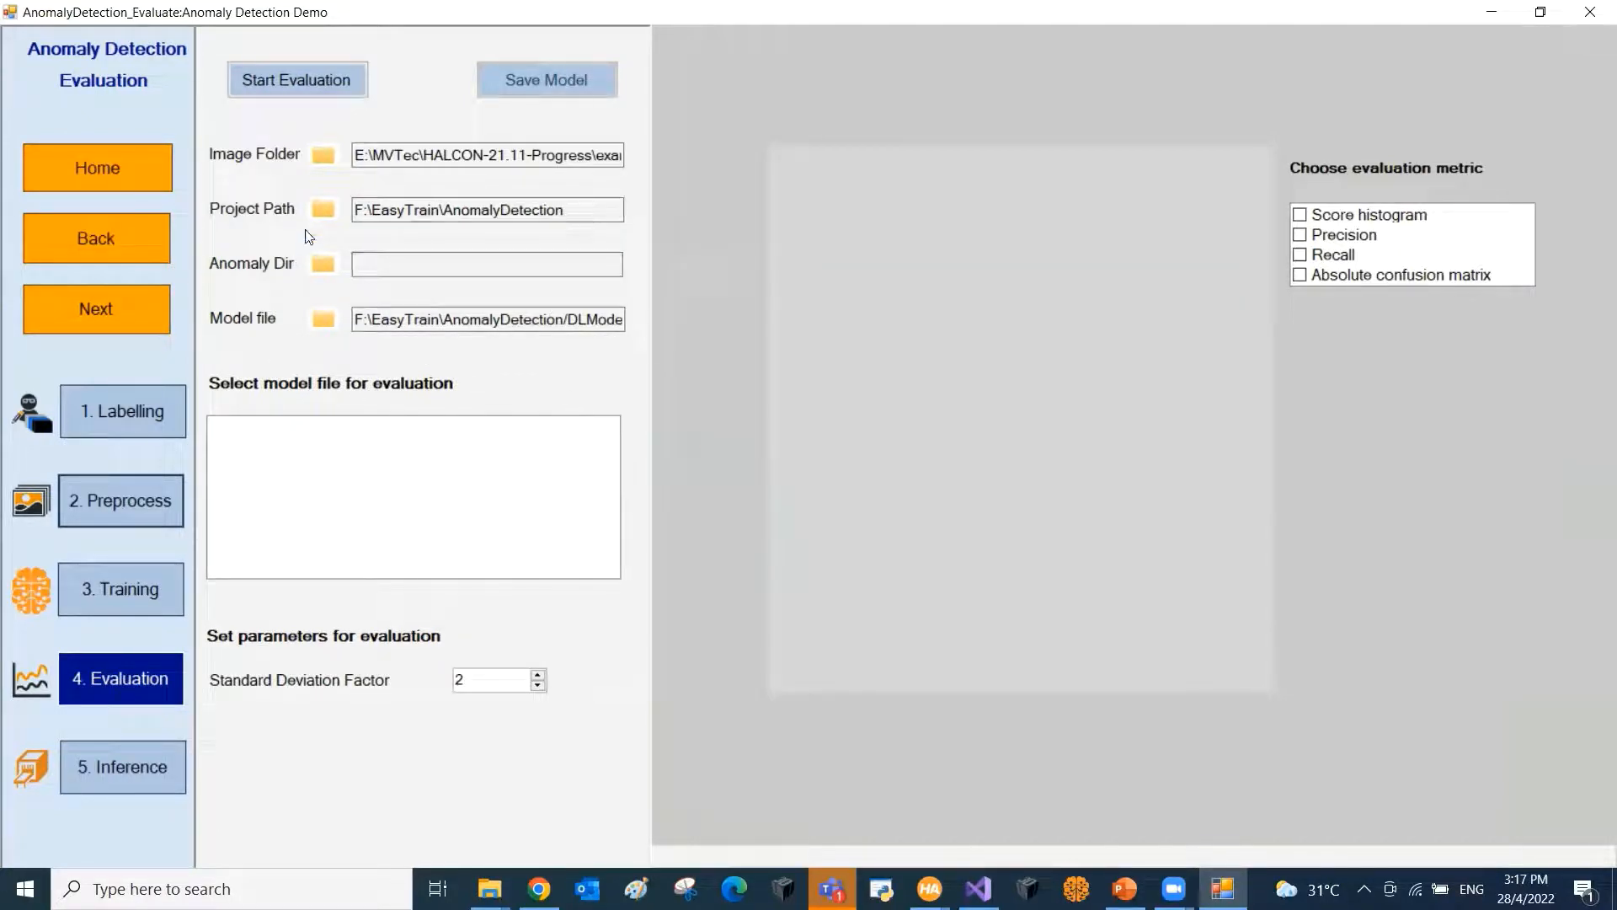
Step: Run the evaluation on the bottle images and display the OK versus NOK score histogram
{"action": "left_click", "coordinate": [296, 80]}
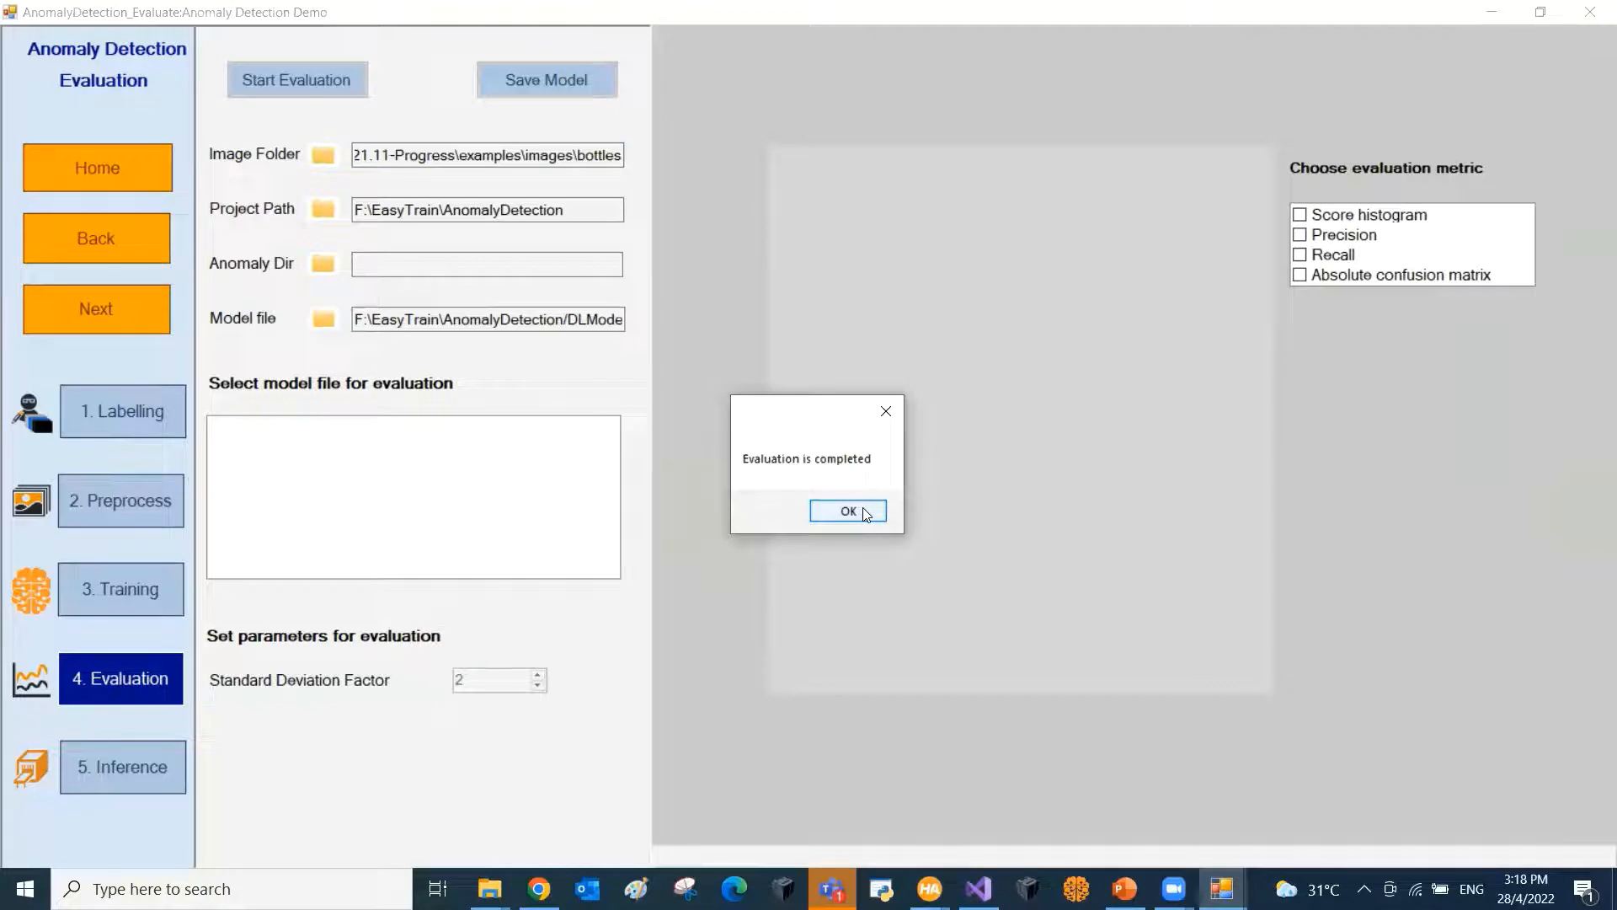
{"action": "mouse_move", "coordinate": [854, 512]}
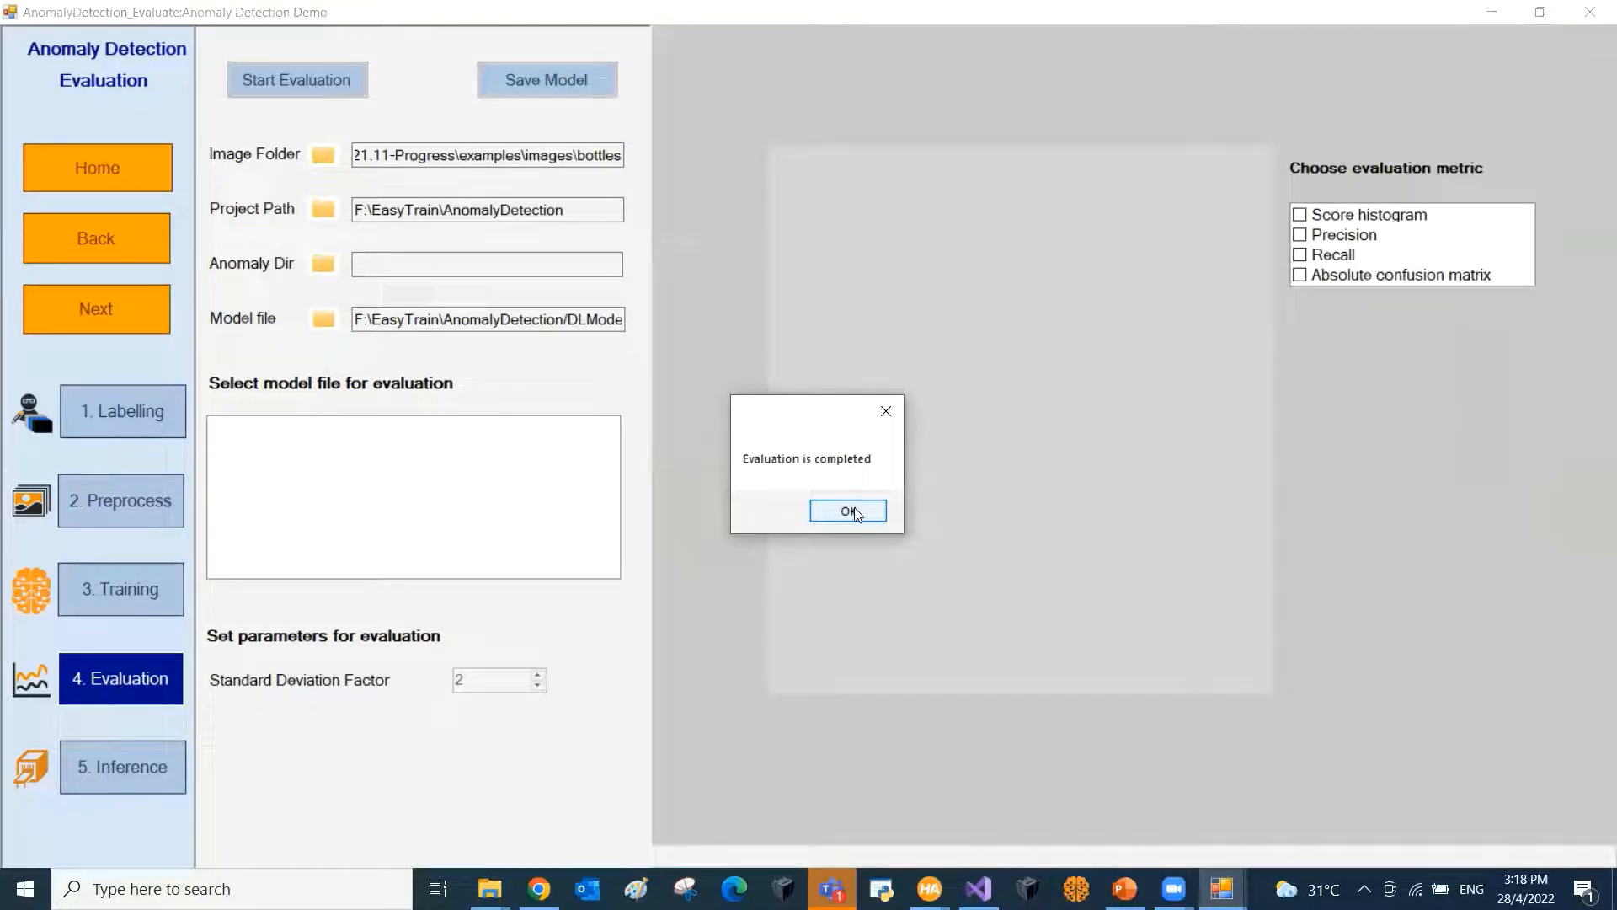
{"action": "left_click", "coordinate": [848, 510]}
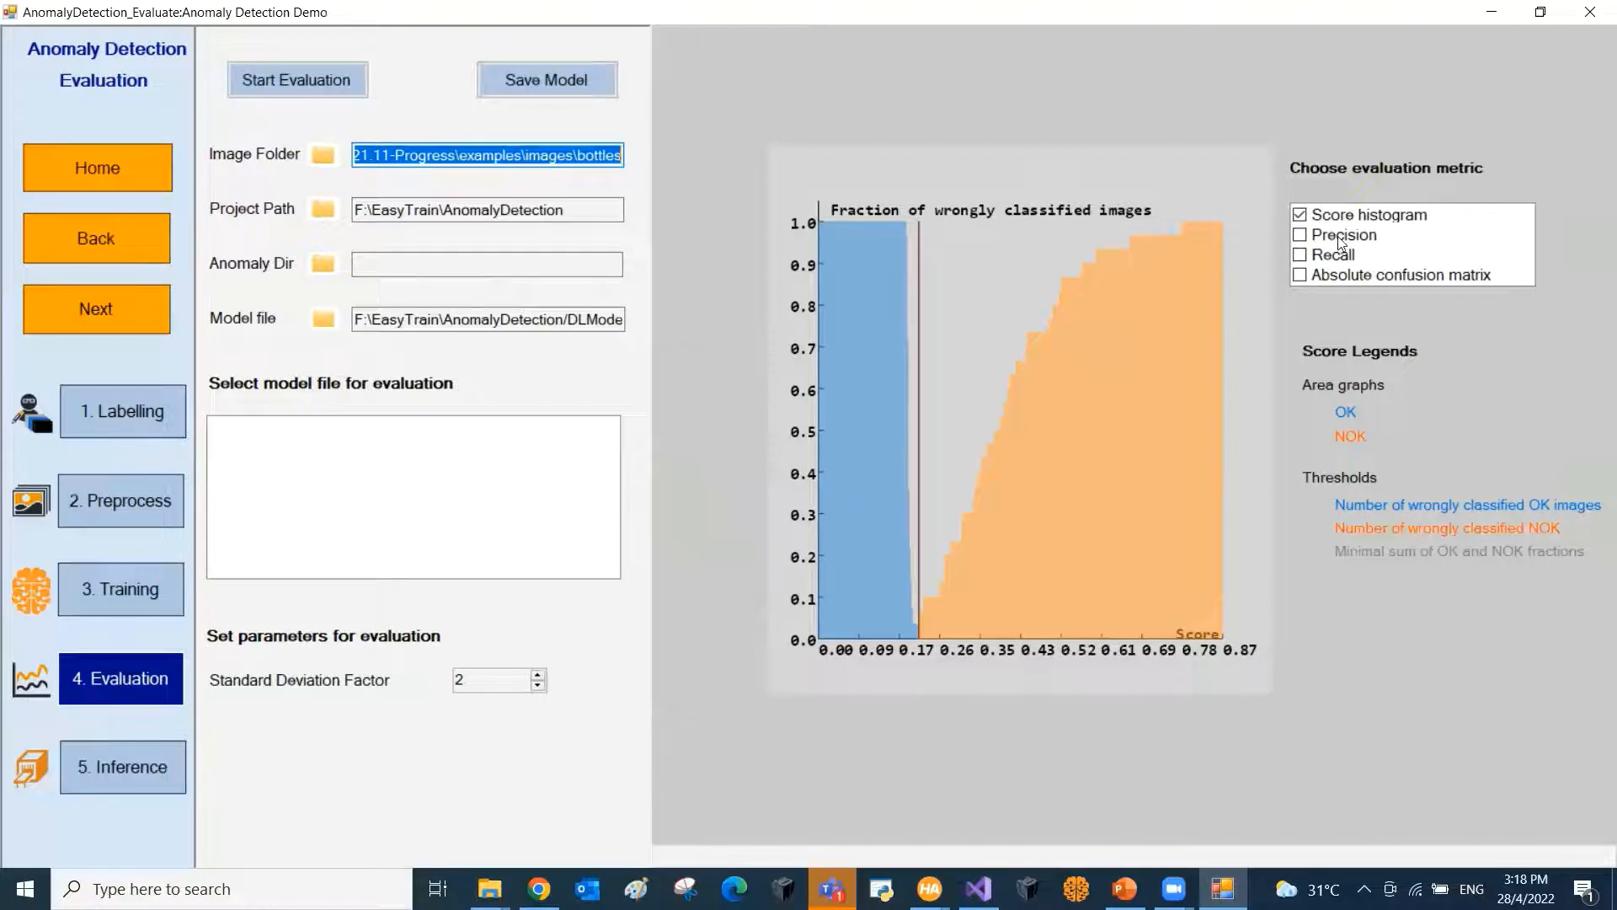
Step: Show 100% recall and the error-free confusion matrix (28 OK, 30 NOK), then begin saving the model
{"action": "left_click", "coordinate": [1301, 254]}
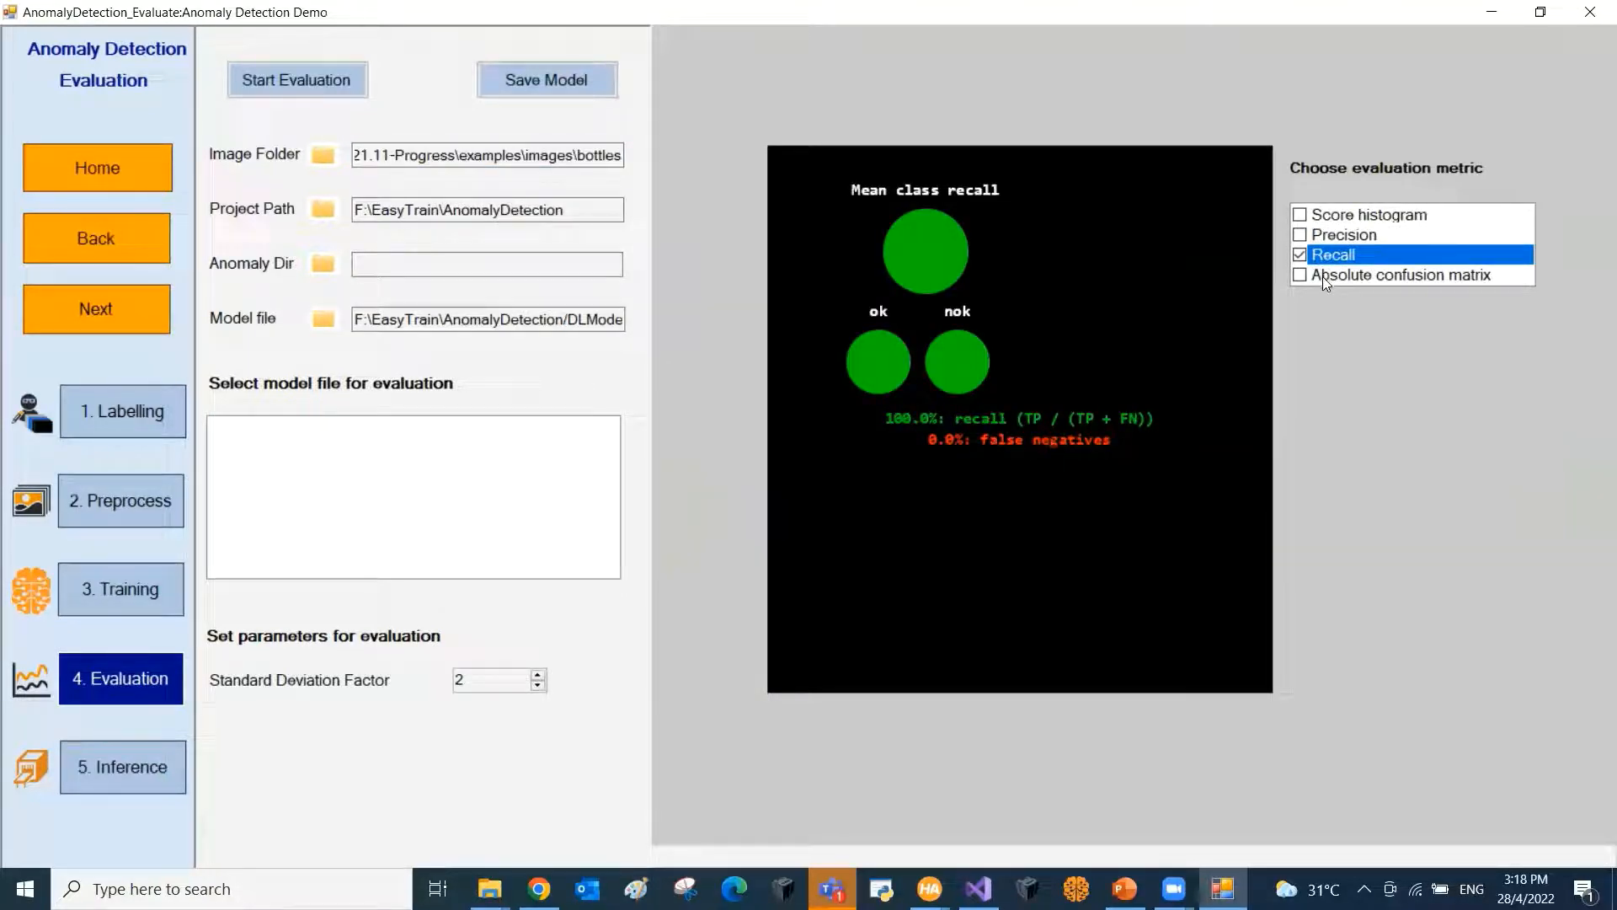
{"action": "left_click", "coordinate": [1300, 275]}
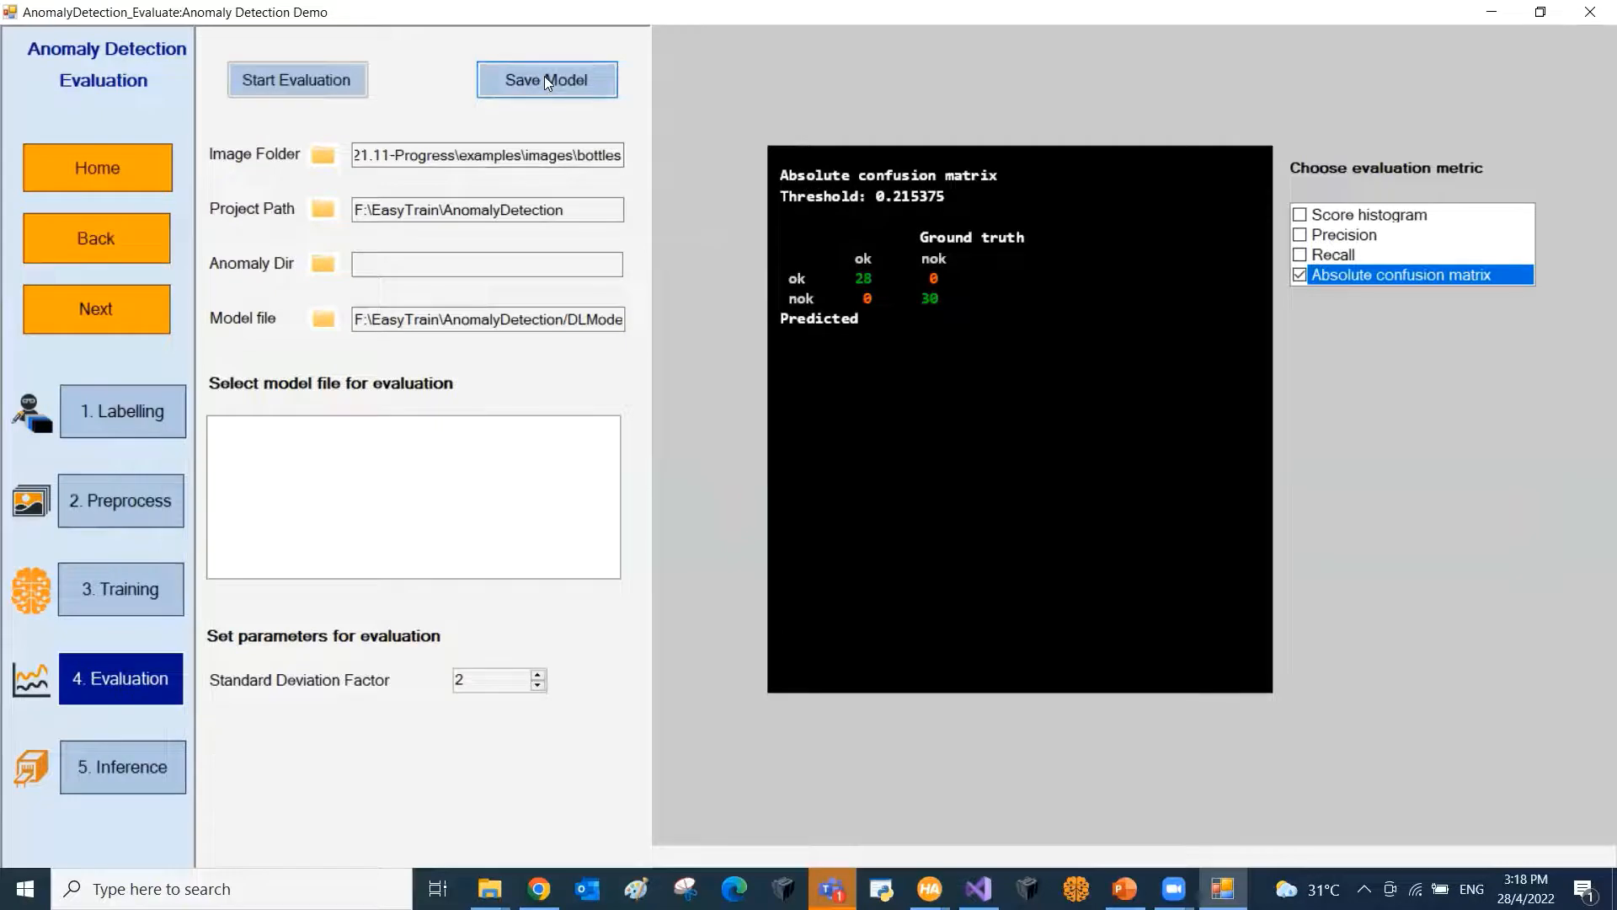
{"action": "left_click", "coordinate": [546, 79]}
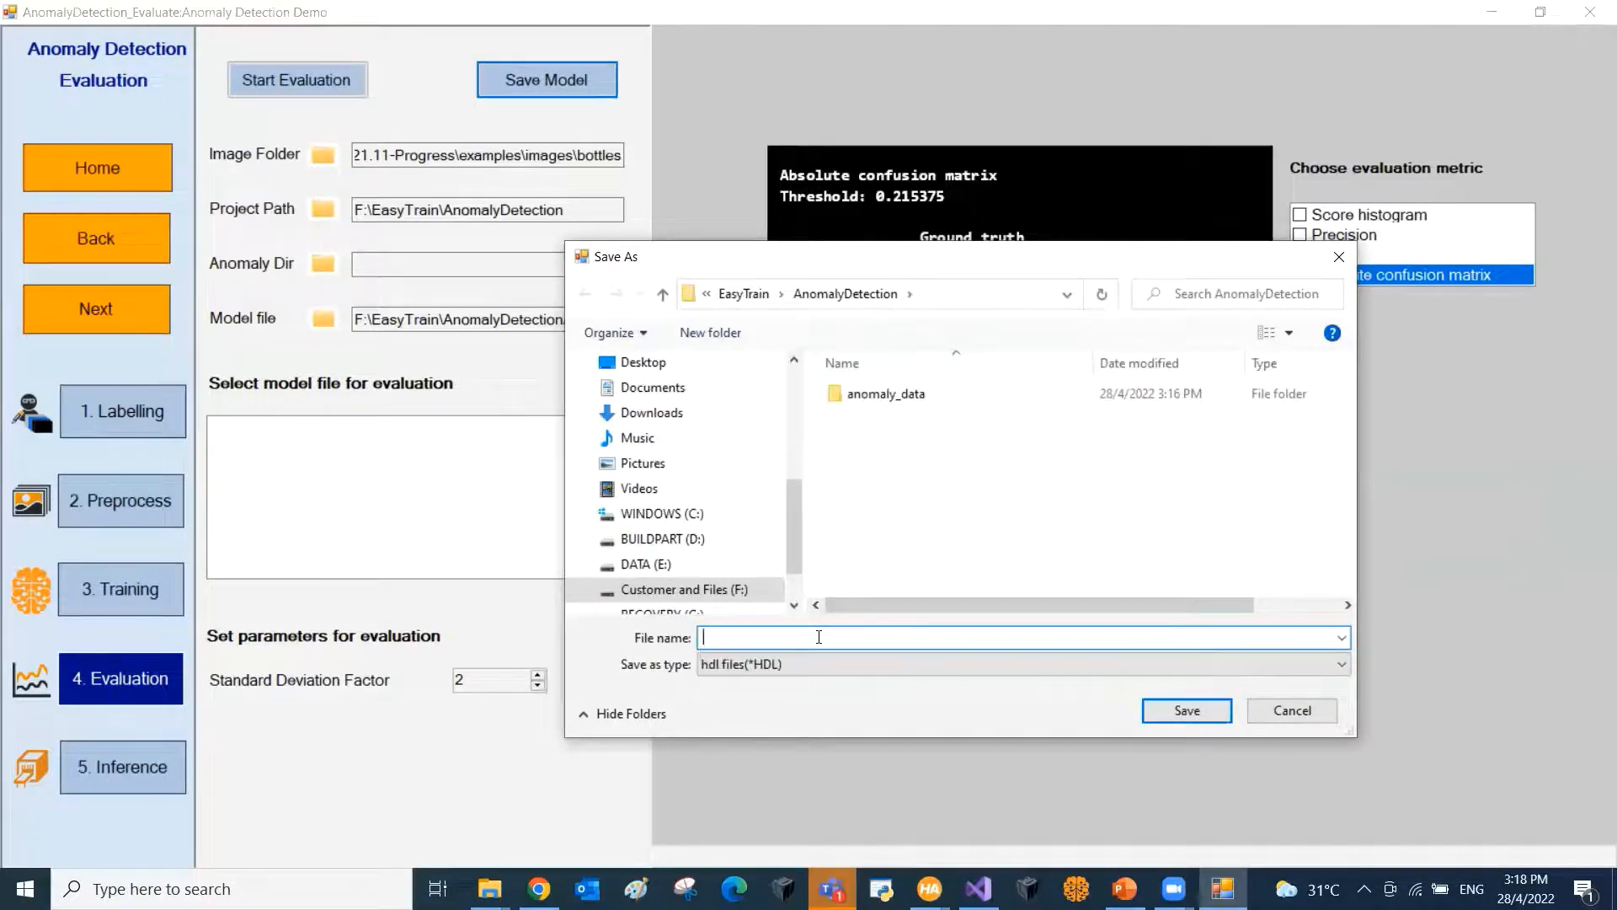
Step: Save the model as AD model.hdl in the AnomalyDetection folder and move to inference
{"action": "type", "text": "AD m"}
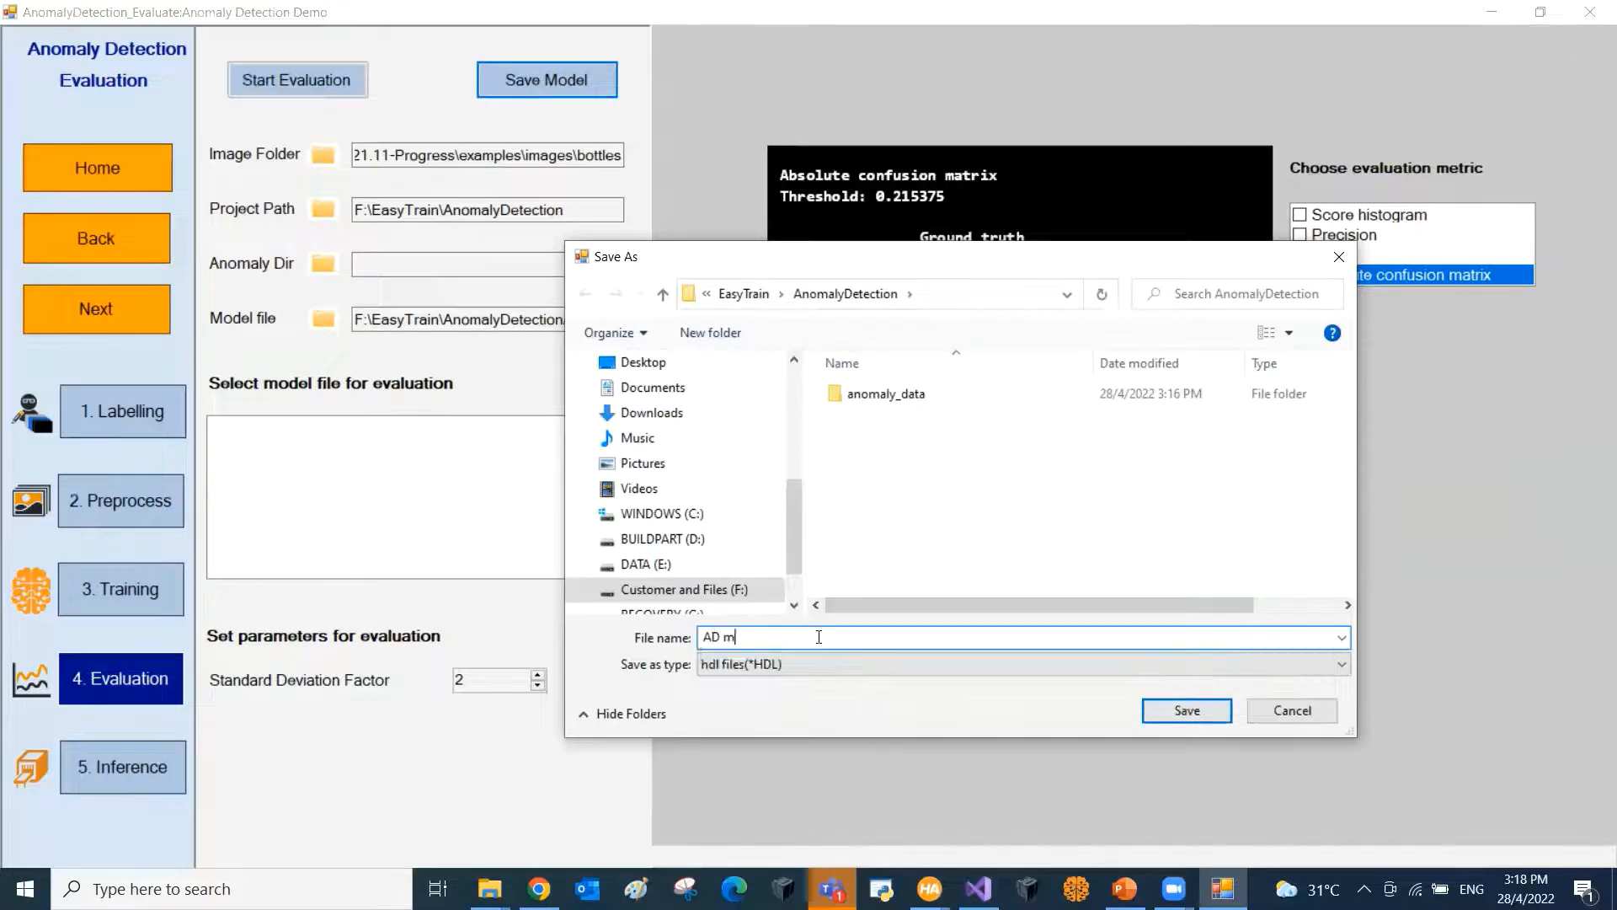
{"action": "left_click", "coordinate": [1186, 710]}
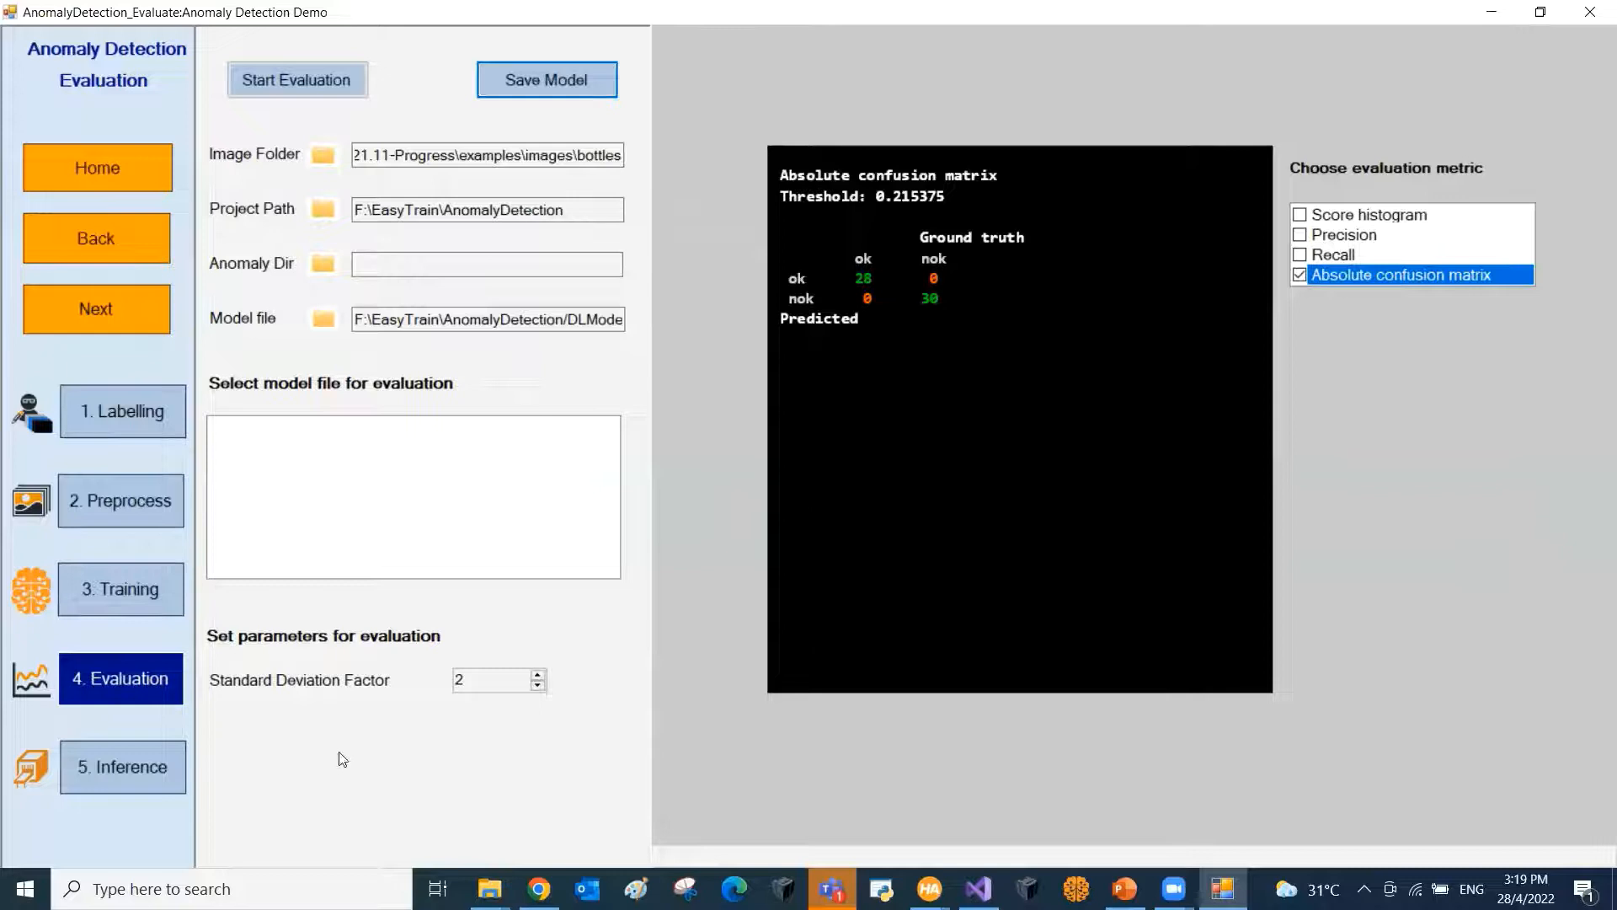
{"action": "mouse_move", "coordinate": [338, 763]}
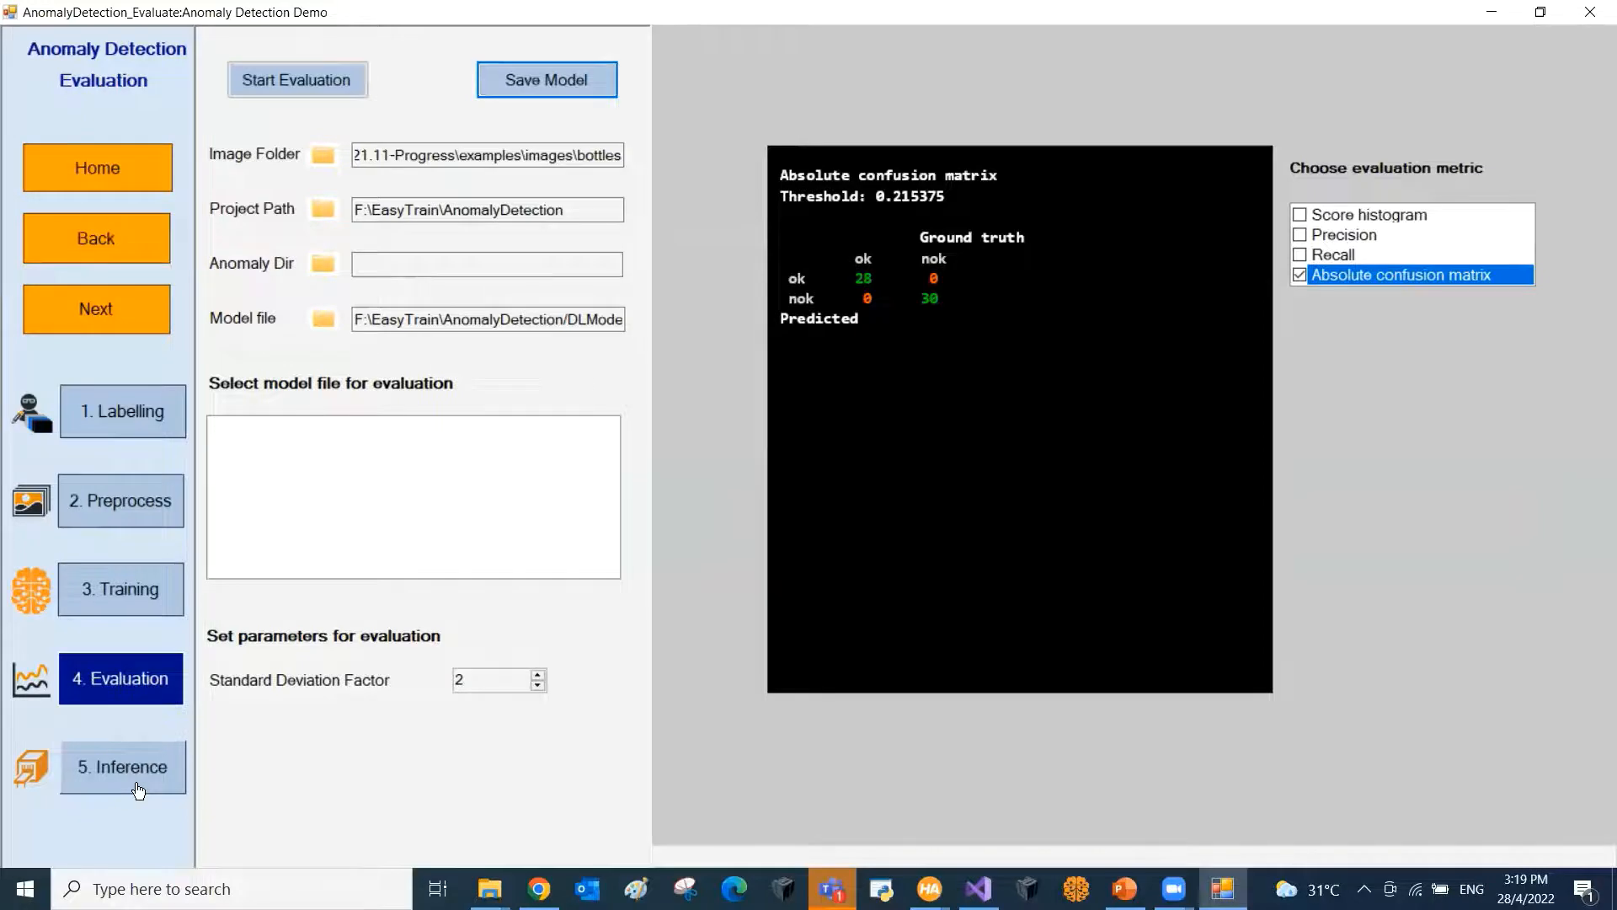
{"action": "left_click", "coordinate": [121, 769]}
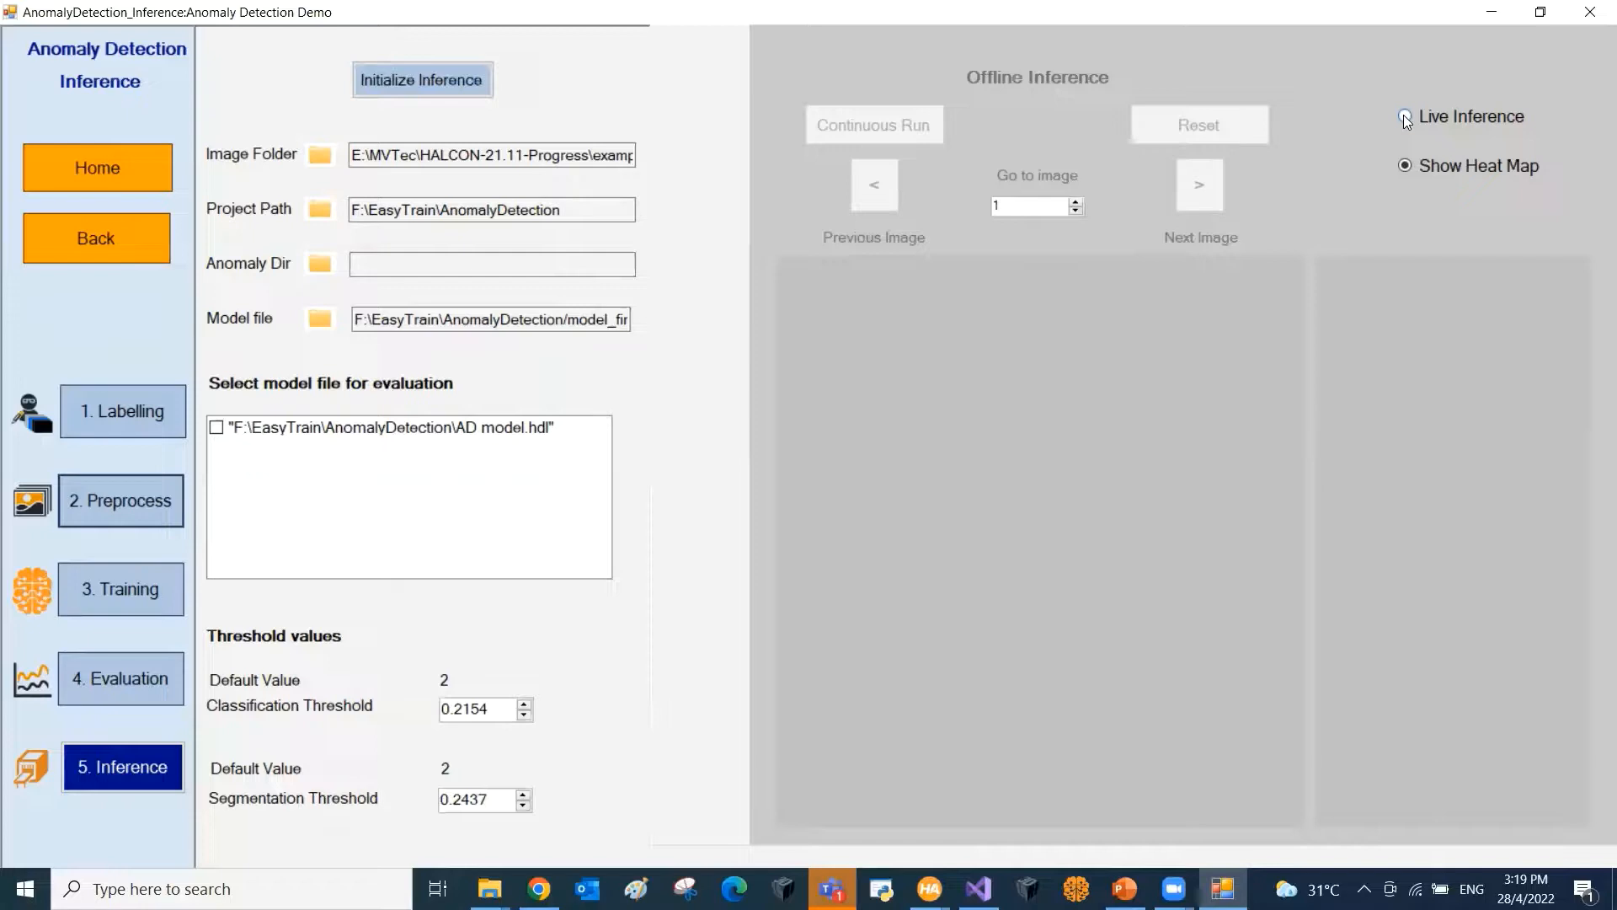
Step: Initialize offline inference with AD model.hdl on the contaminated bottles, showing the first heat map
{"action": "left_click", "coordinate": [1405, 116]}
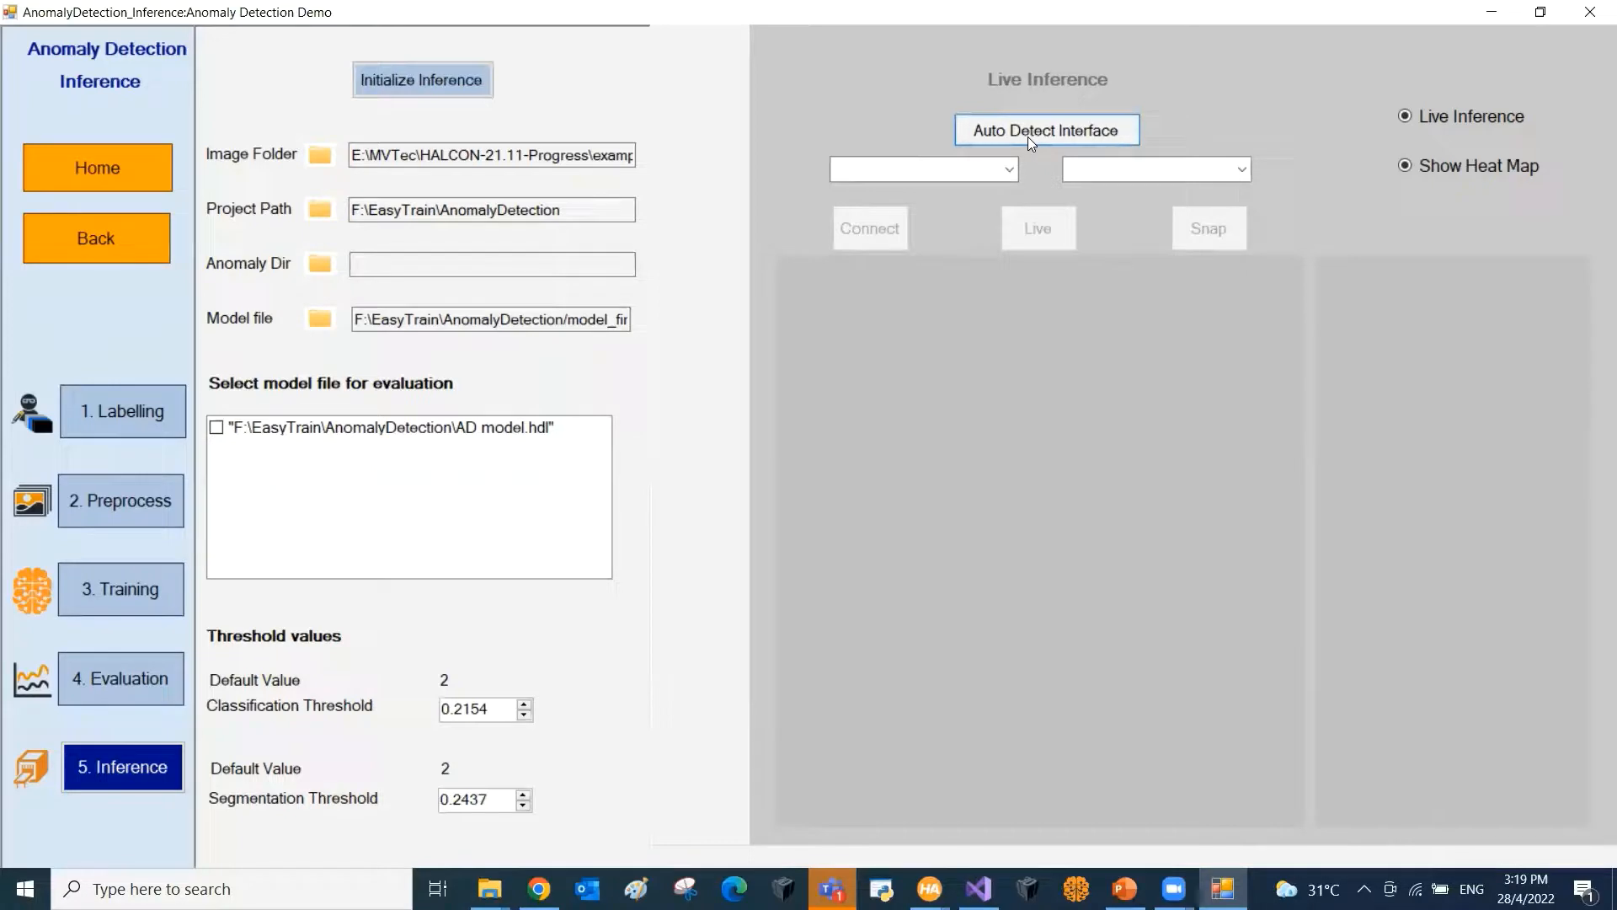
{"action": "left_click", "coordinate": [1405, 165]}
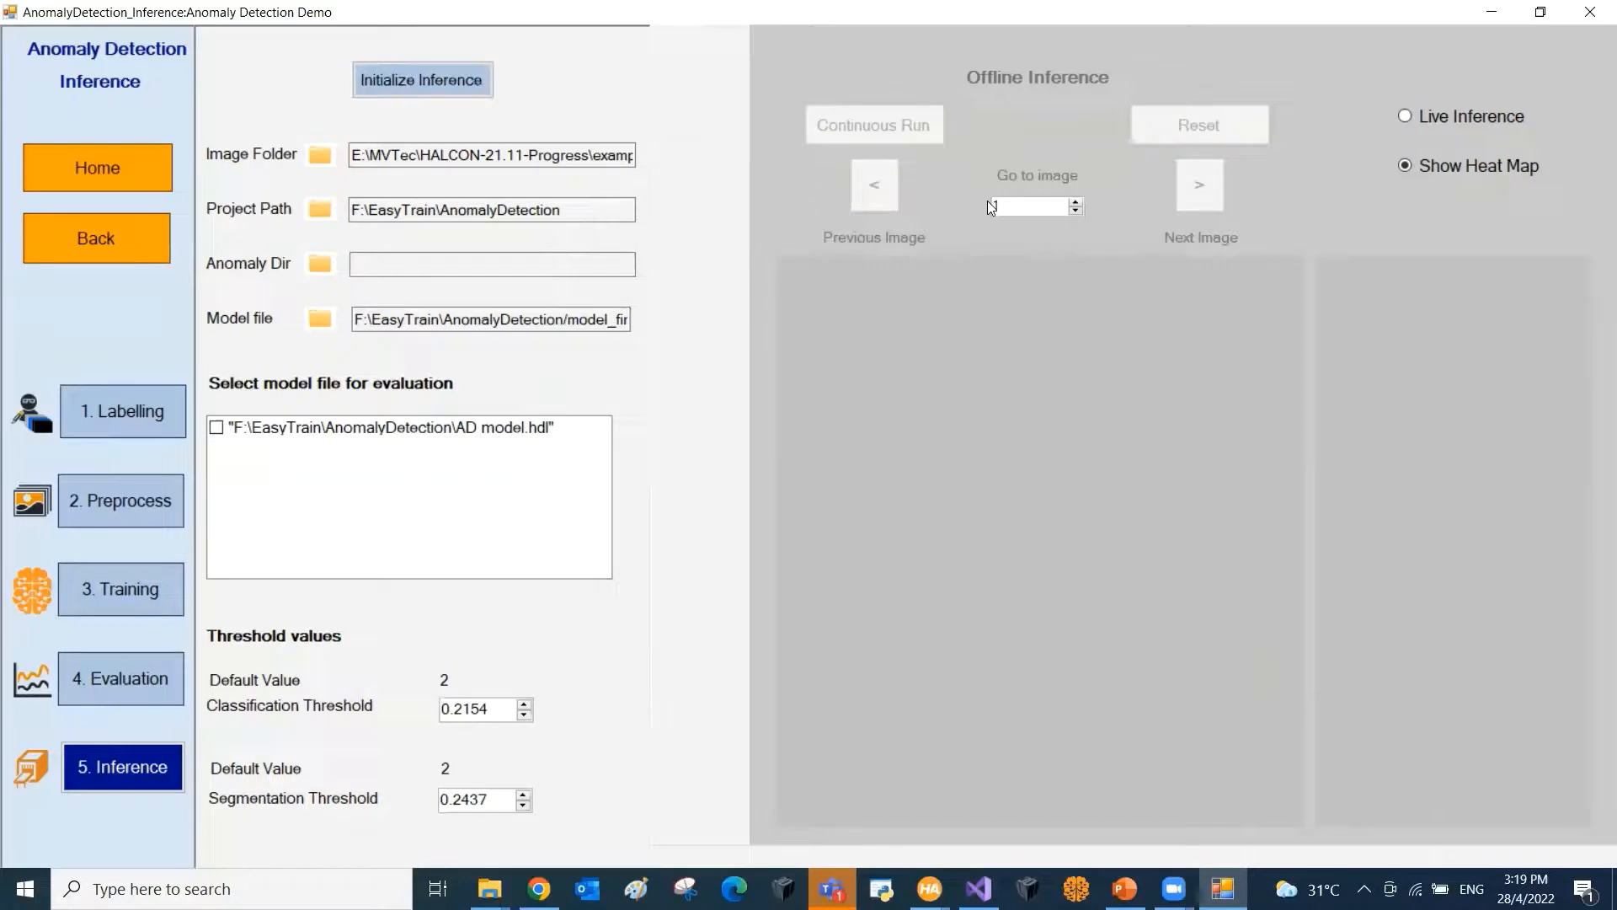
{"action": "left_click", "coordinate": [421, 79]}
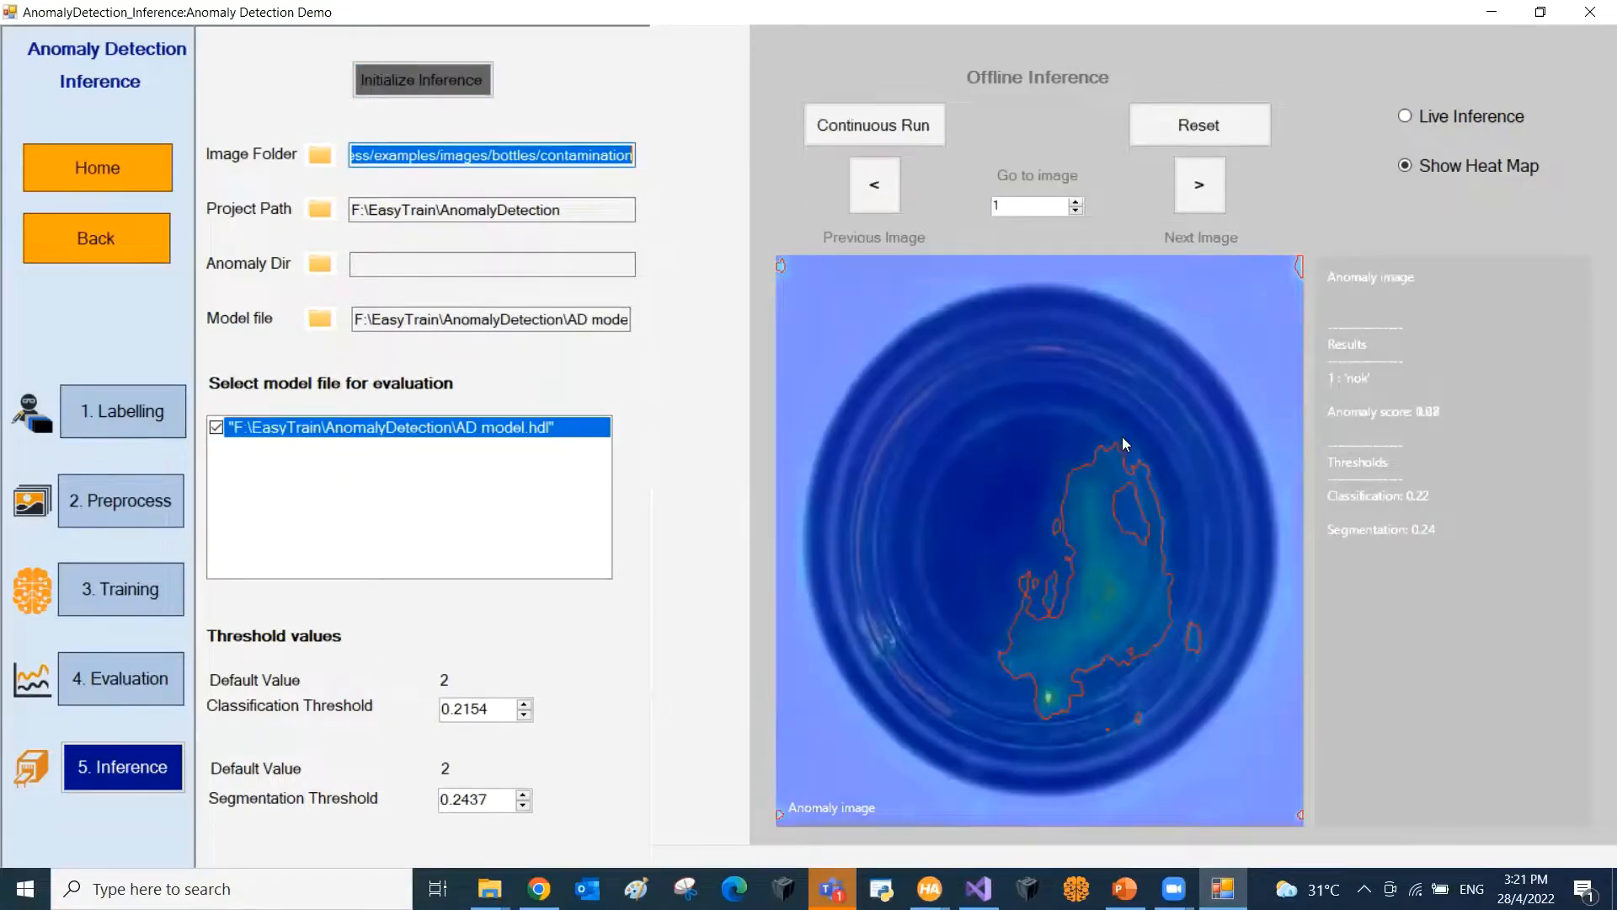
{"action": "mouse_move", "coordinate": [1102, 468]}
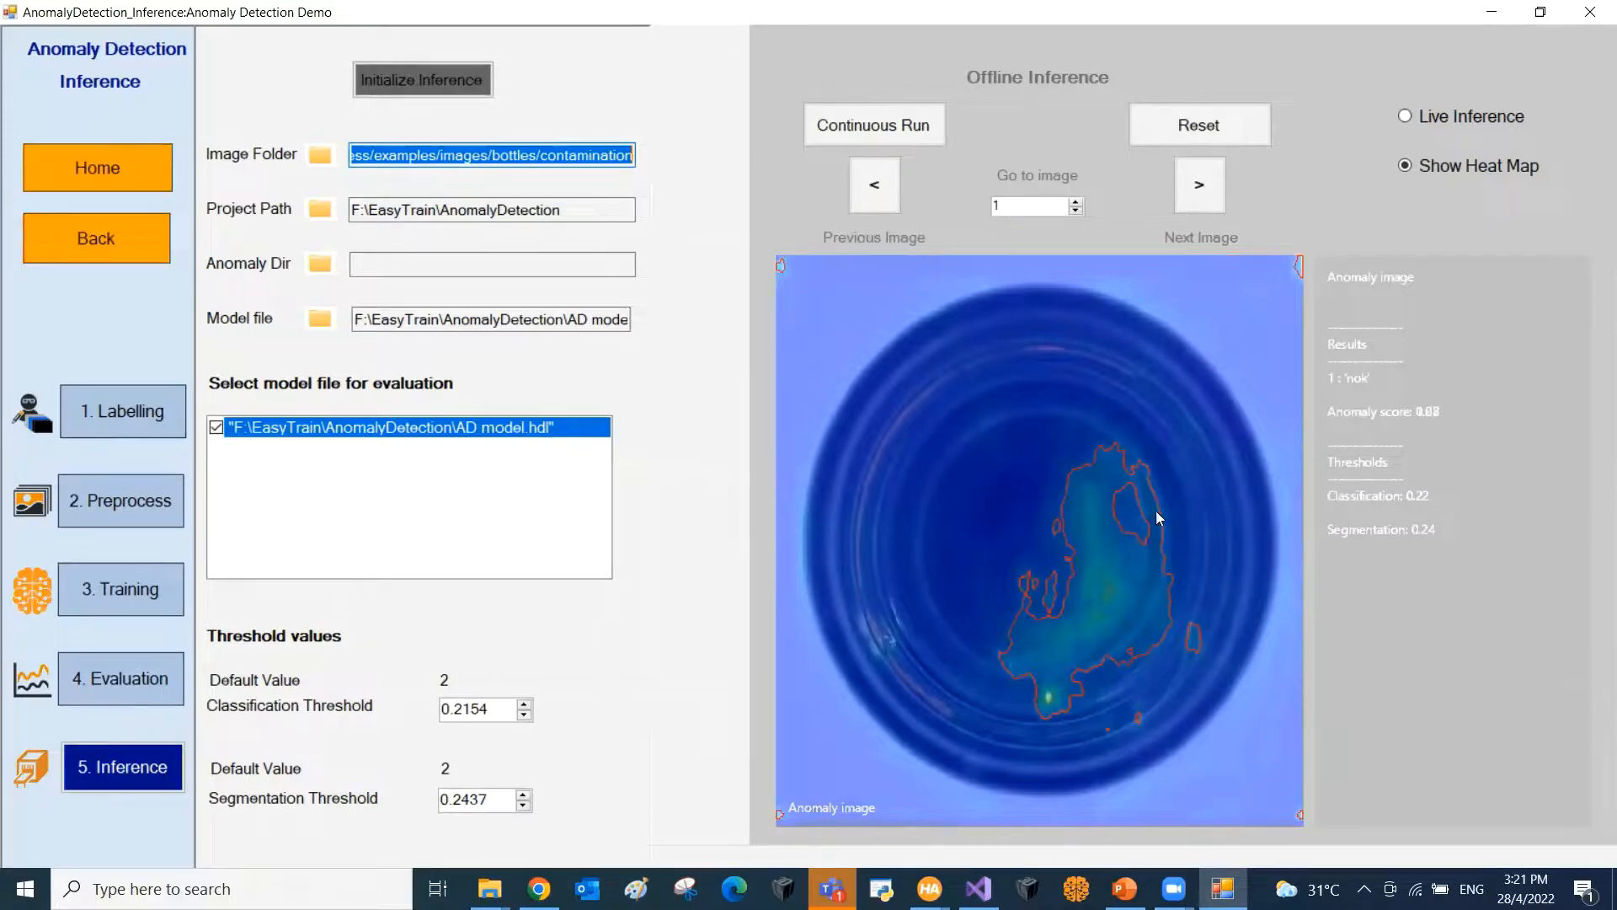
Step: Keep the heat map overlay on, reset to image 1 and run inference continuously through all 10 images
{"action": "left_click", "coordinate": [1405, 165]}
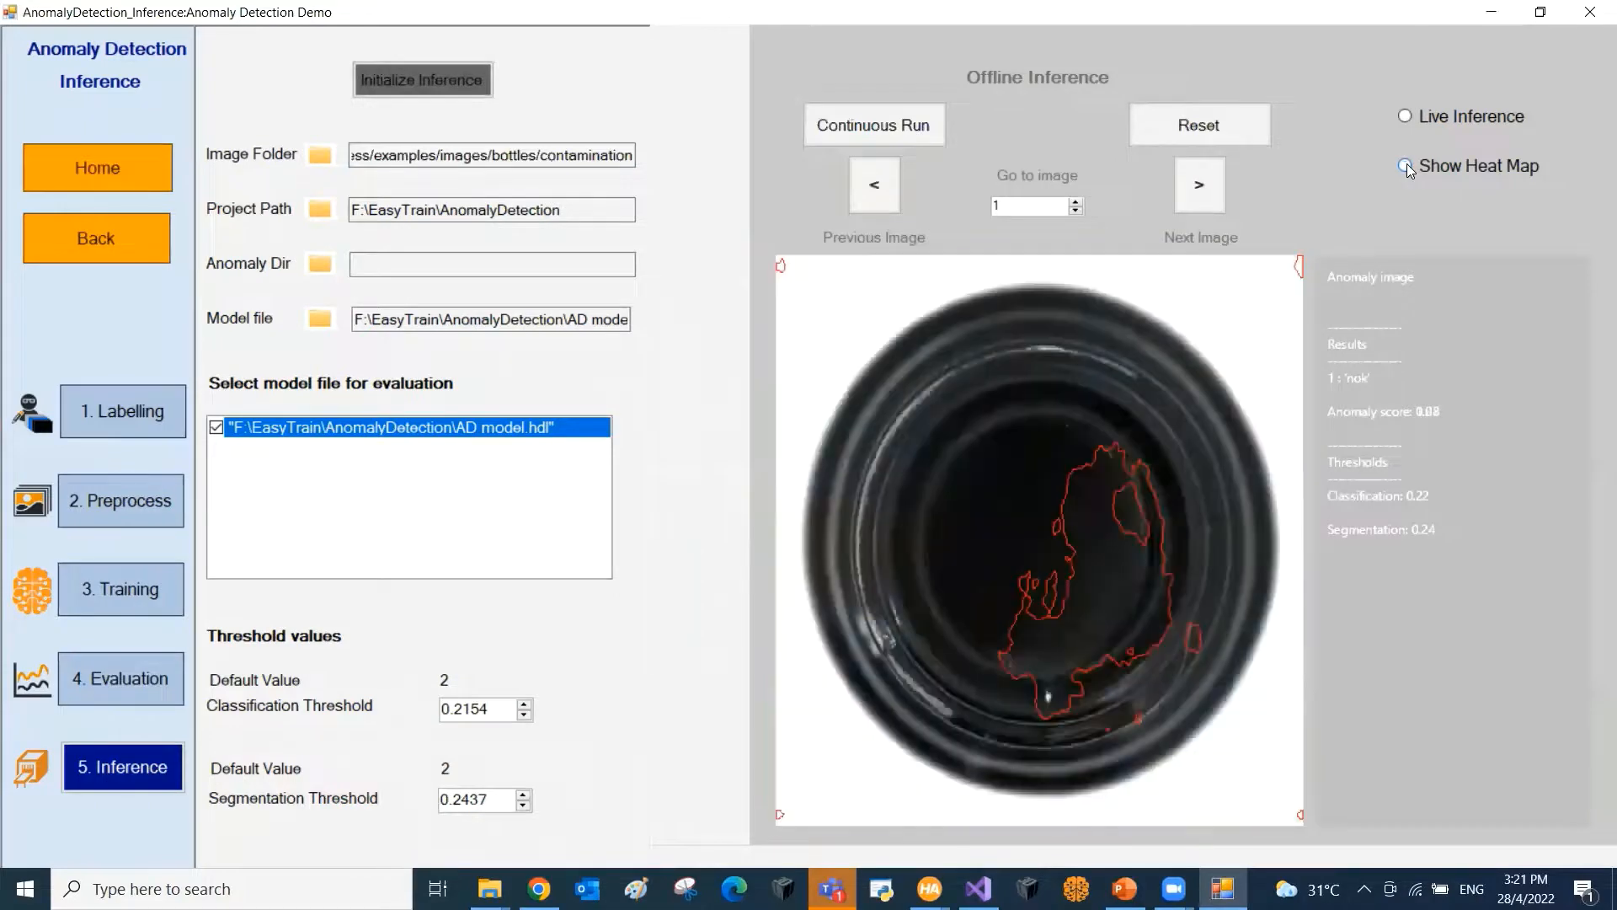
{"action": "left_click", "coordinate": [1405, 165]}
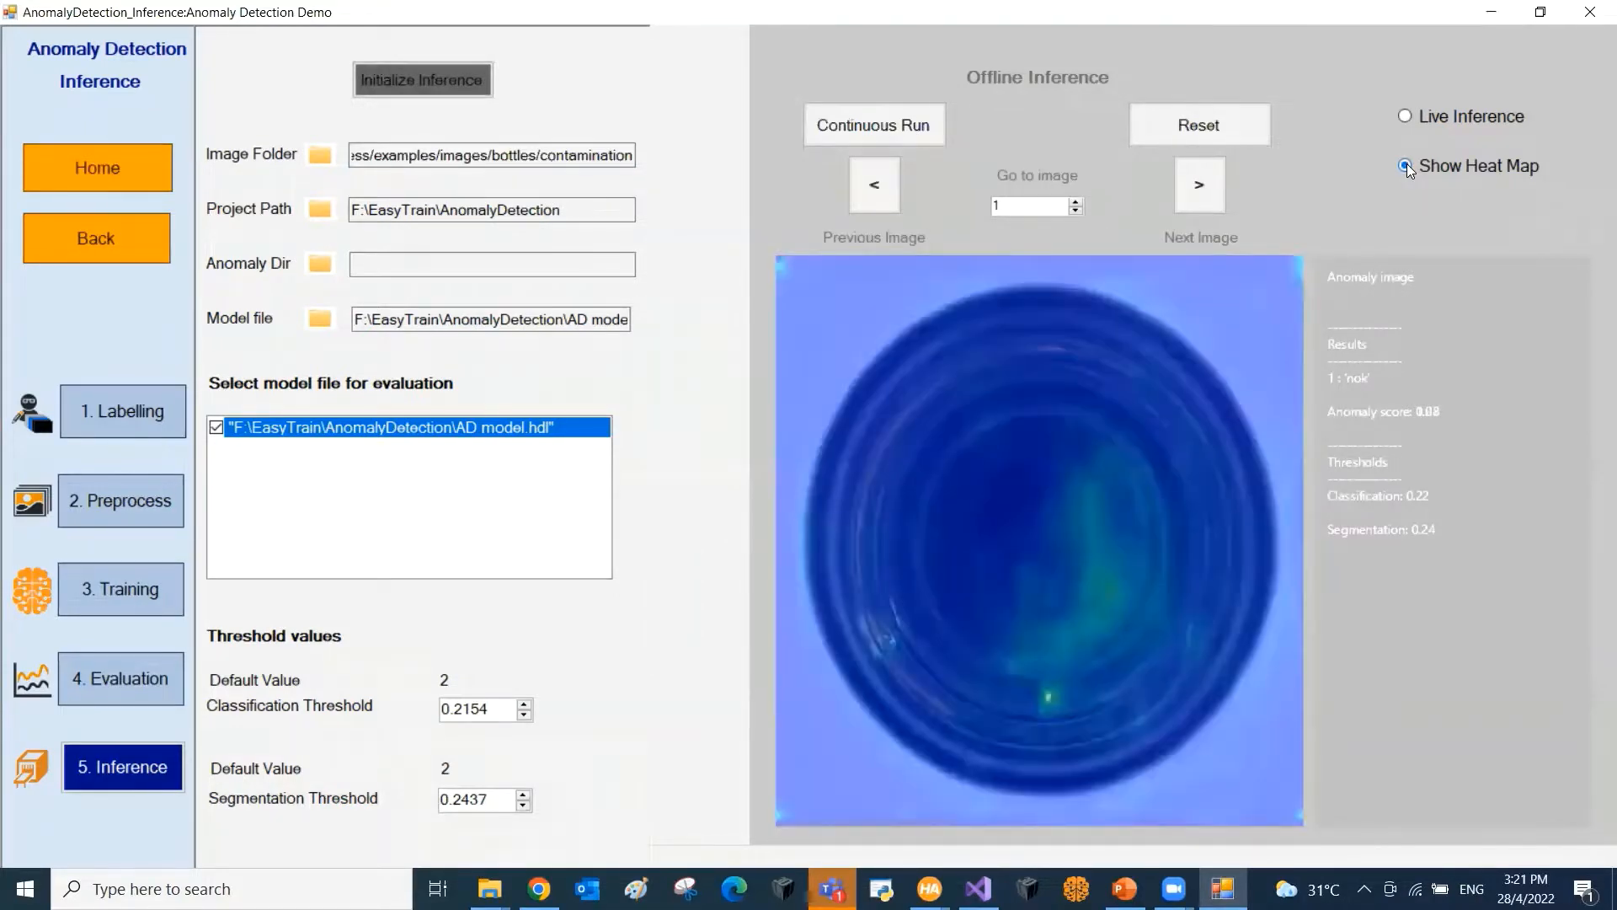
{"action": "left_click", "coordinate": [1405, 165]}
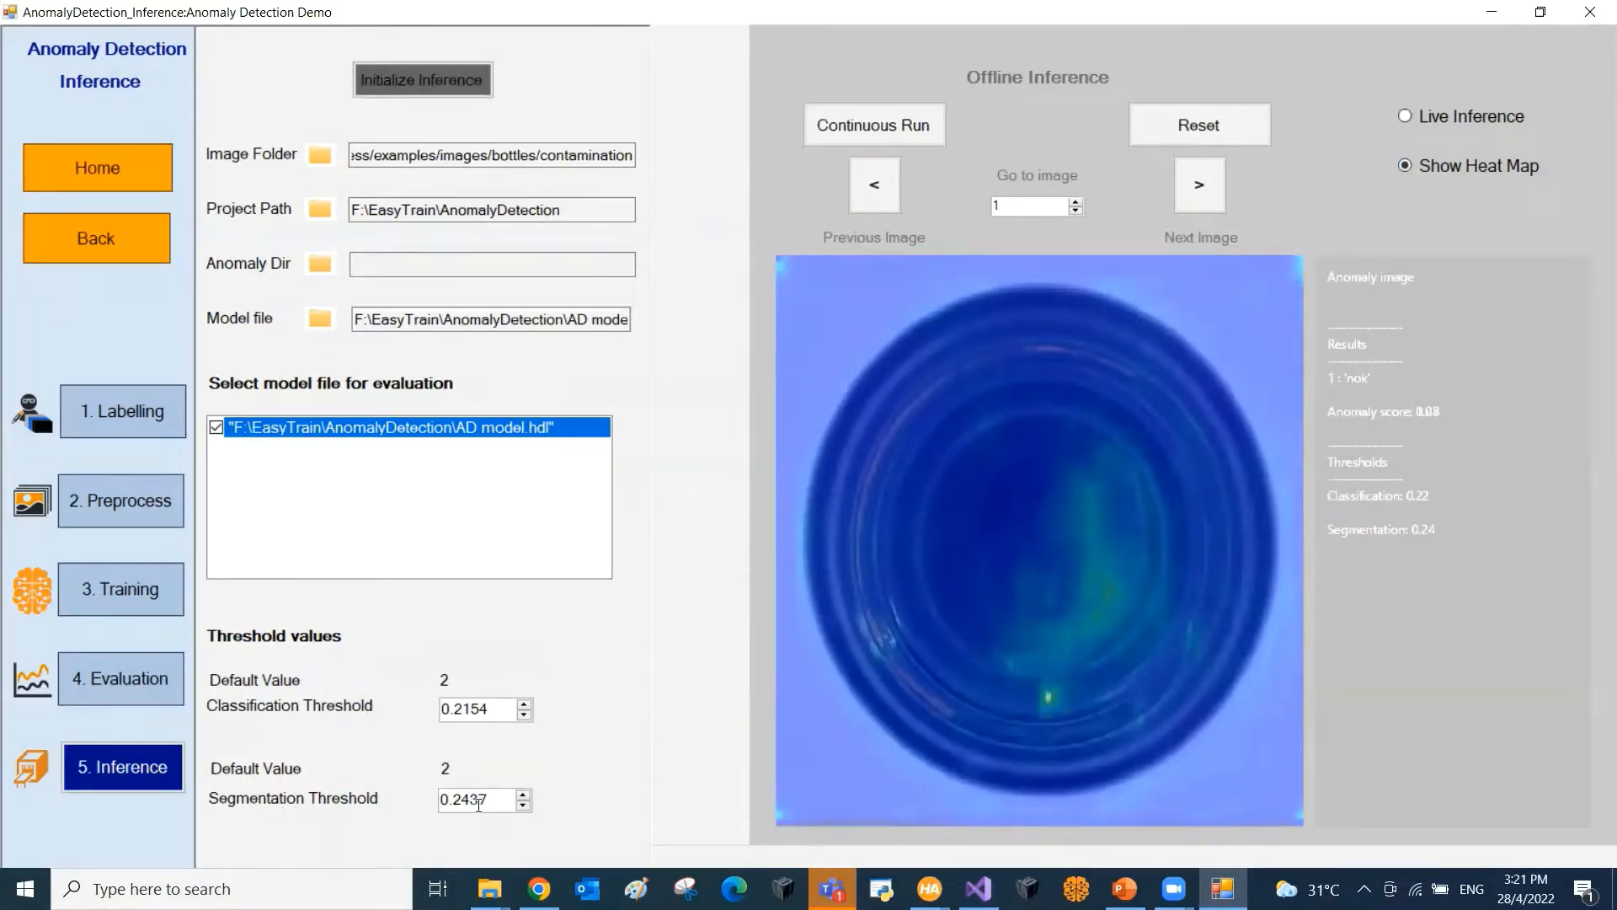
{"action": "left_click", "coordinate": [1200, 185]}
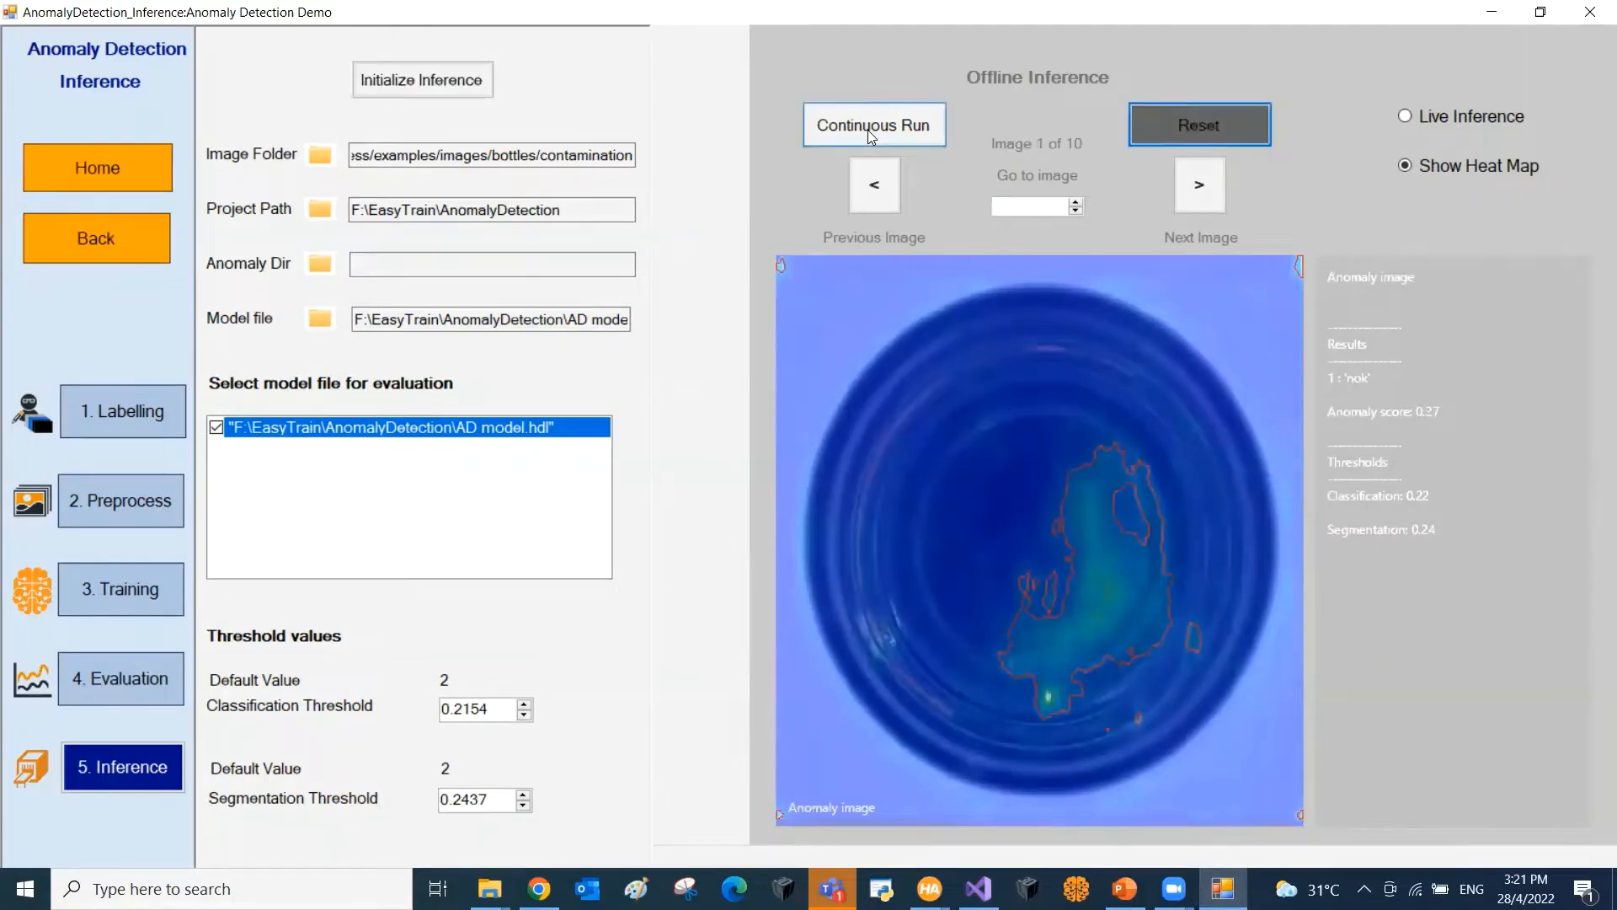
{"action": "left_click", "coordinate": [873, 124]}
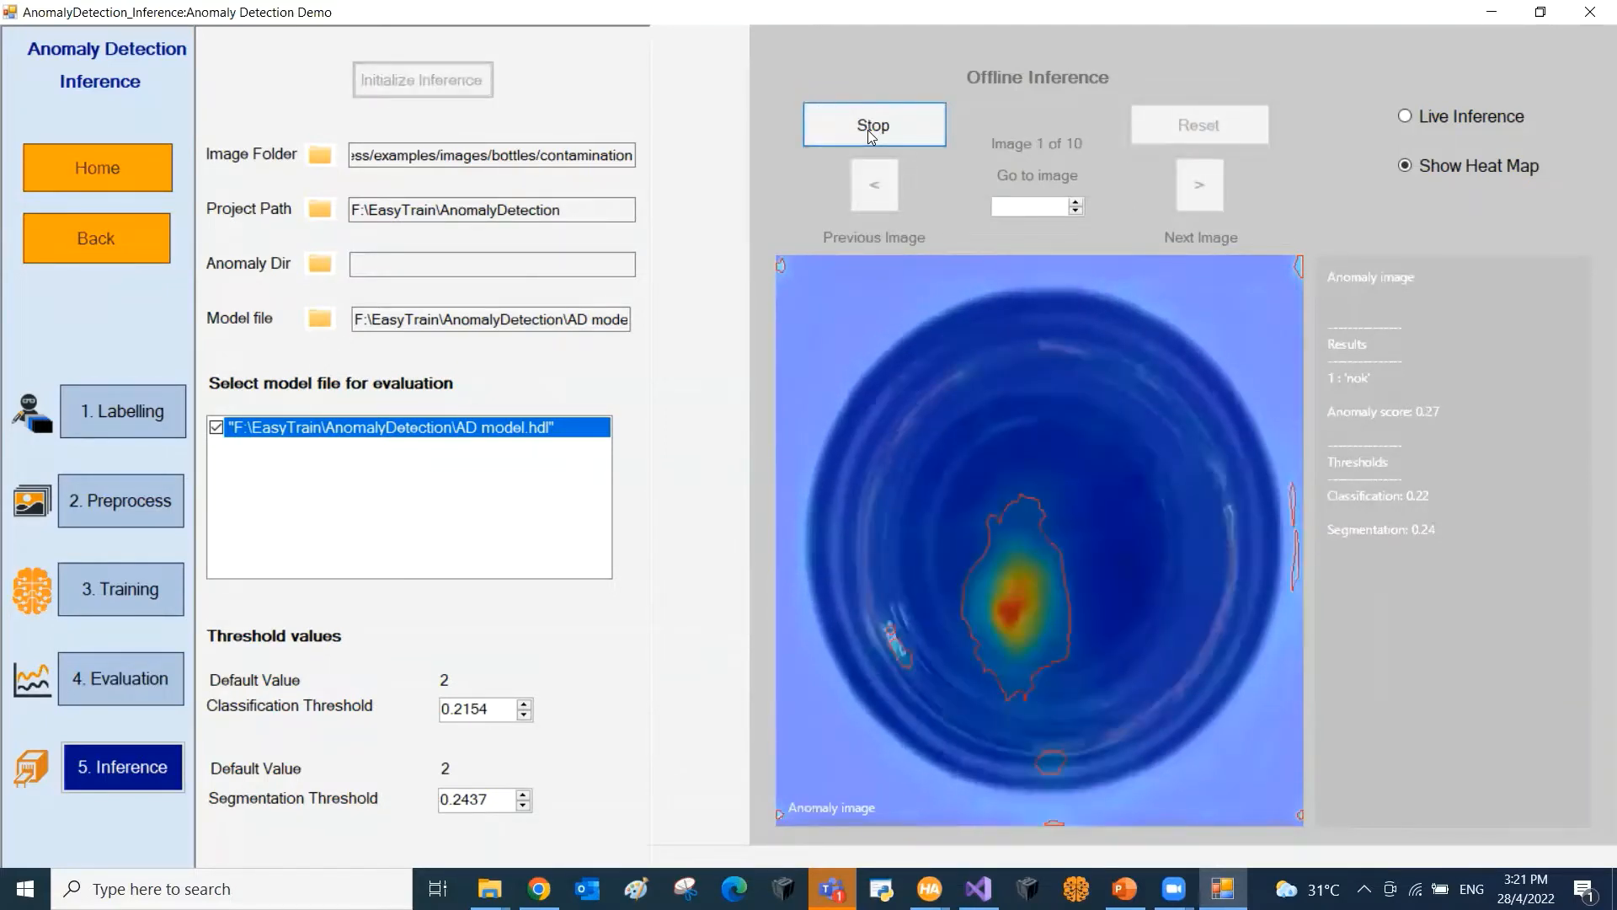